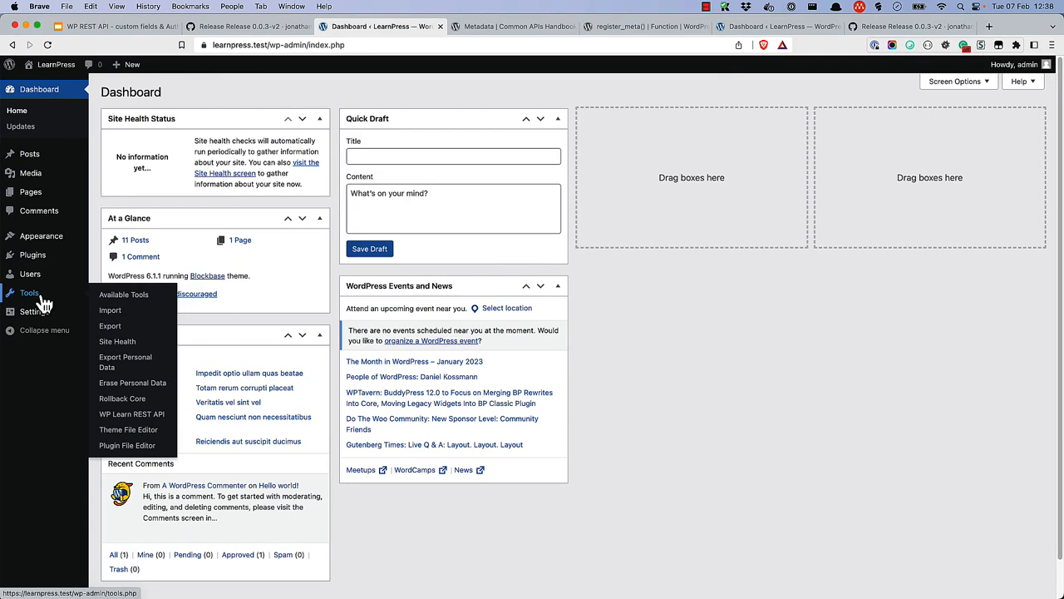
- Open the WP Learn REST API admin page and load the existing posts with their IDs and titles
left_click(131, 414)
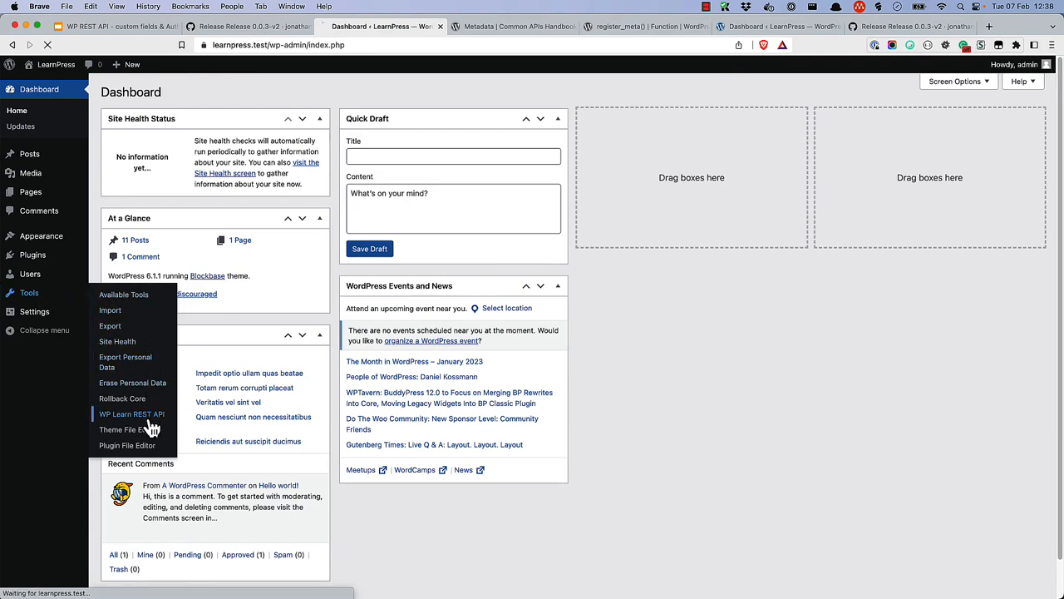
left_click(132, 414)
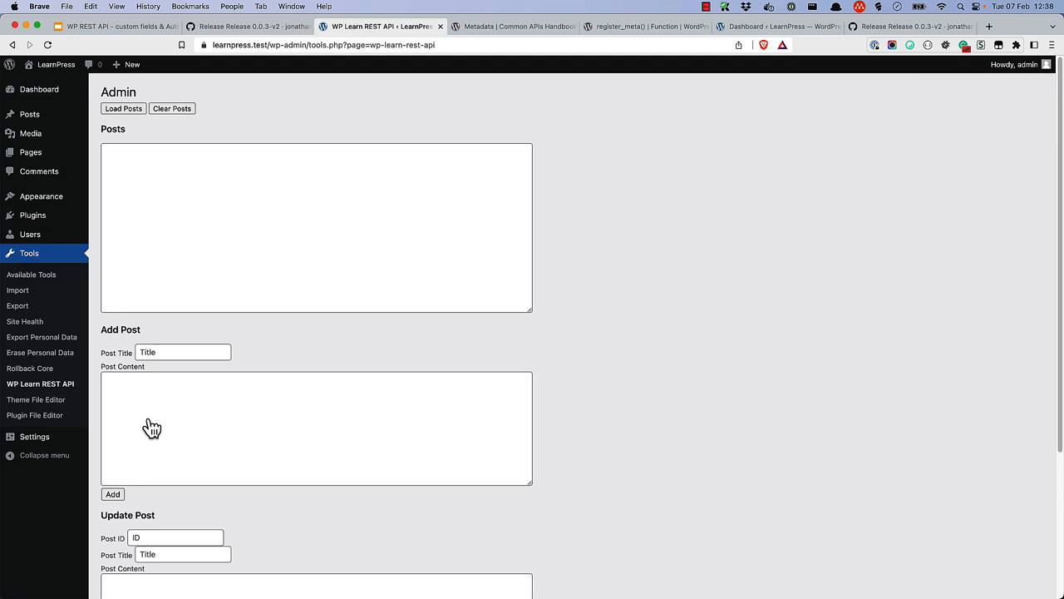
mouse_move(166, 155)
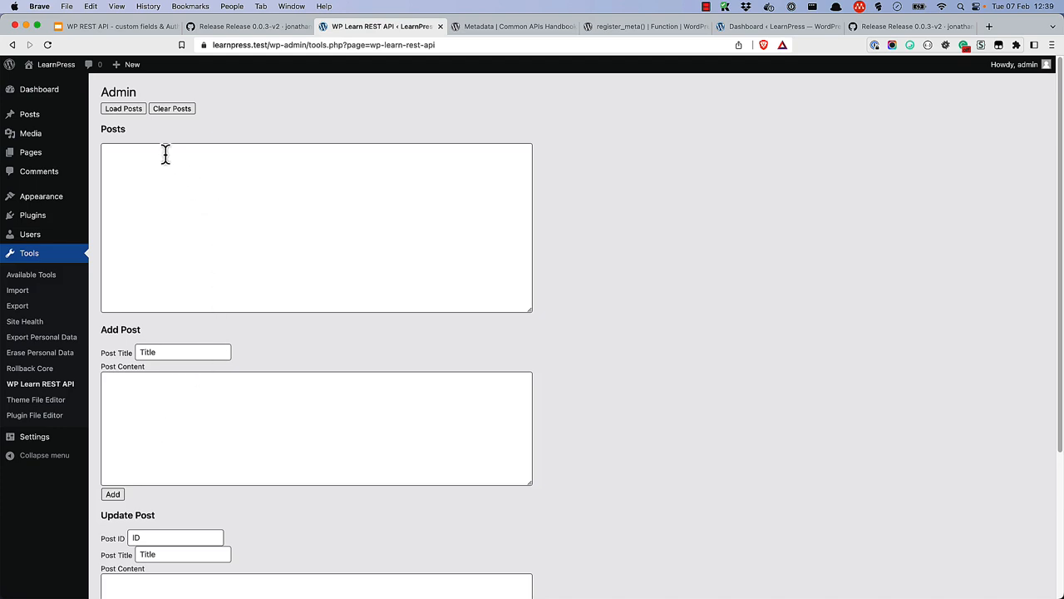
left_click(123, 108)
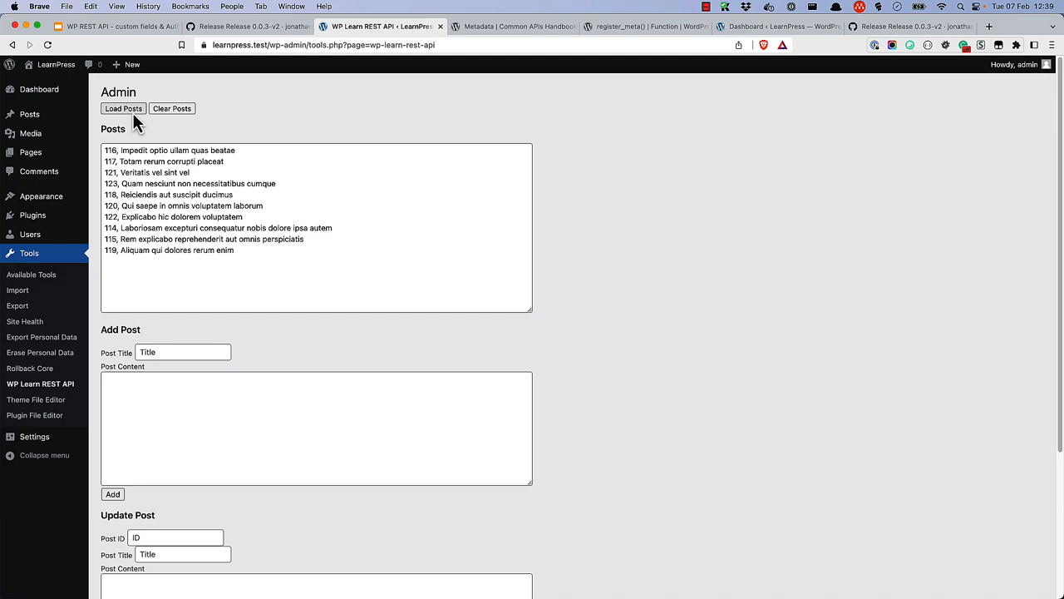
scroll("down", 3)
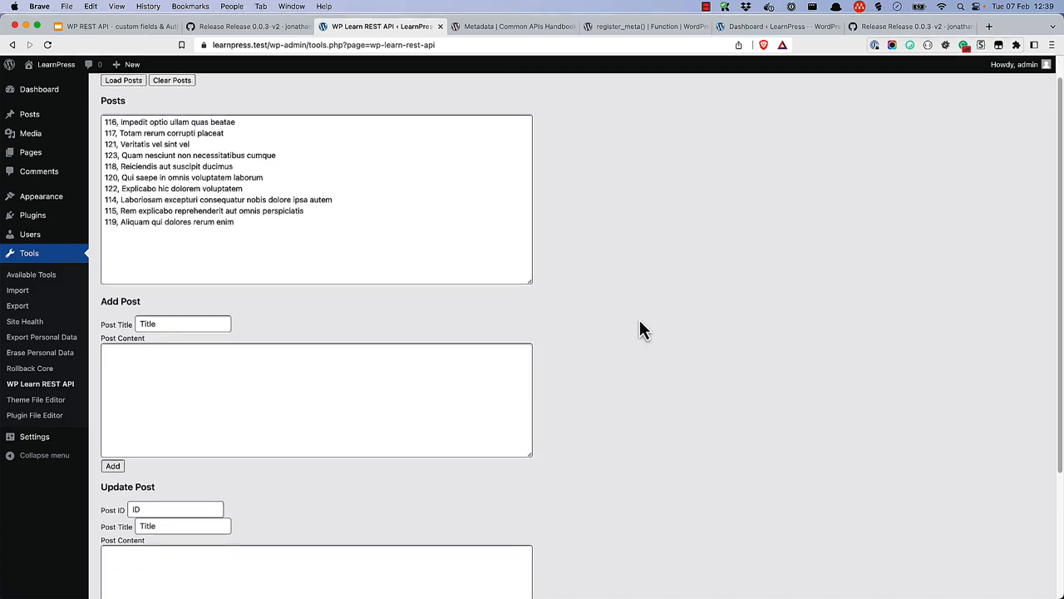
scroll("down", 3)
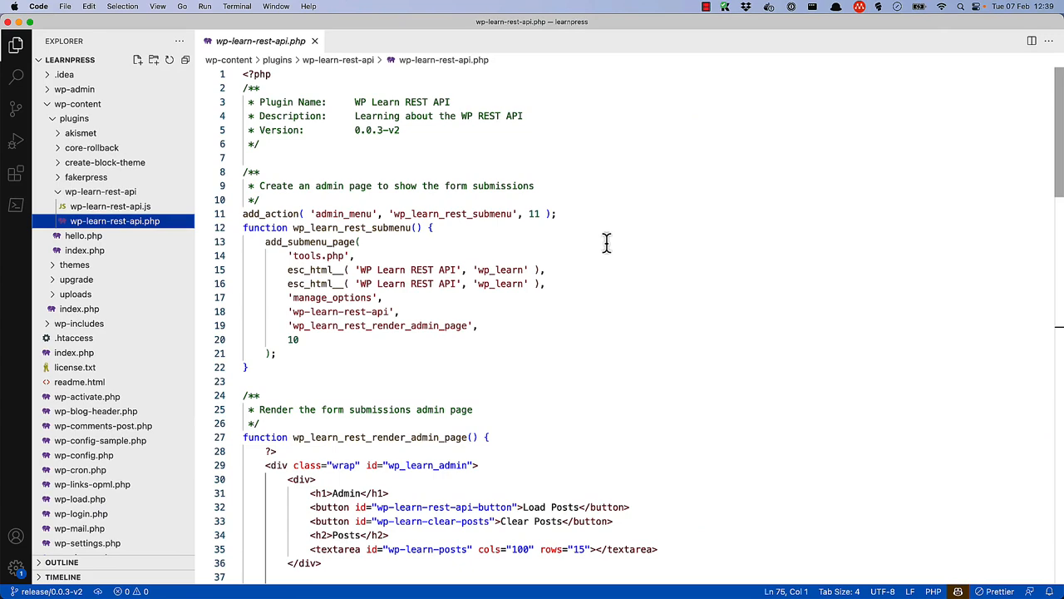
- Open wp-learn-rest-api.js and scroll down to the submitPost function
left_click(110, 206)
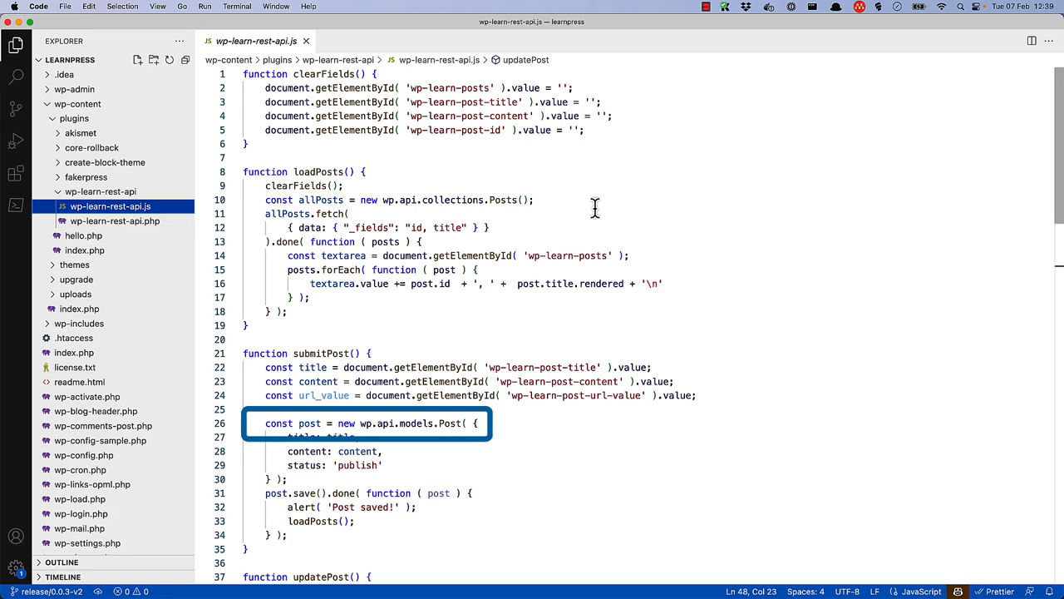
scroll("down", 3)
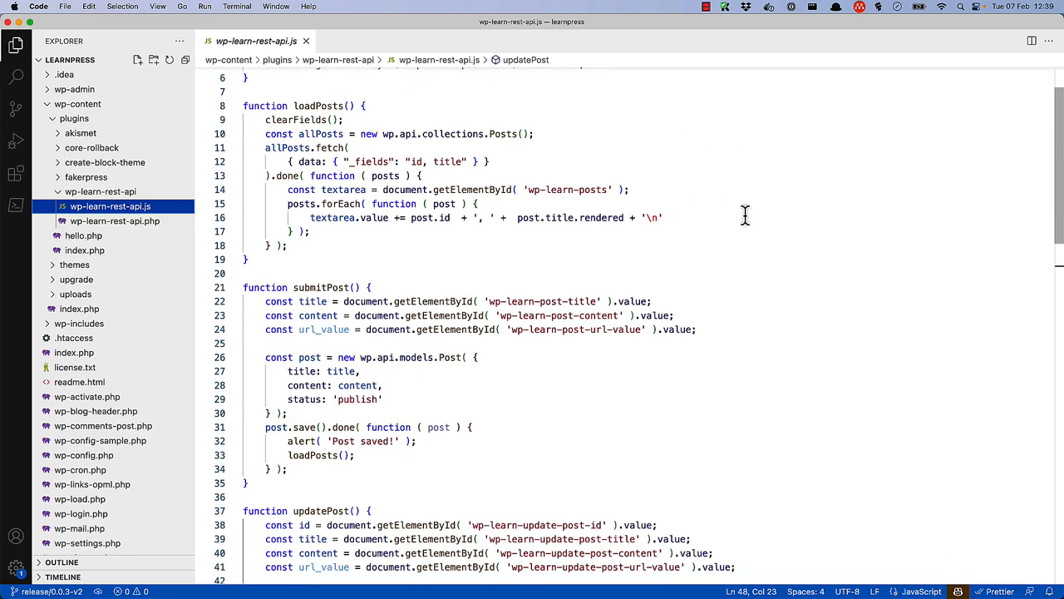
scroll("down", 3)
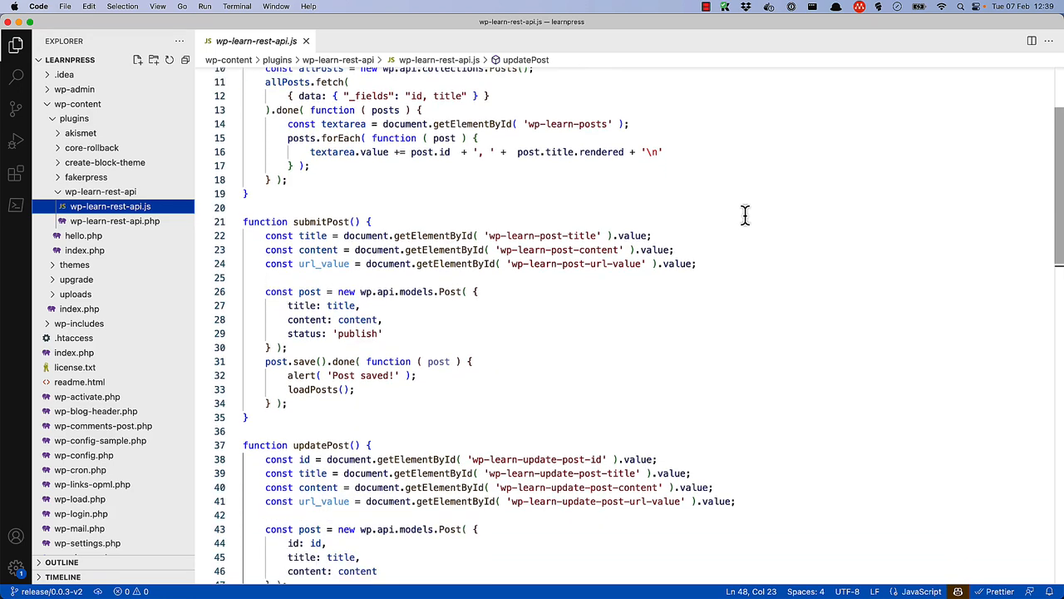
scroll("down", 3)
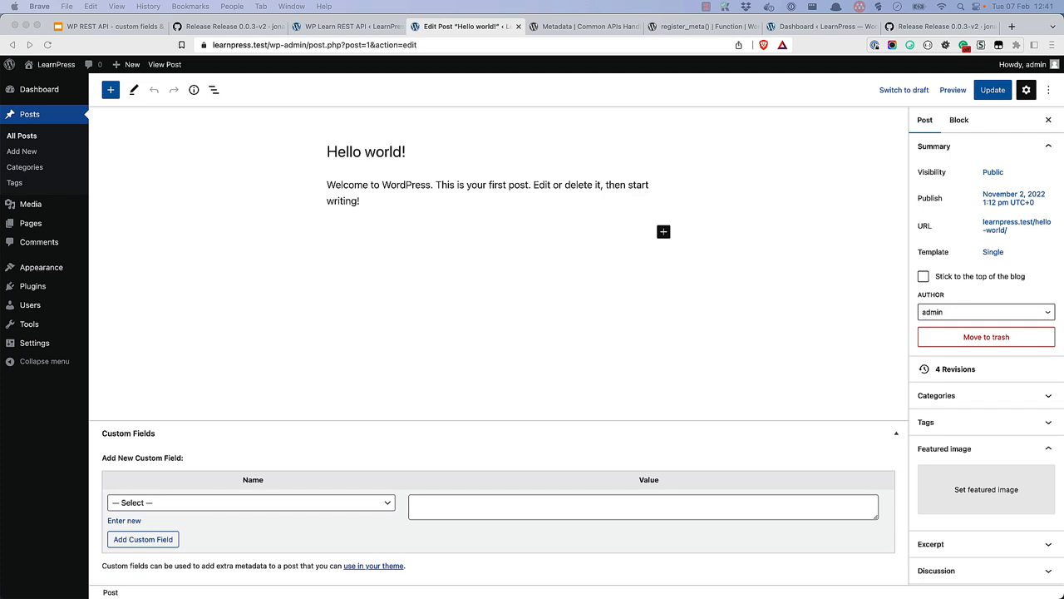
- Switch to the 'Hello world!' Edit Post tab to see its Custom Fields panel
left_click(585, 25)
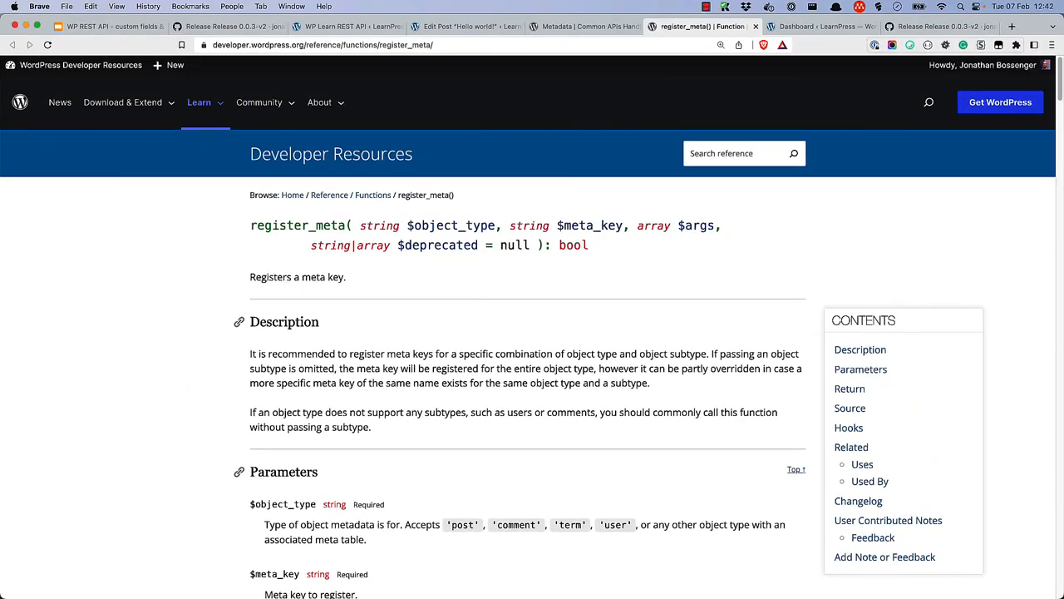
- Scroll through the register_meta() reference page's description and parameters
scroll("down", 3)
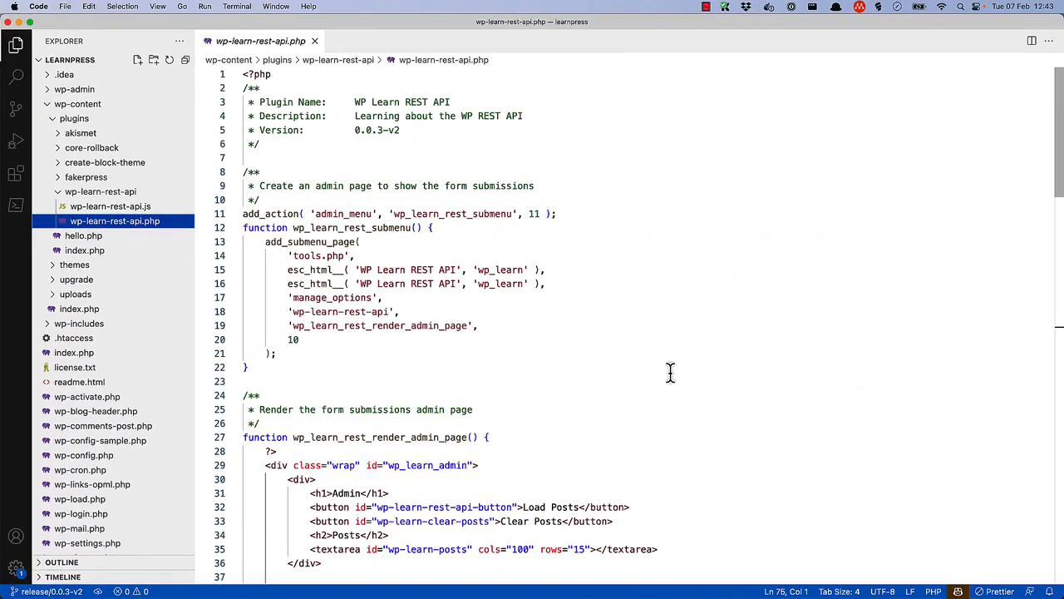
mouse_move(679, 376)
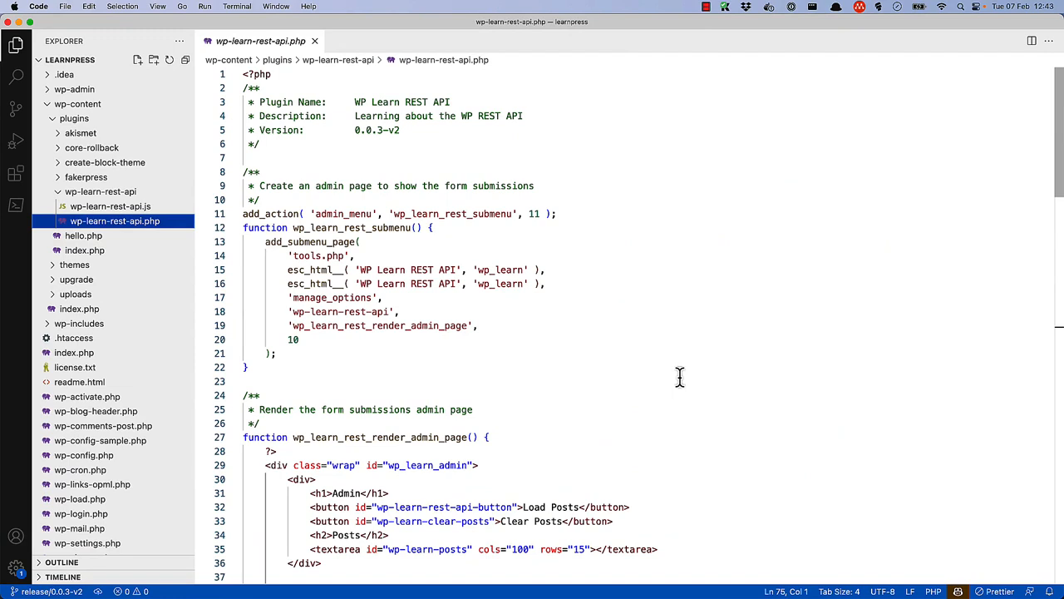
- Add register_meta('post', 'url') with single true, type string, default '' and show_in_rest
left_click(290, 157)
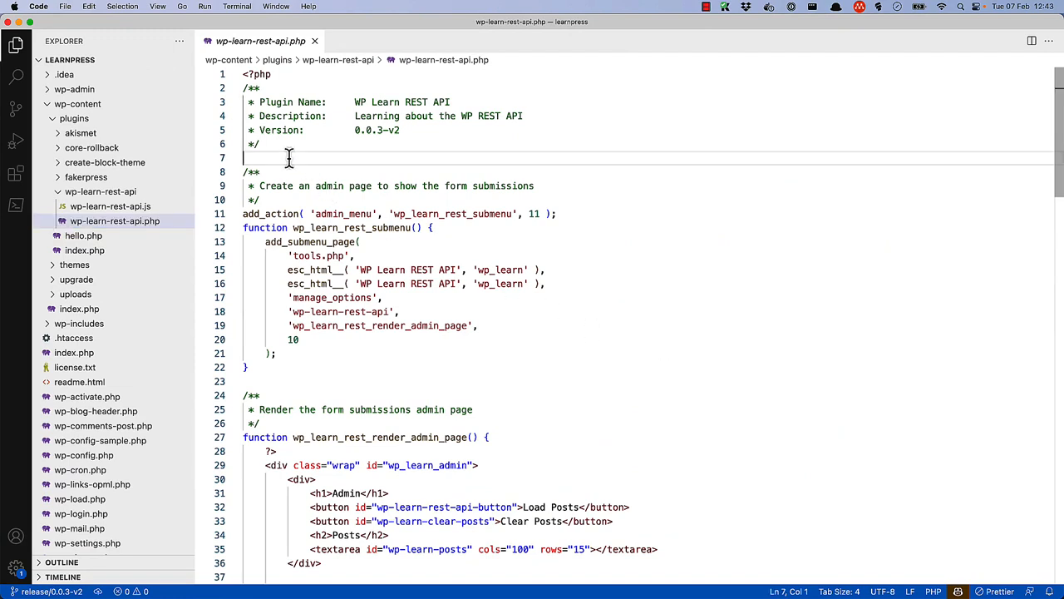
type("register_meta")
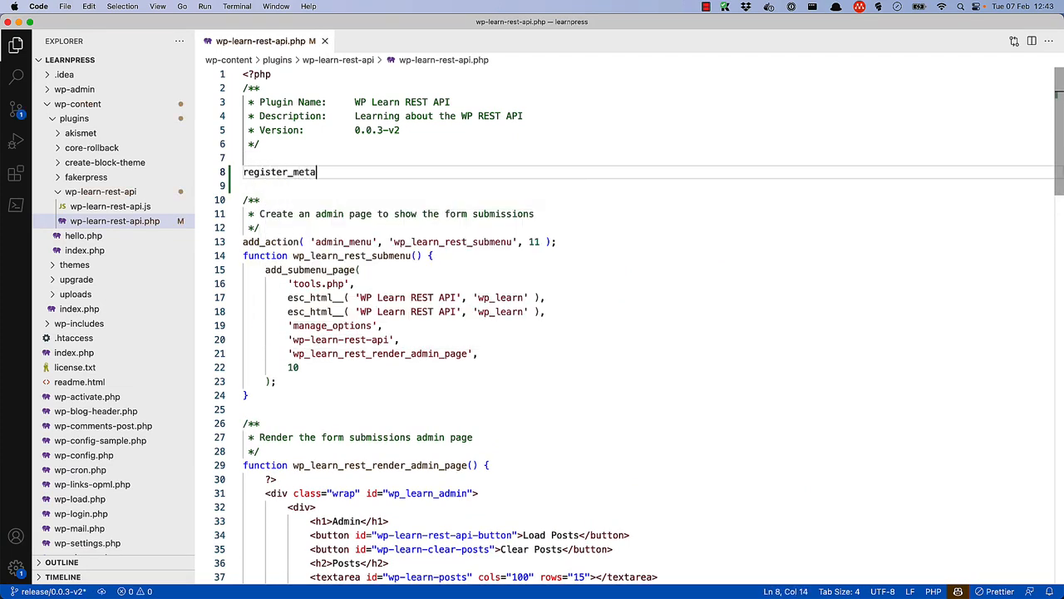
type("(")
left_click(641, 186)
type("'post")
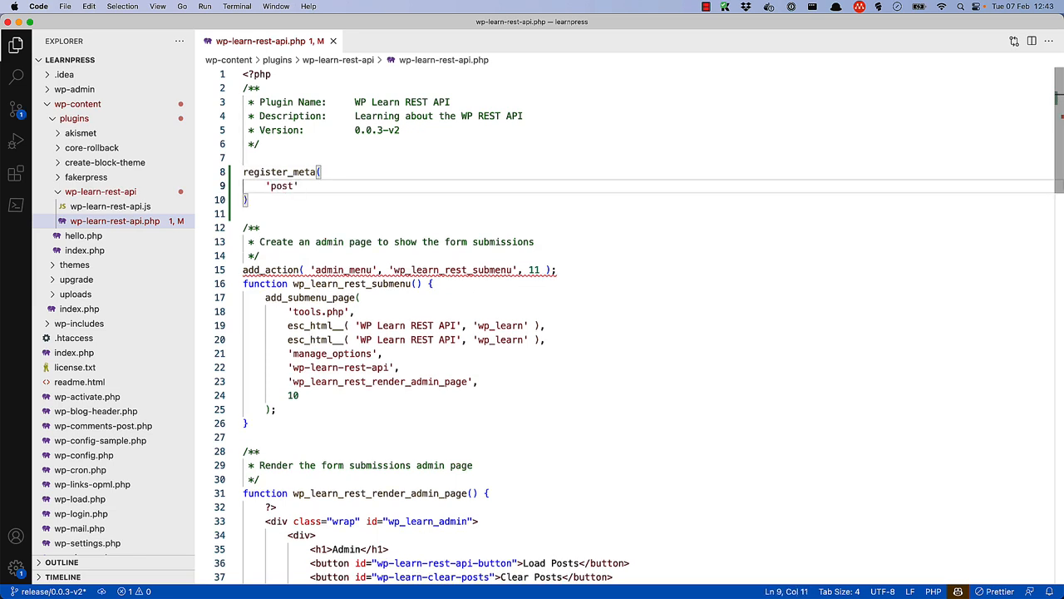
type("',\\n'")
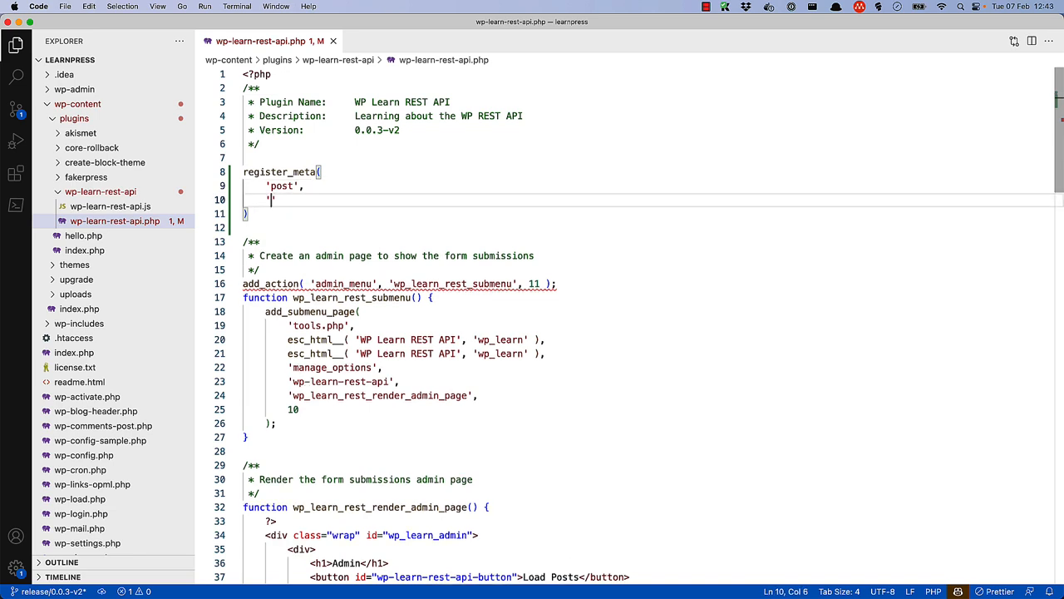
type("'url'")
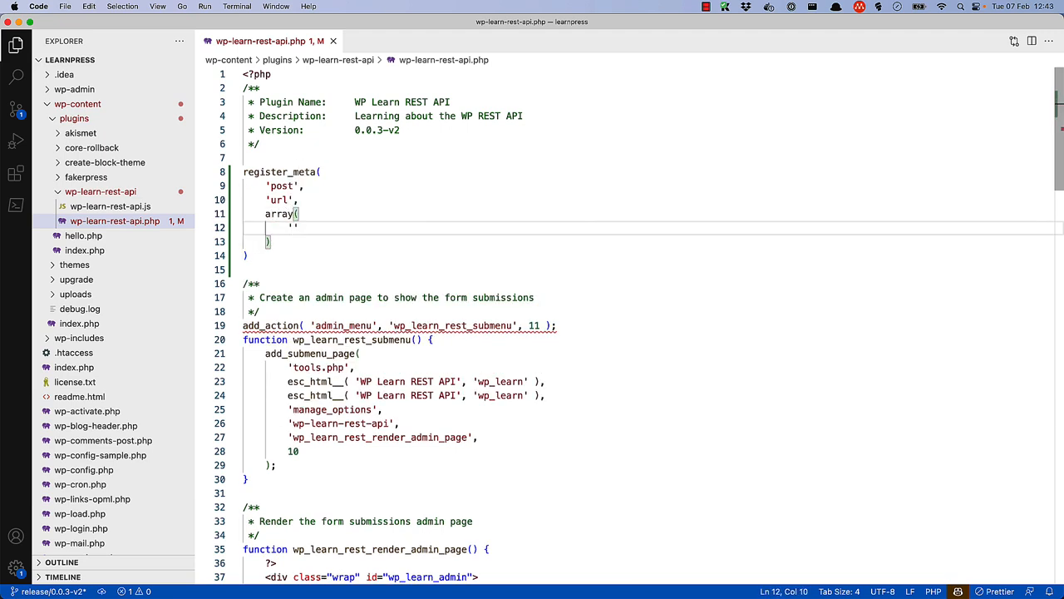
mouse_move(406, 267)
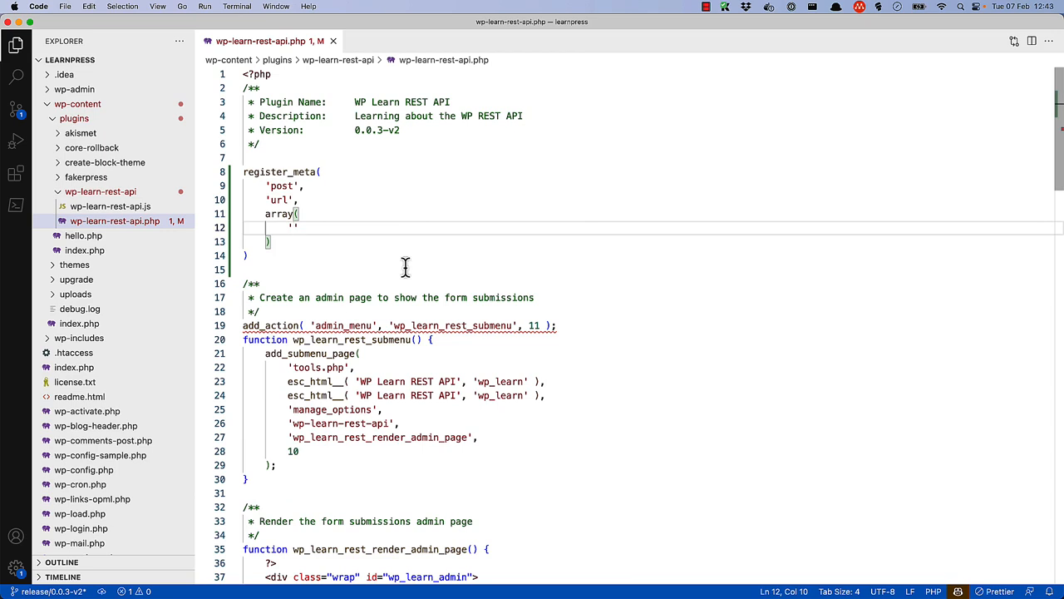
type("single")
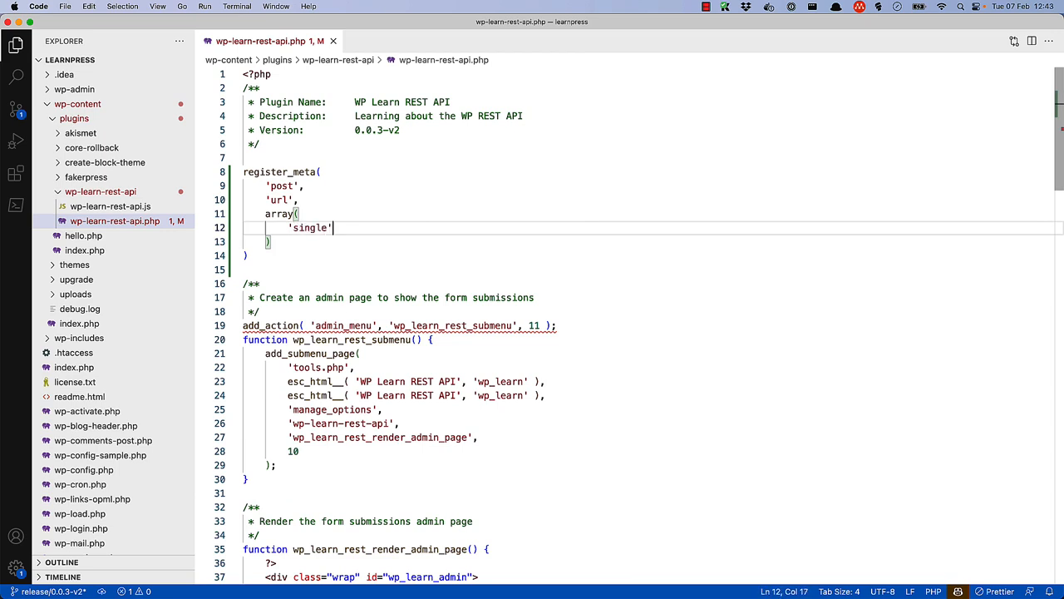
type("=> true,")
type("'type' => '")
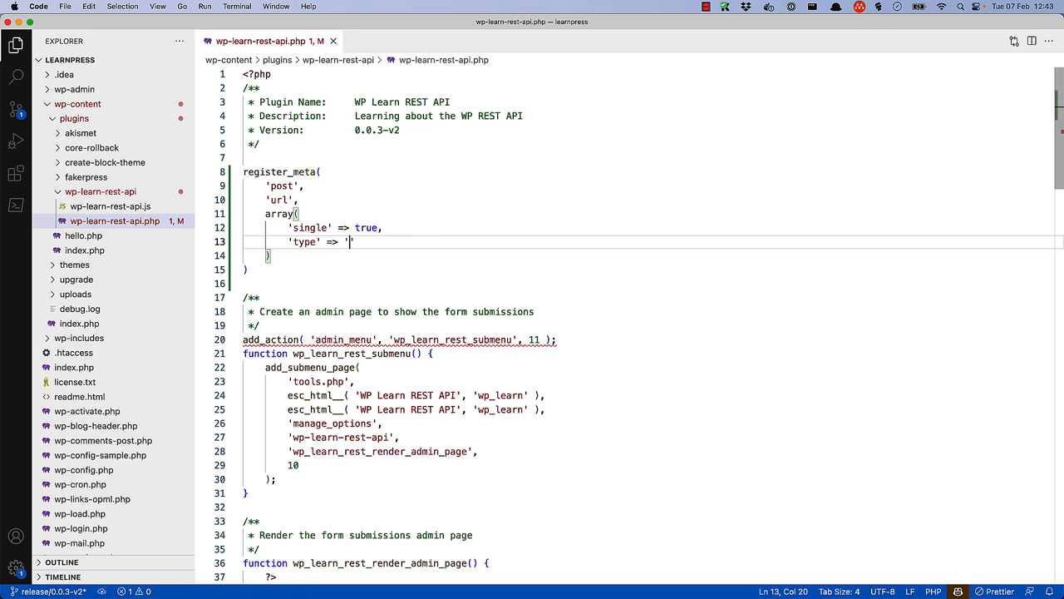
type("string',")
type("'default' => ")
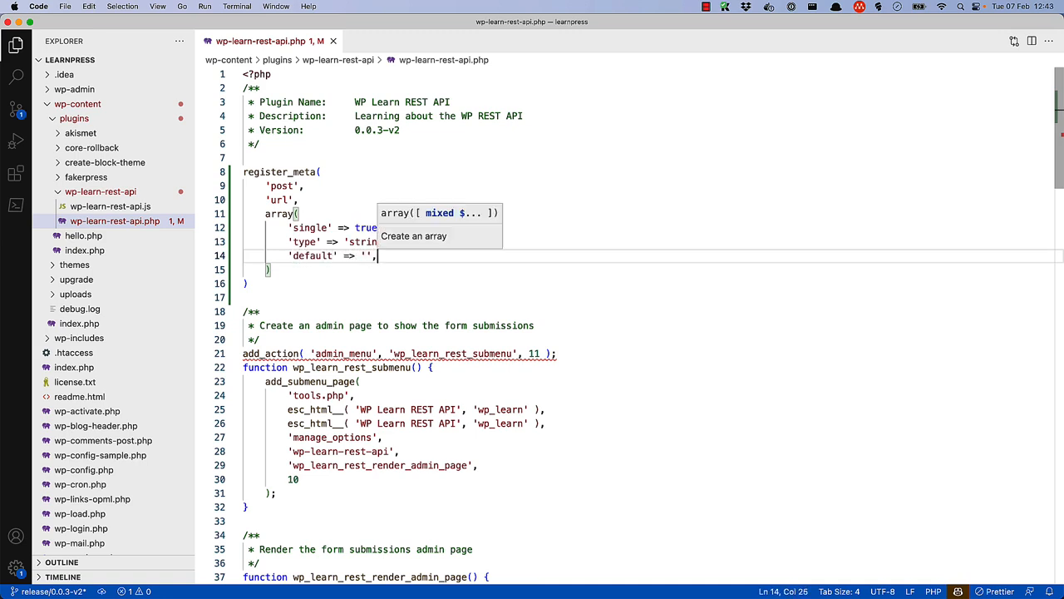
type("''")
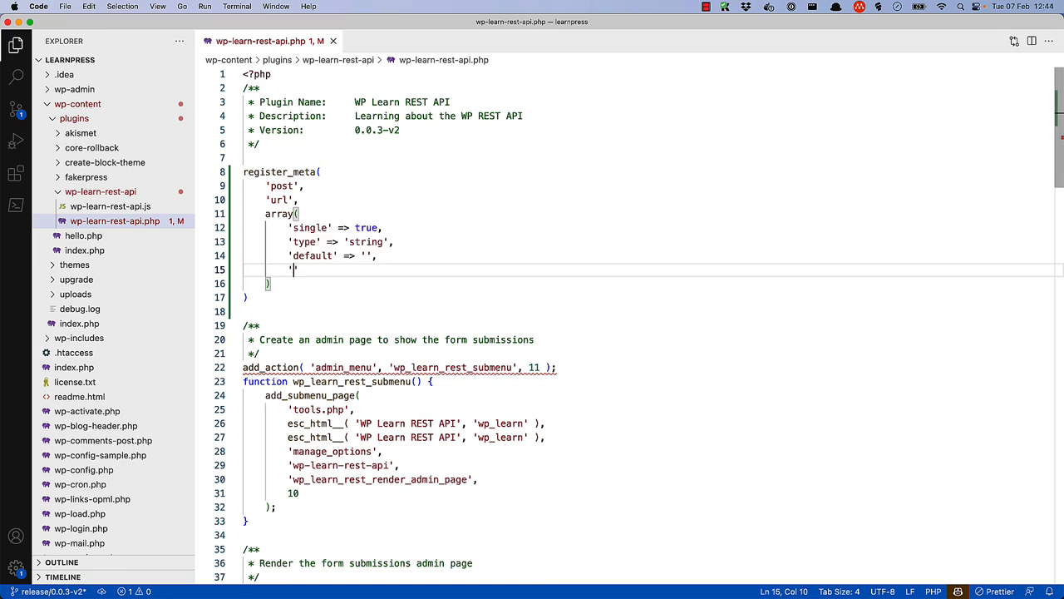
type("show_in_rest' => true,")
left_click(261, 297)
type(";")
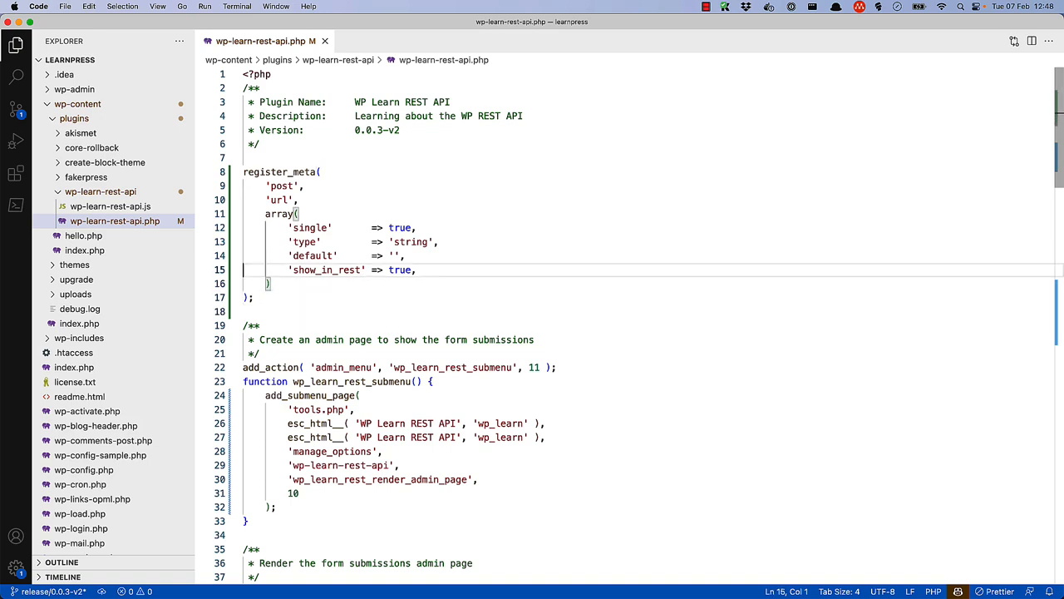
- Add an add_action('init', 'wp_learn_register_meta') hook above the register_meta call
key("Enter")
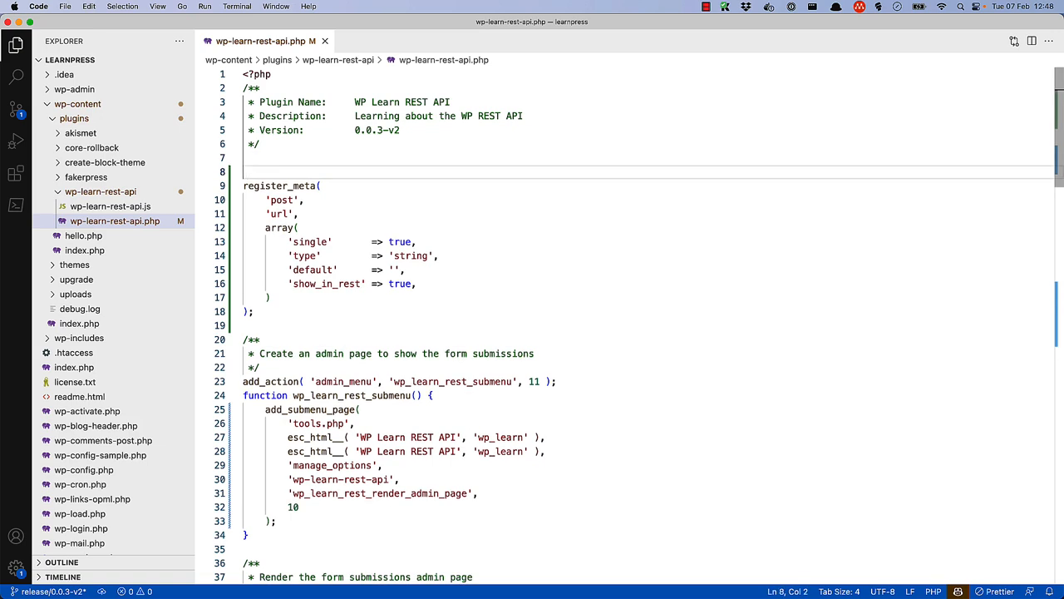
type("add_action('init")
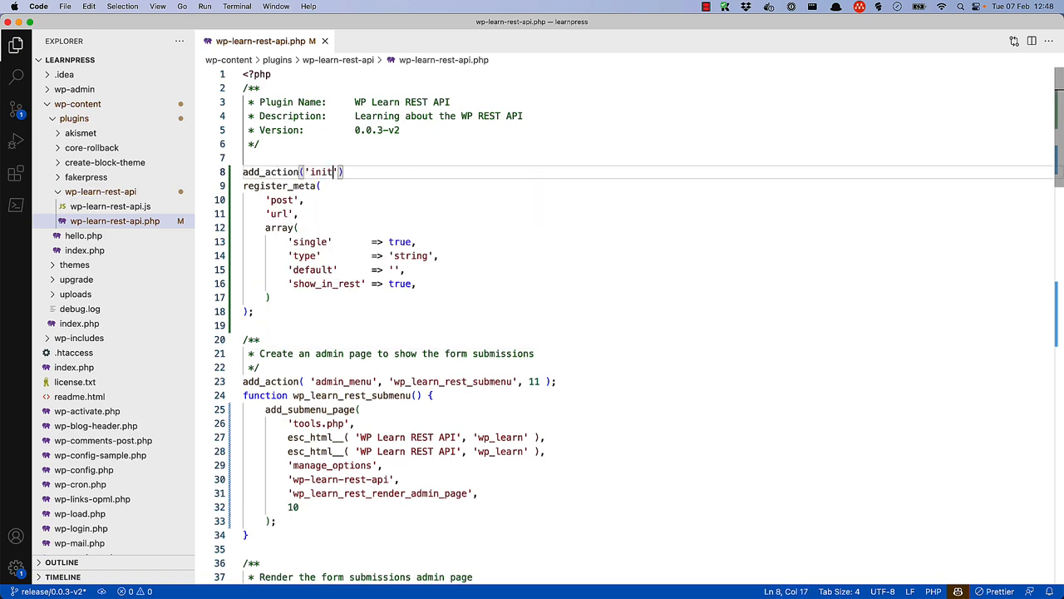
type(", ''")
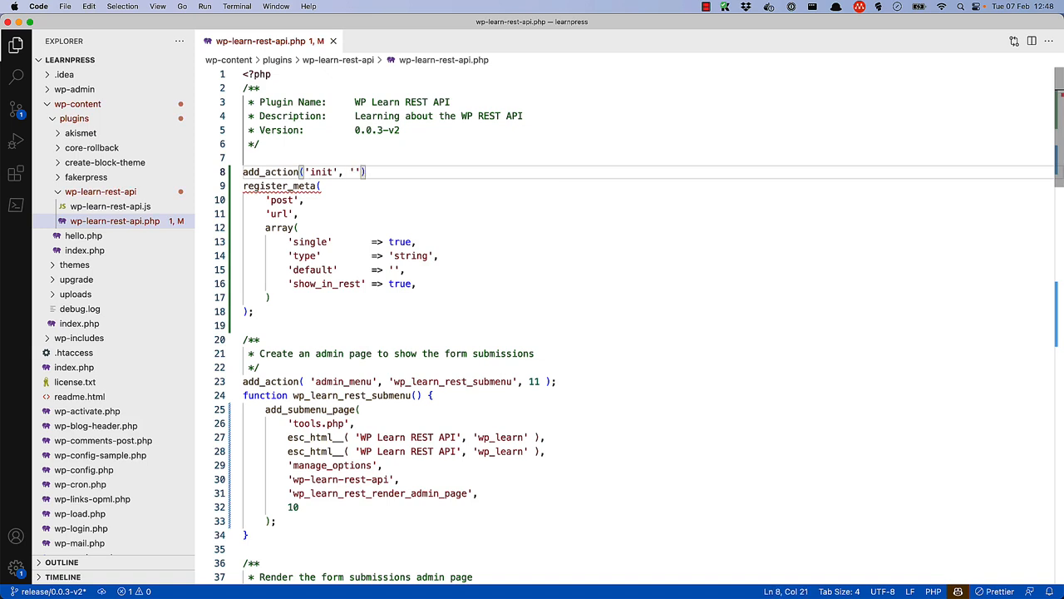
type("wp_learn")
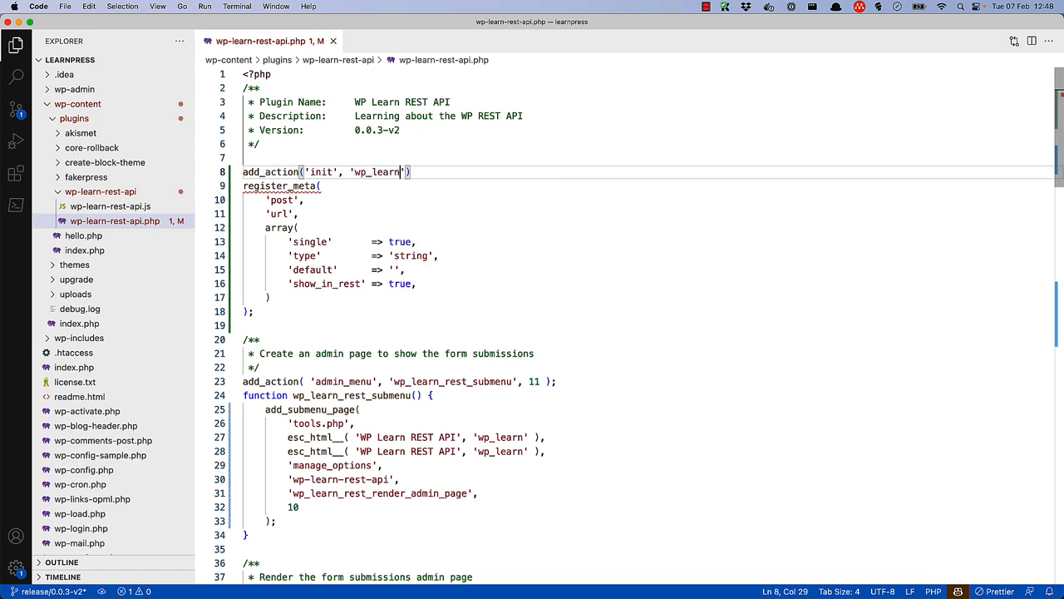
type("_register_meta")
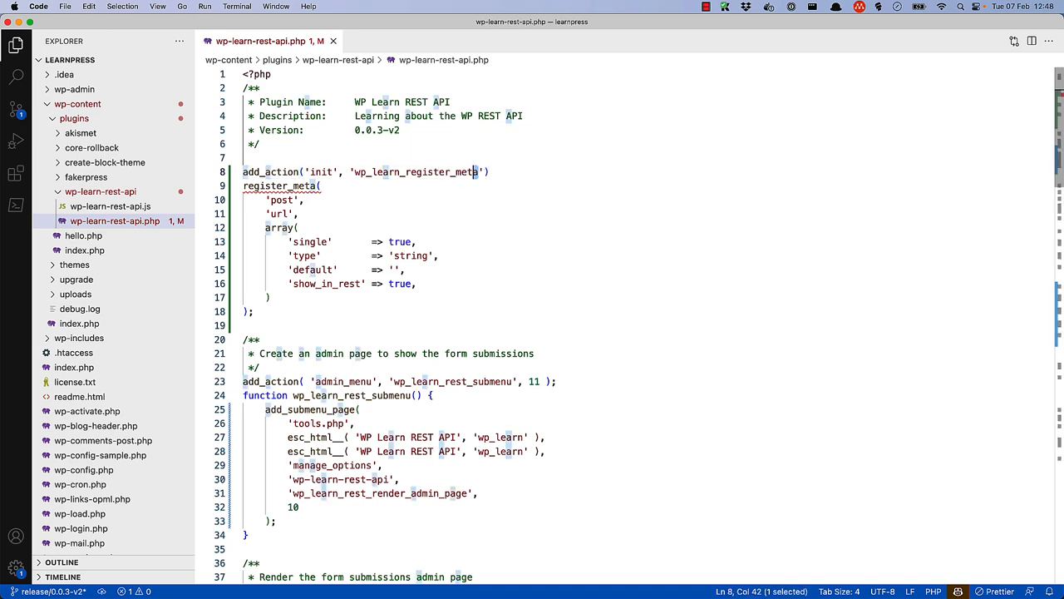
- End the hook line with a semicolon and declare wp_learn_register_meta() around register_meta
double_click(416, 172)
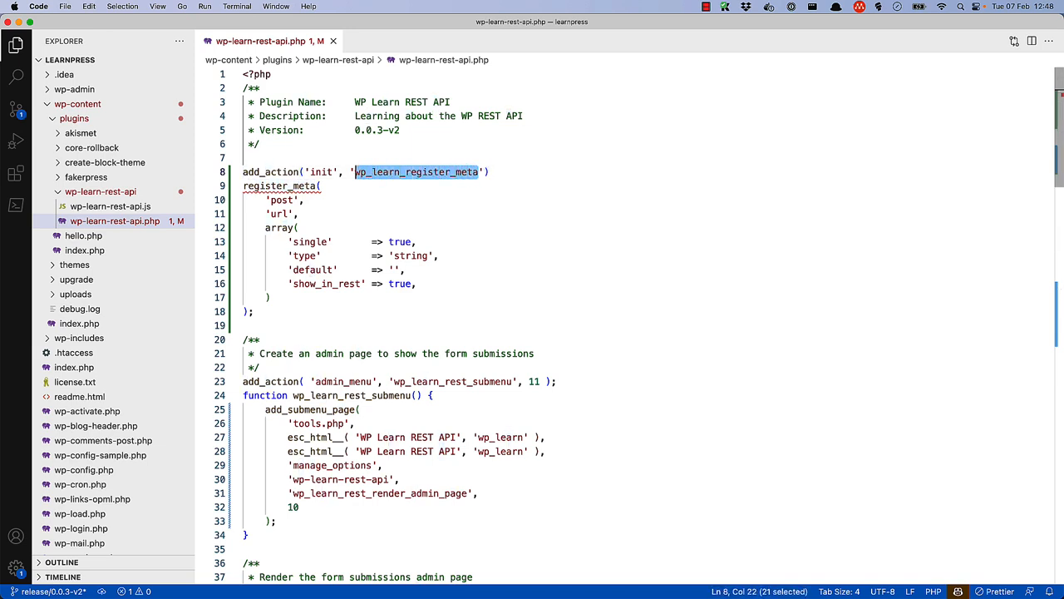
left_click(494, 172)
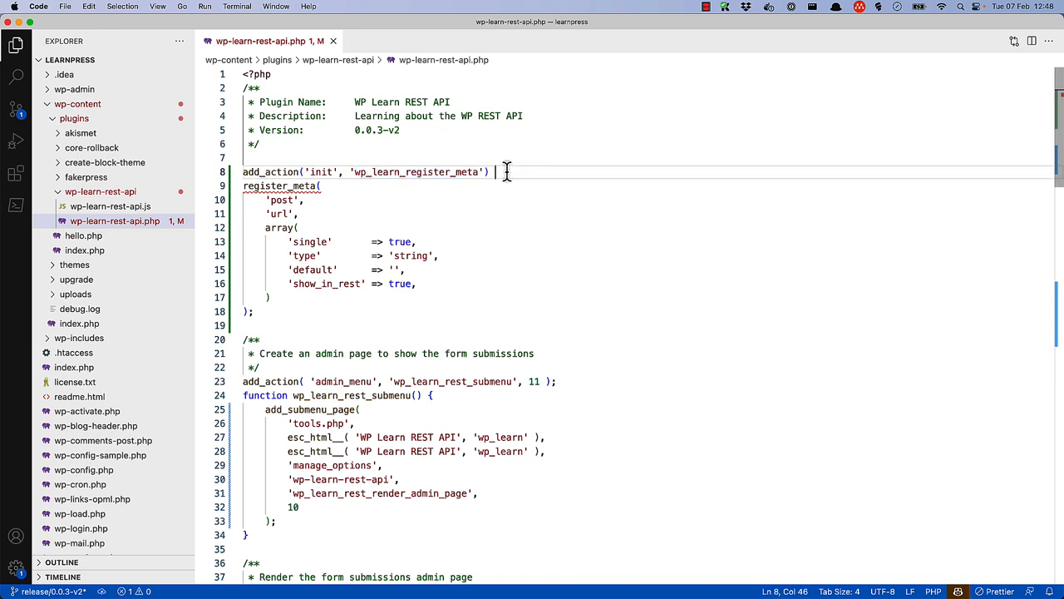
type(";wp_learn_register_meta")
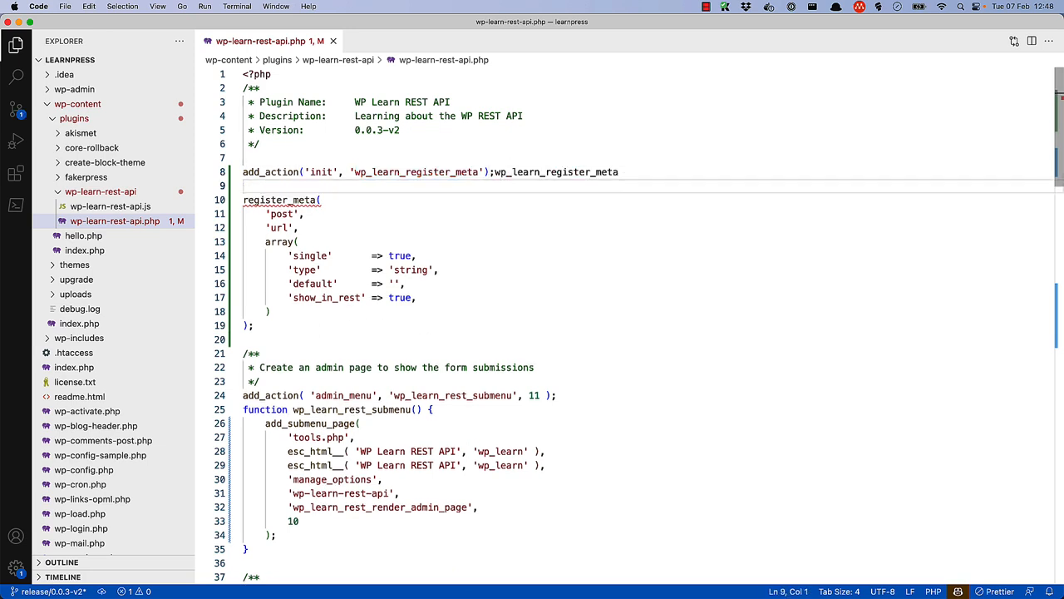
type("funct")
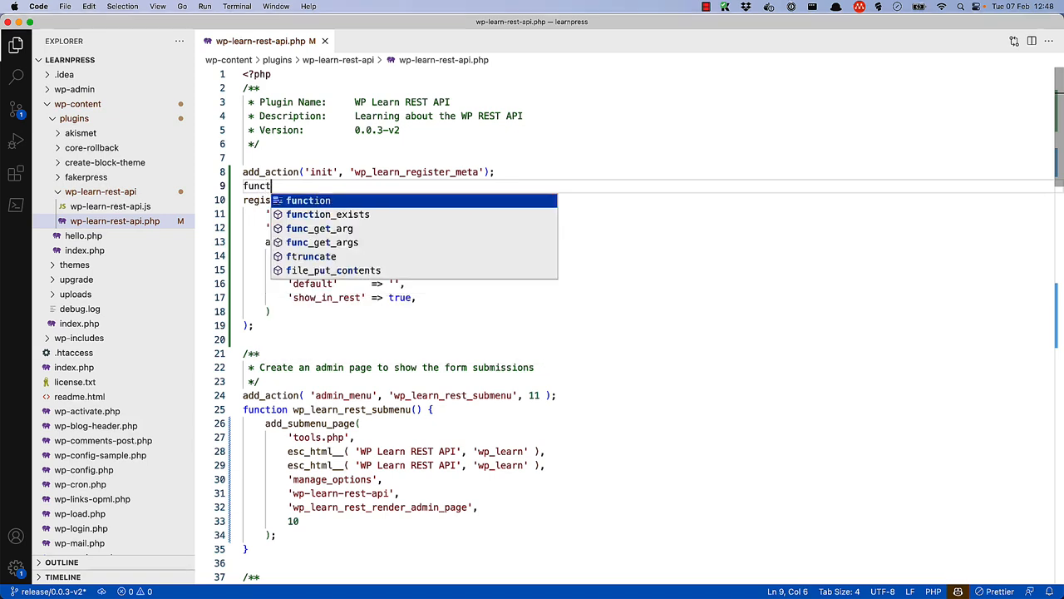
type("wp_learn_register_meta() {")
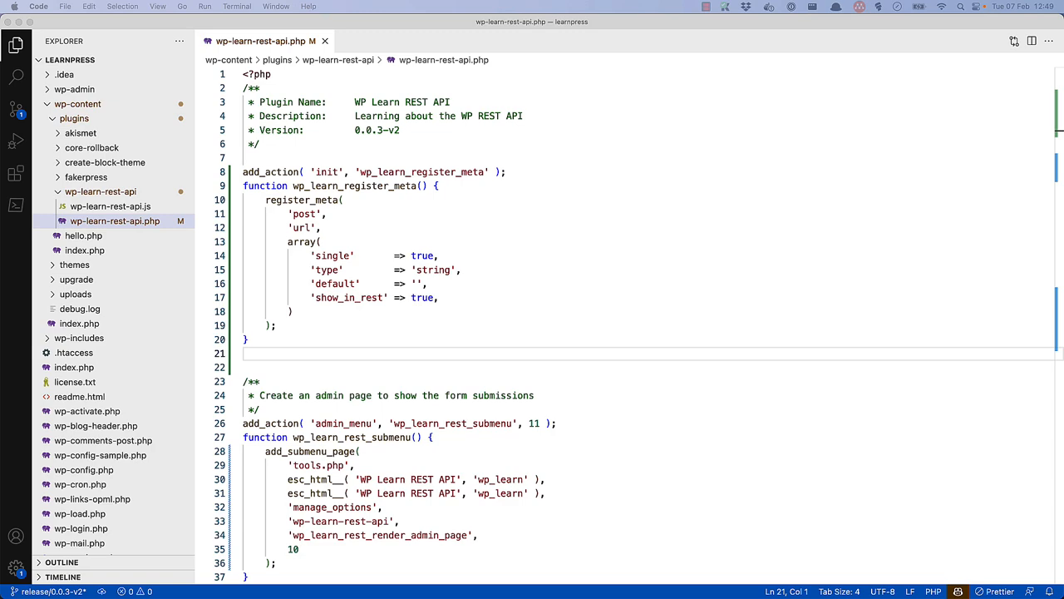
mouse_move(691, 495)
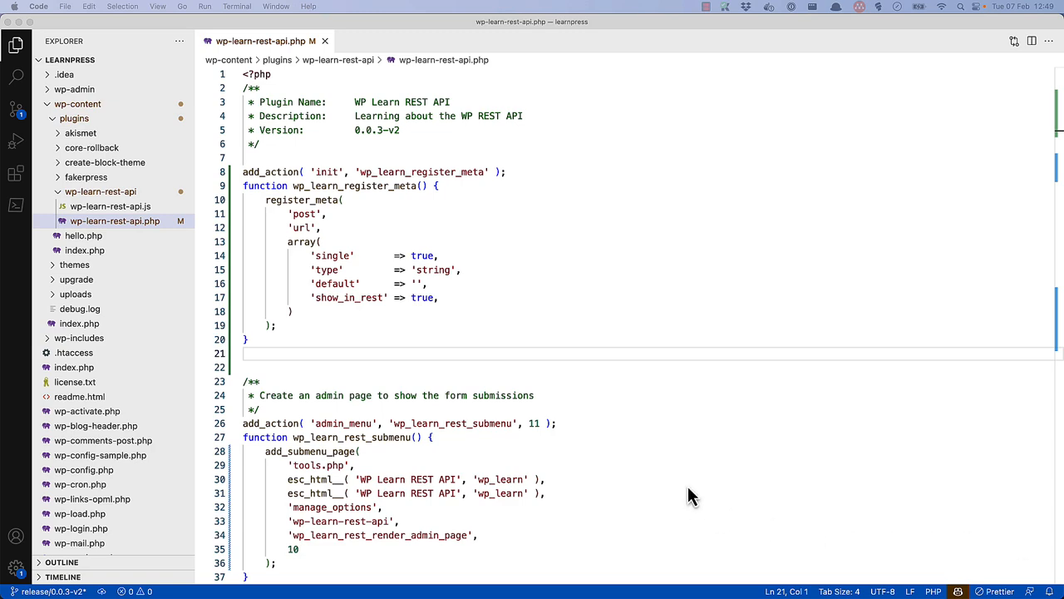
- Duplicate the Add Post form's Post Title field and relabel it as Post URL
scroll("down", 3)
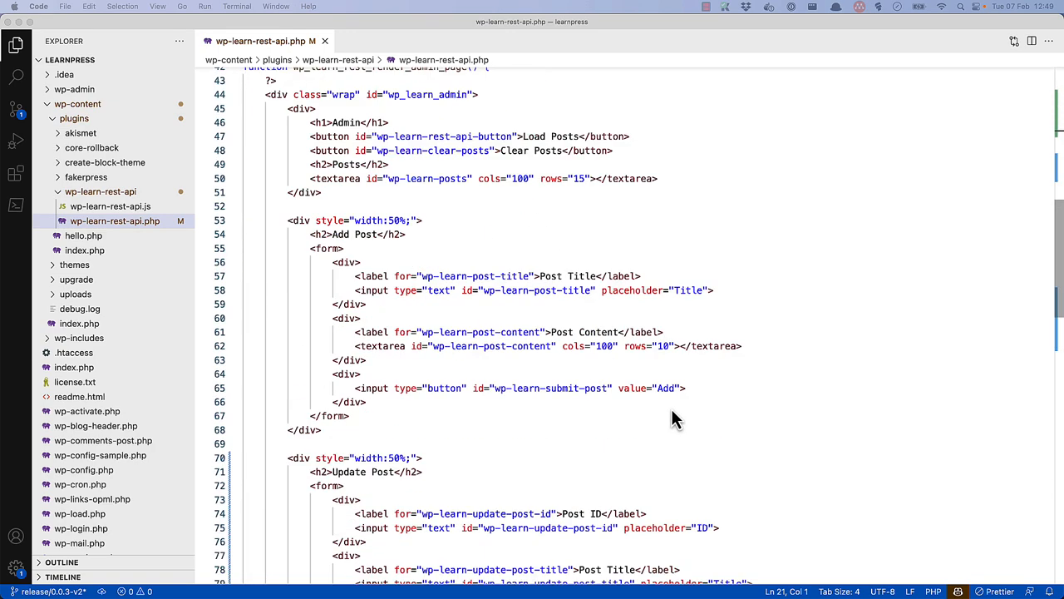
scroll("down", 3)
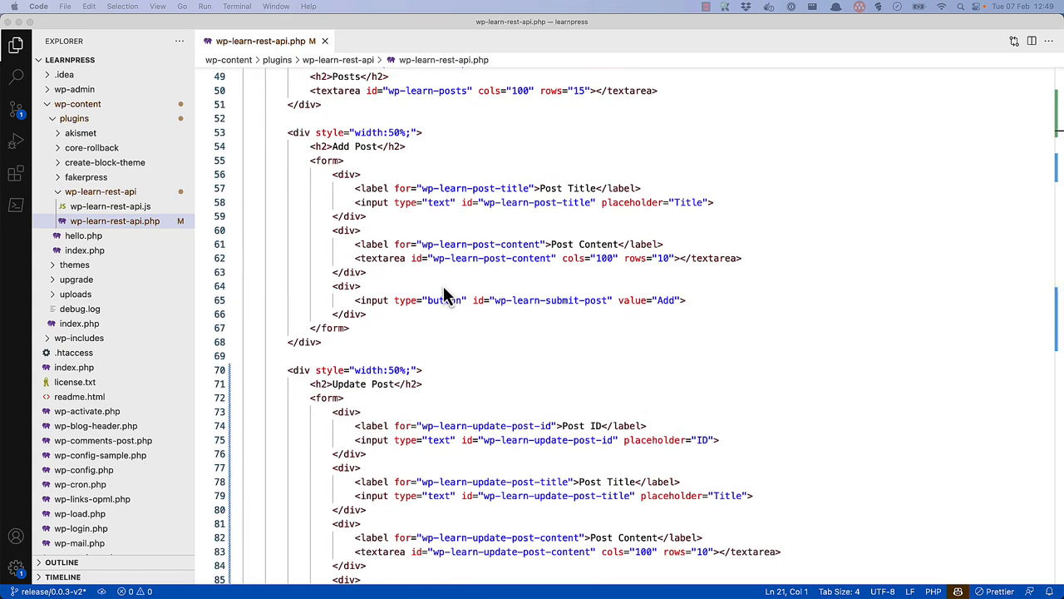
left_click_drag(332, 174, 366, 216)
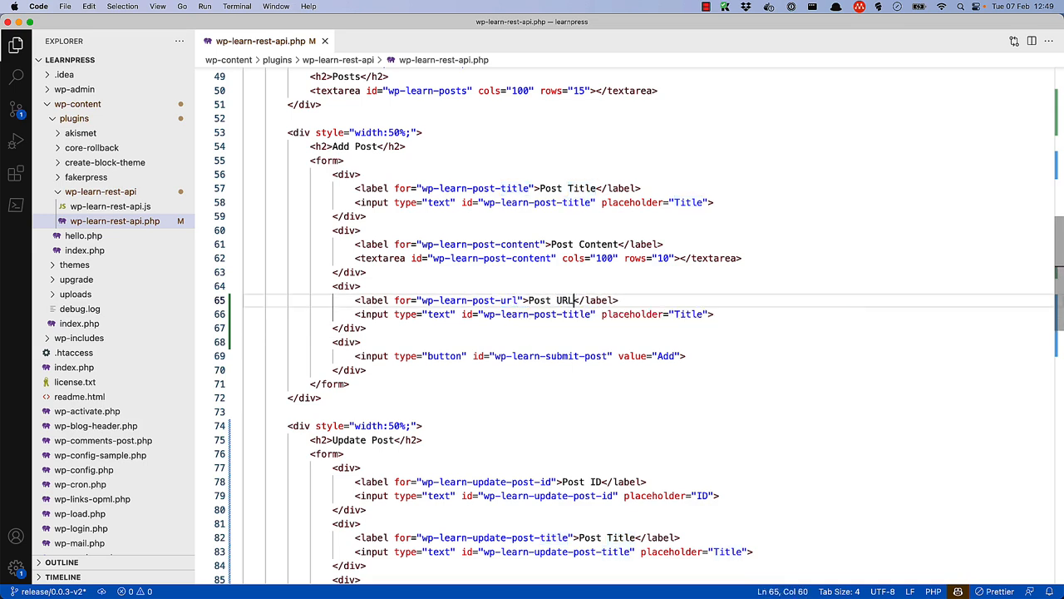
double_click(577, 314)
type("ur")
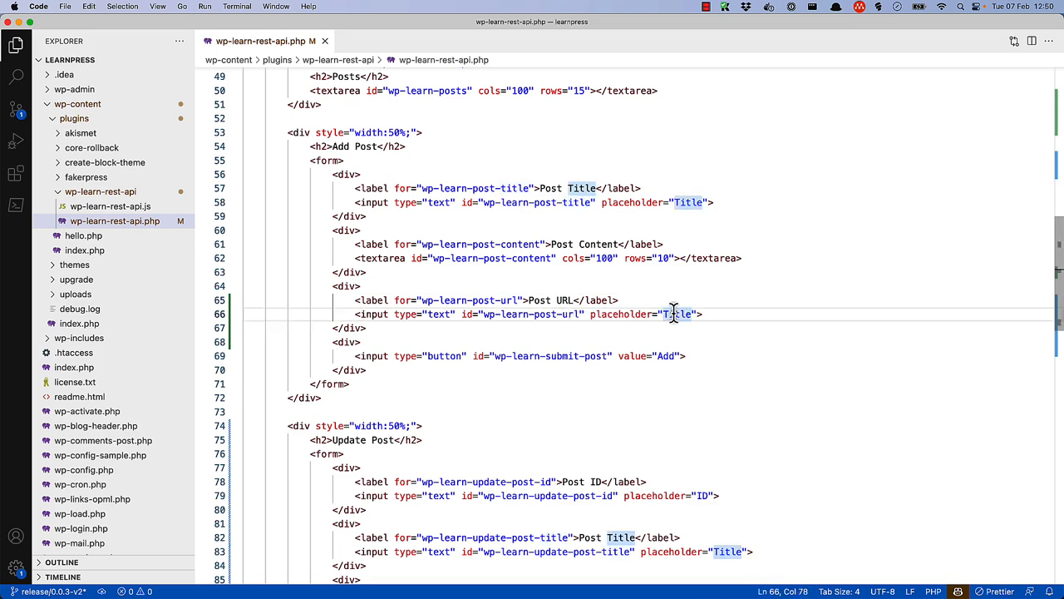
- Set the new input's placeholder to URL
type("URL")
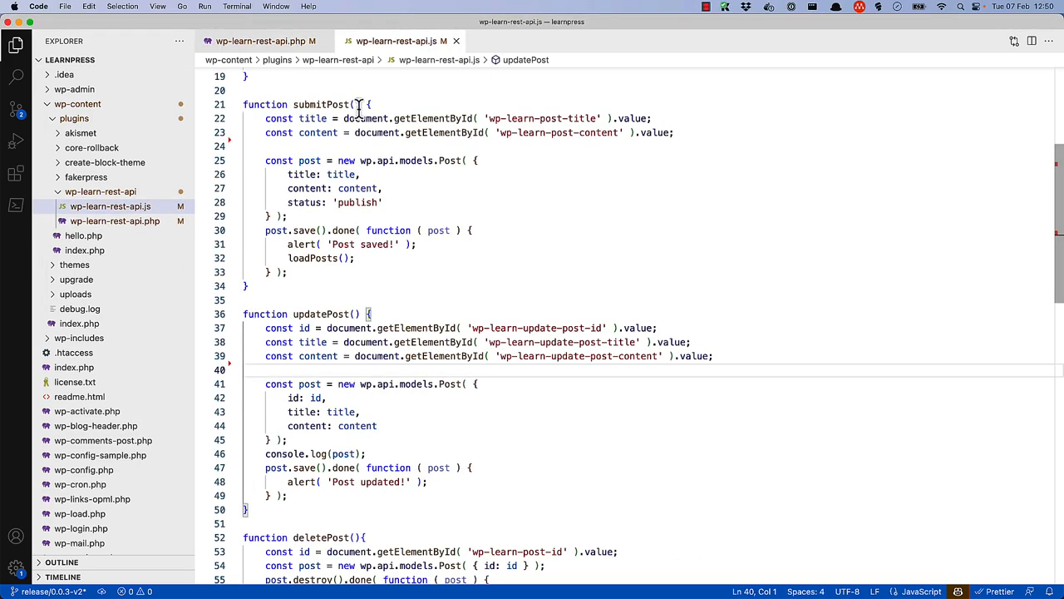
- Add const post_url = document.getElementById('wp-learn-post-url').value; inside submitPost
left_click(498, 145)
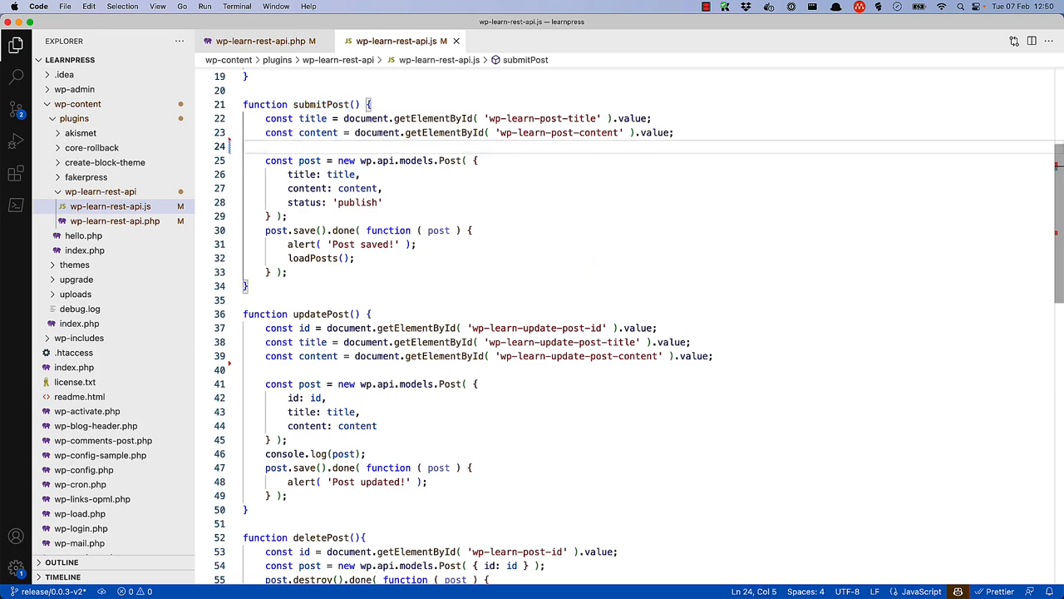
type("const")
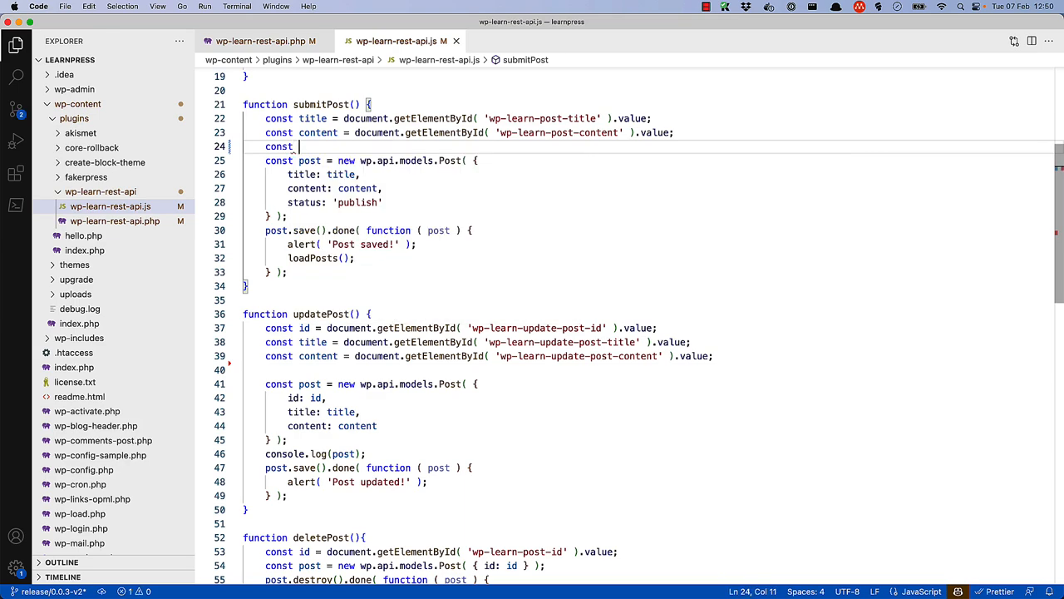
type("post_url")
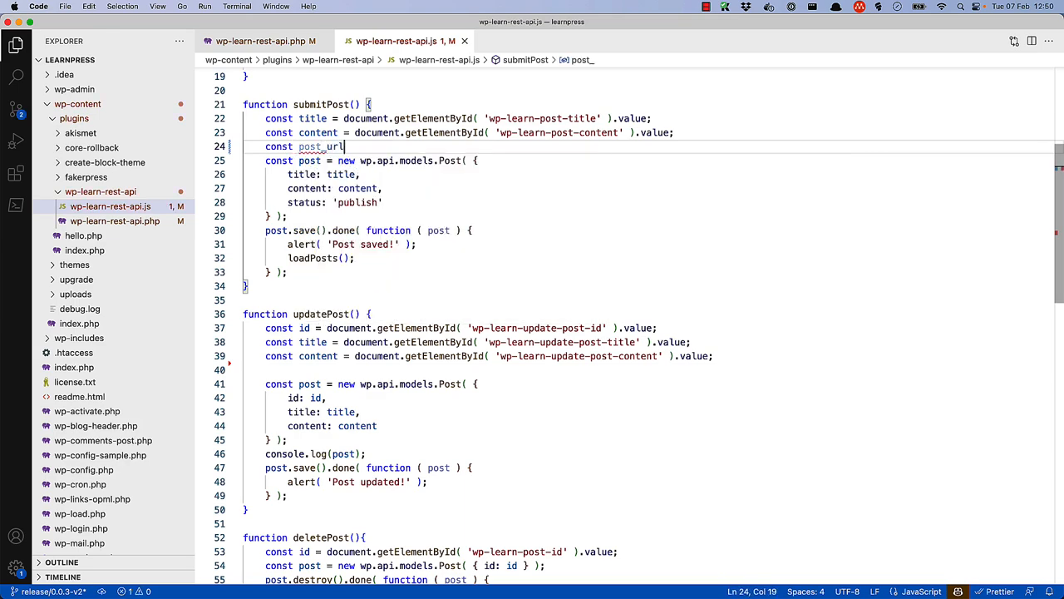
type("= document.getElementById( ''")
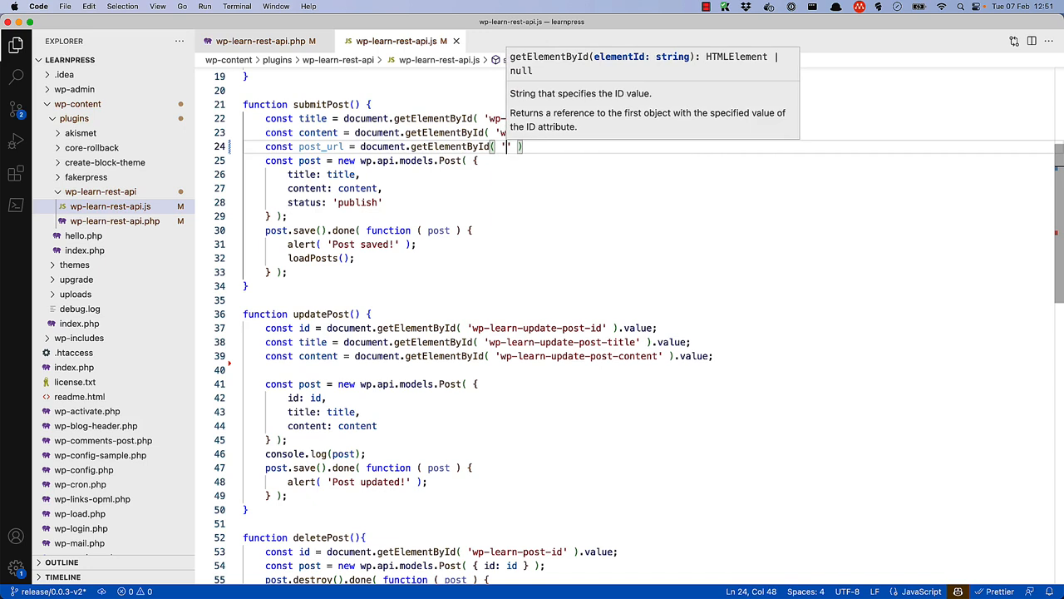
type("wp-learn-post-url")
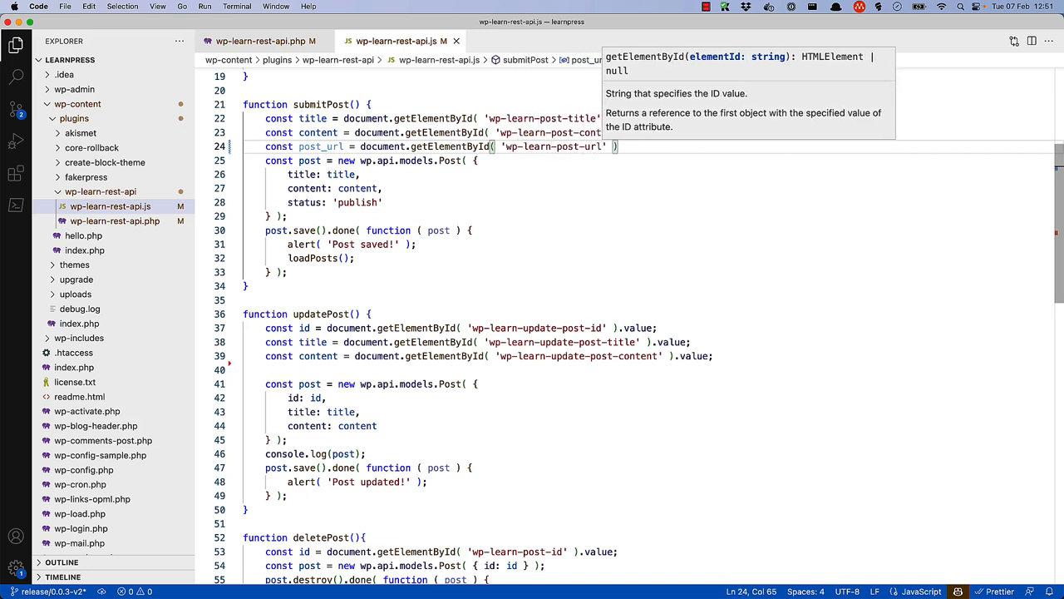
type(".value")
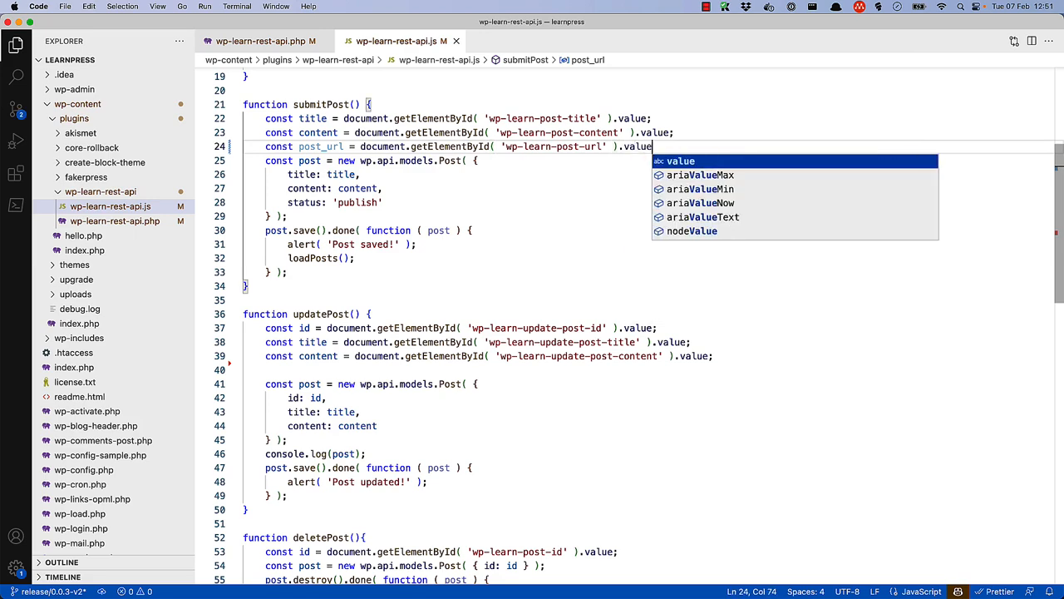
type(";")
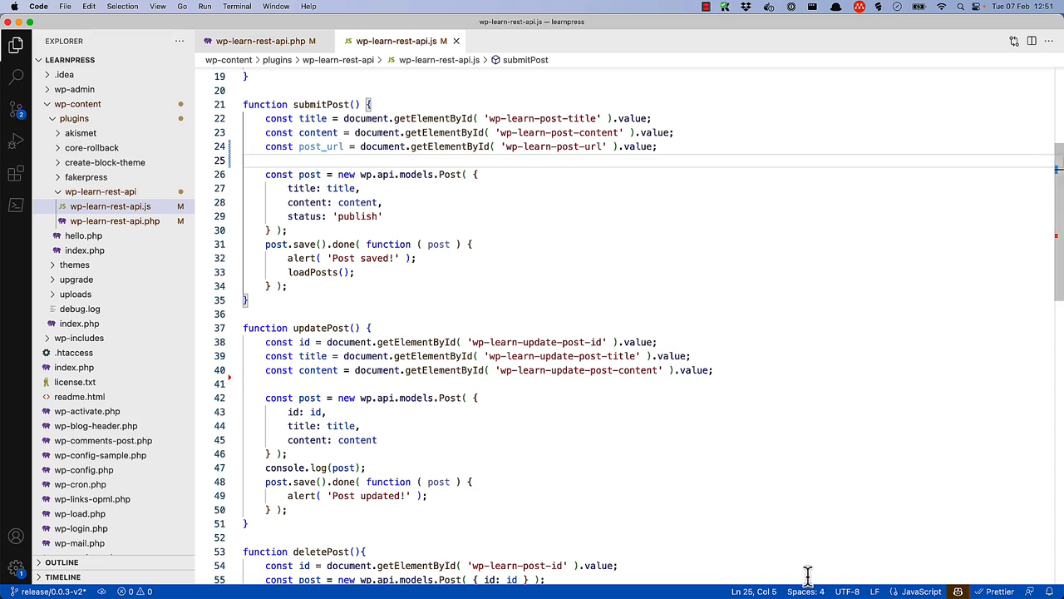
- Split the Post object onto lines and add meta: { url: post_url } after status
left_click(474, 174)
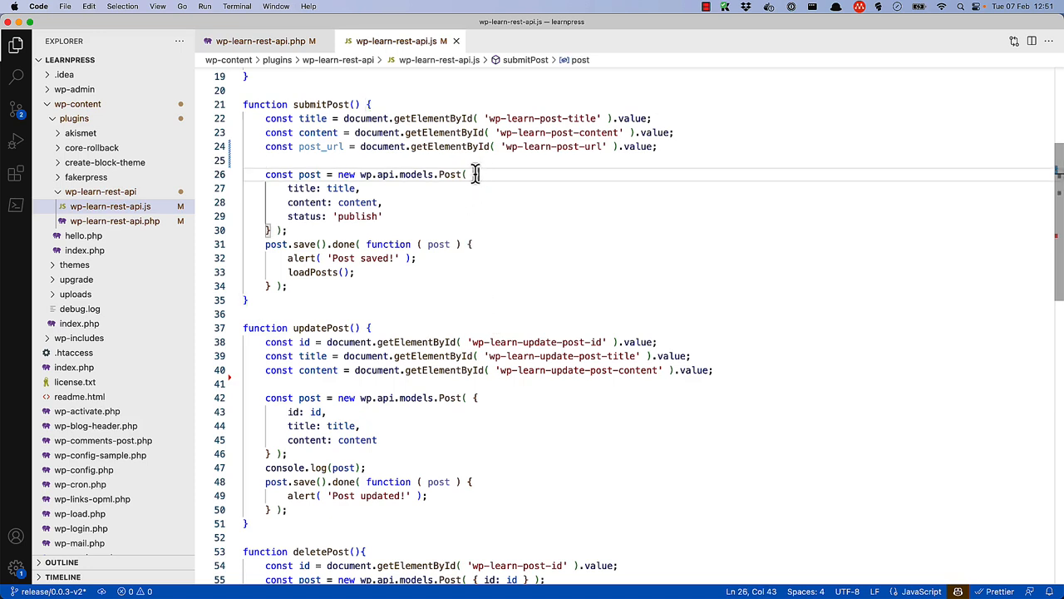
key("Enter")
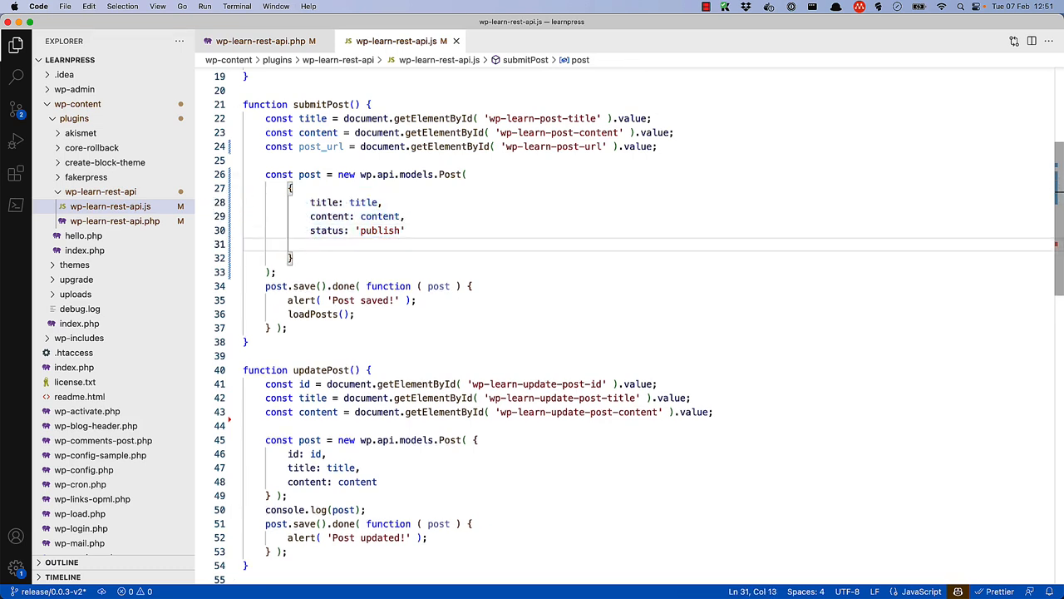
type("meta:")
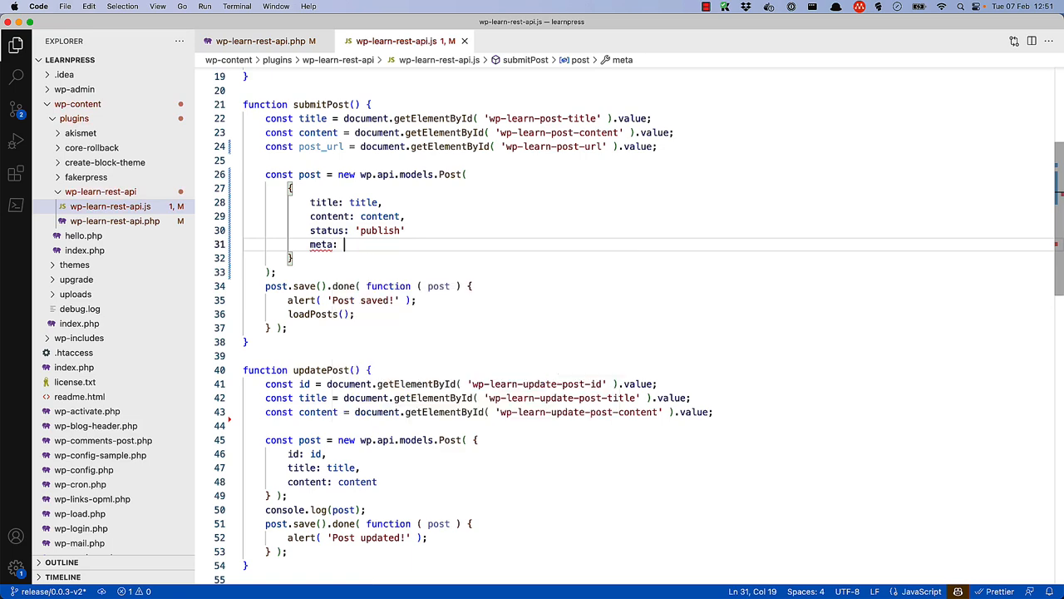
type("{")
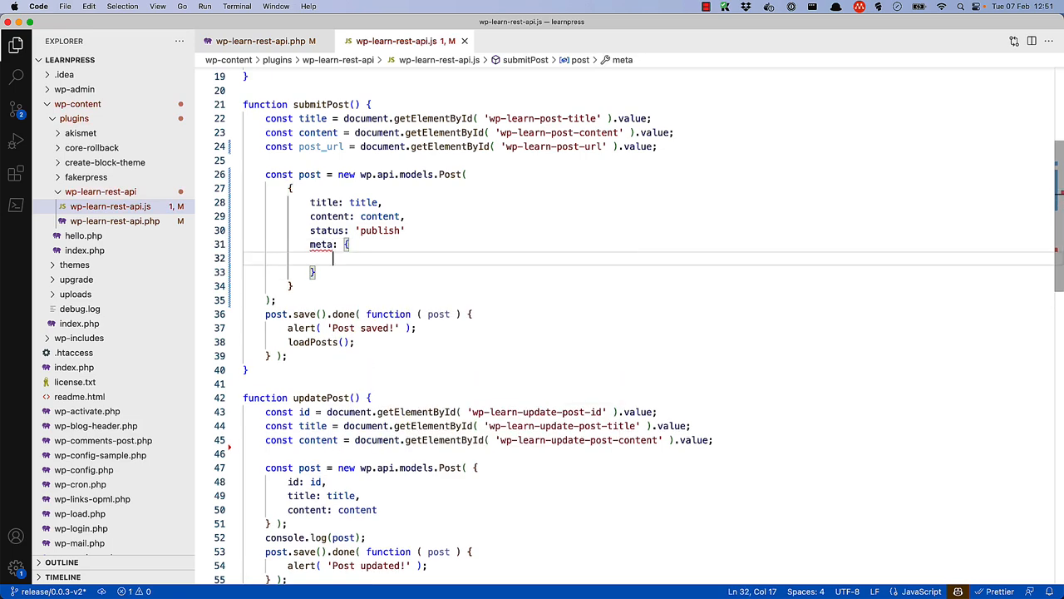
type("url")
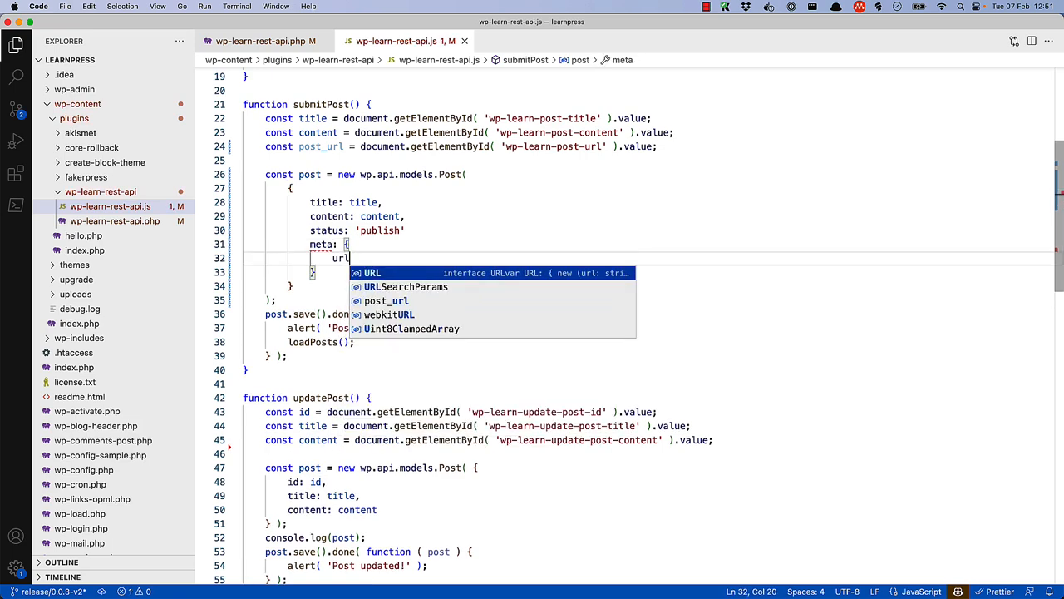
type(": post")
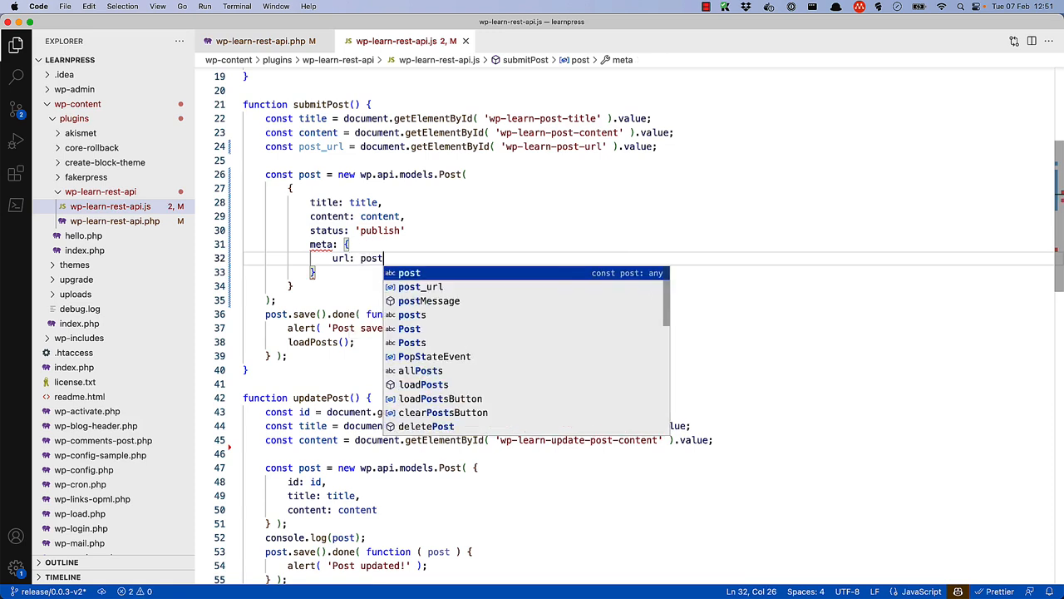
type("_url")
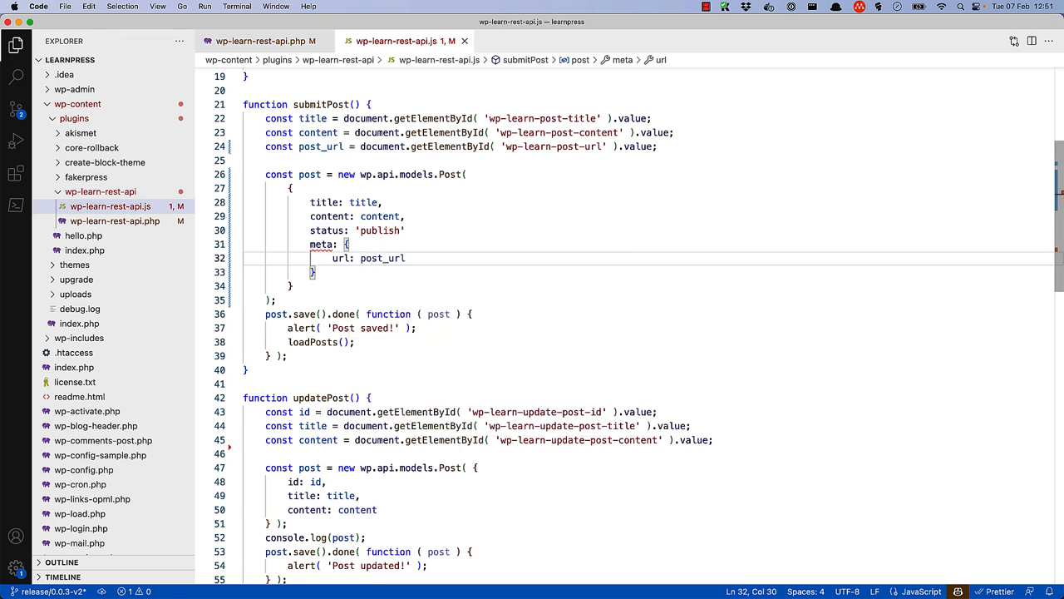
left_click(454, 231)
type(",")
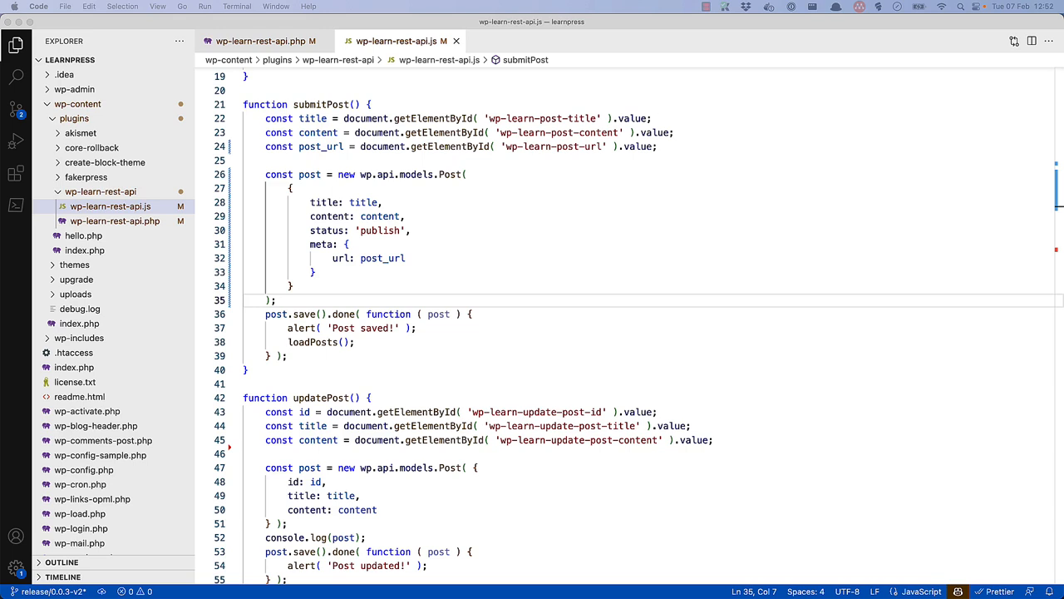
left_click(287, 356)
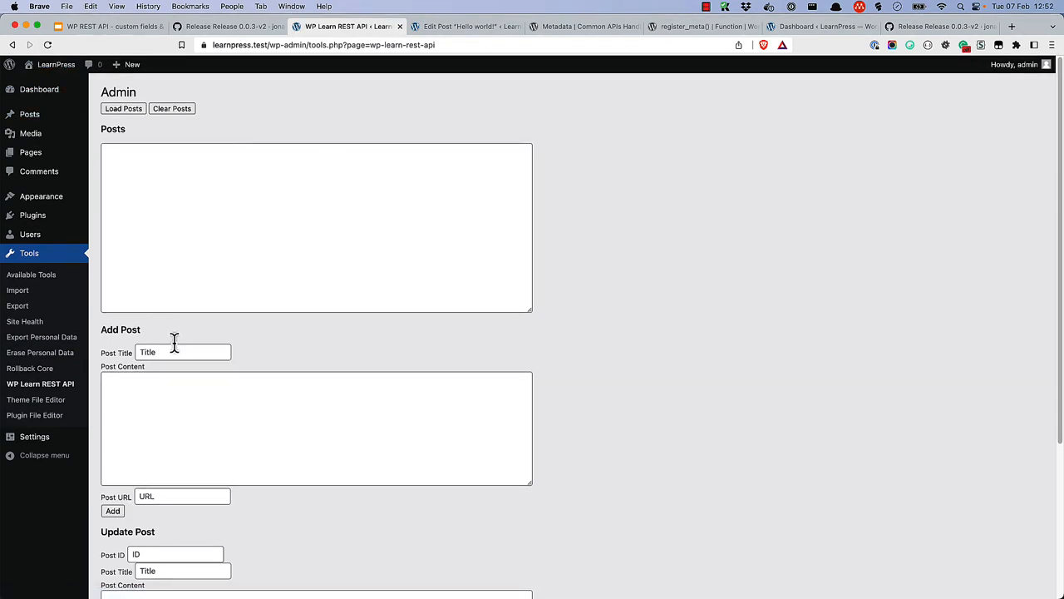
type("A post with a url")
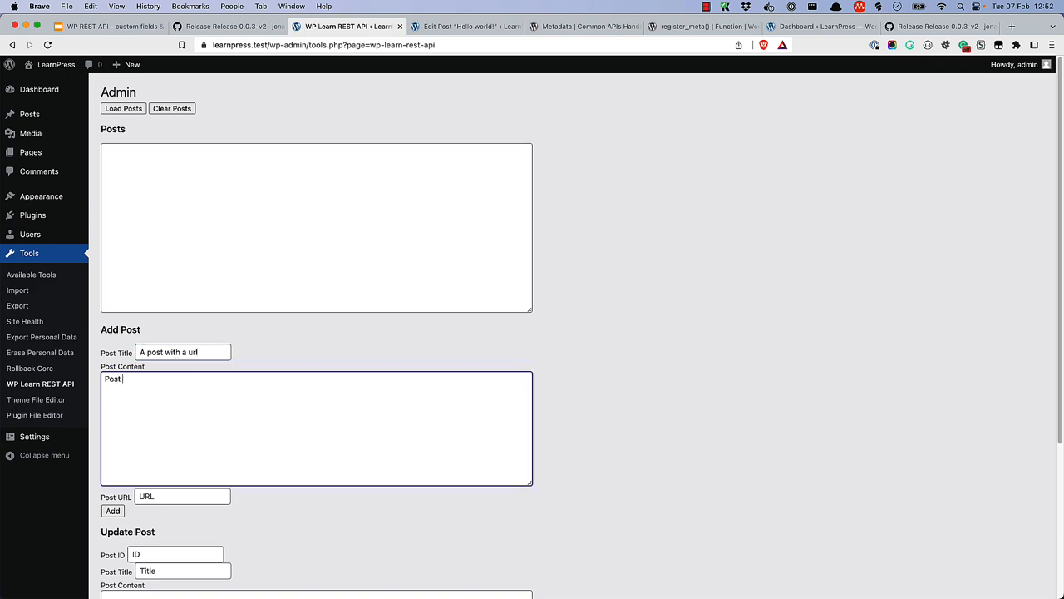
type("with url contnet")
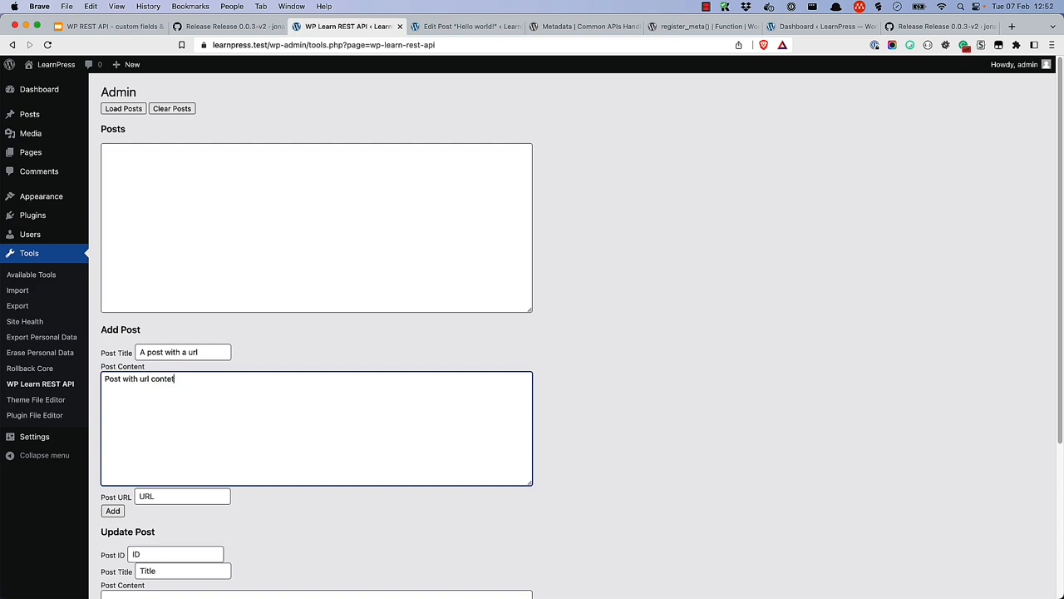
left_click(182, 496)
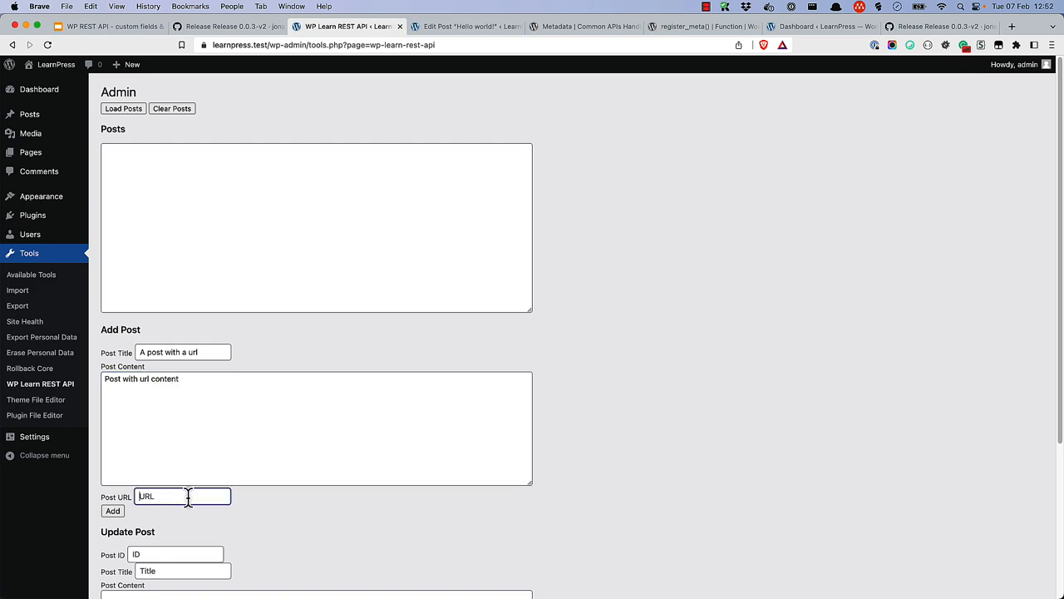
type("https://domain.com")
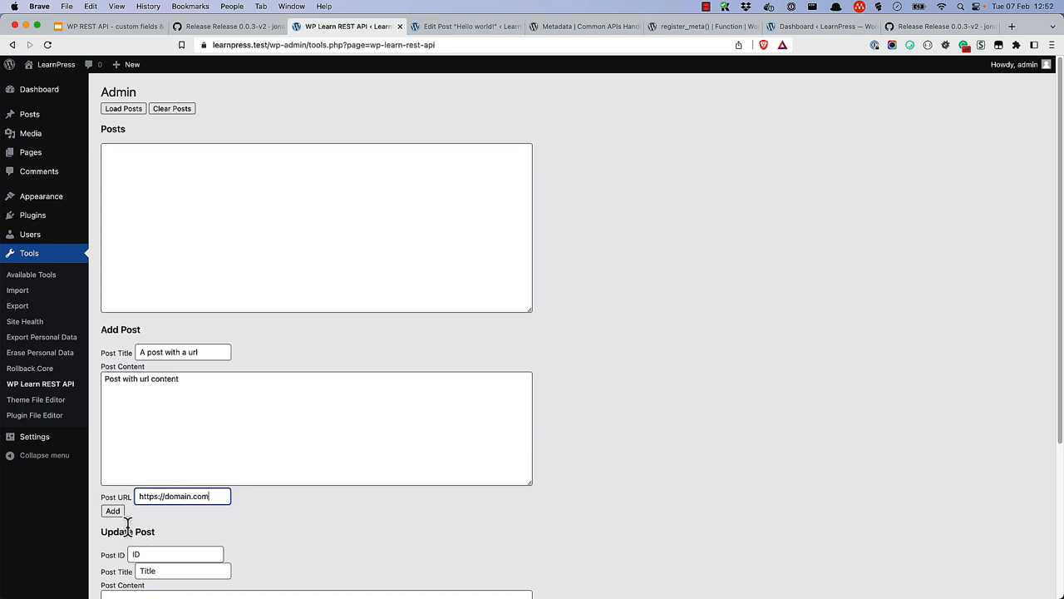
left_click(113, 510)
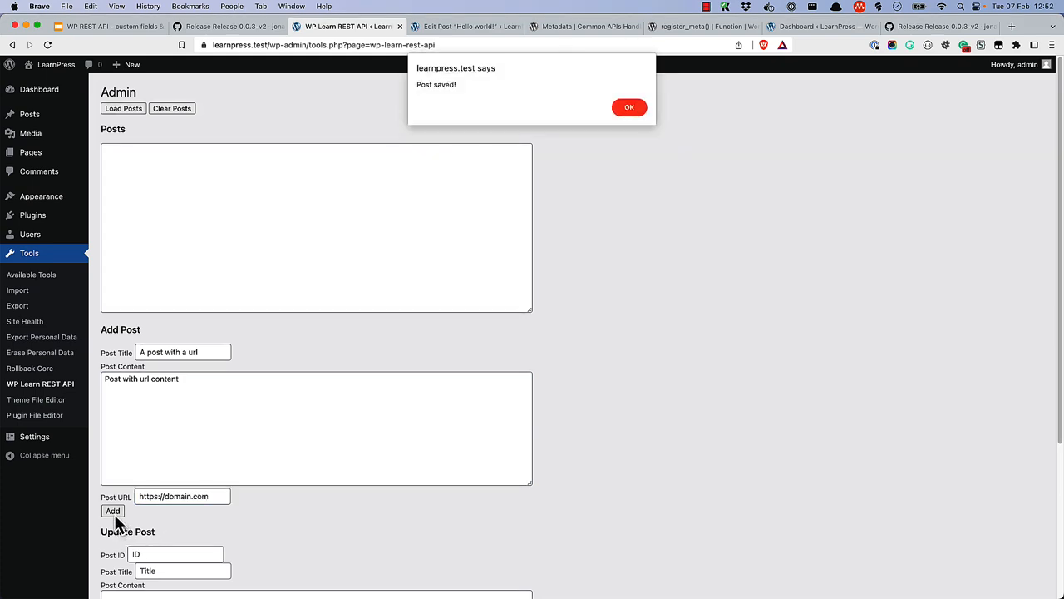
left_click(630, 107)
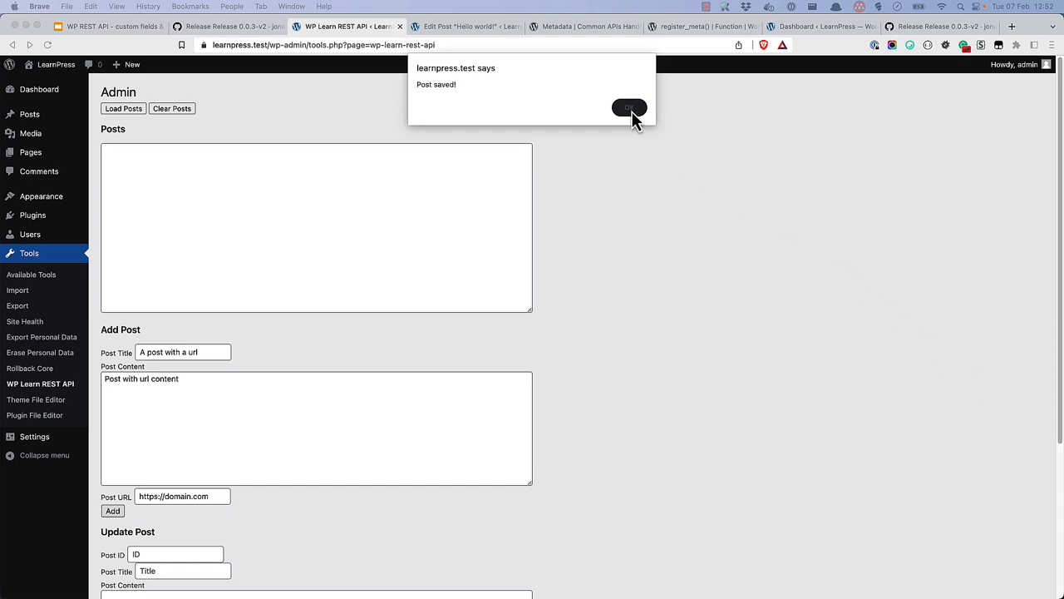
- Dismiss the alert and open 'A post with a url' in the editor
left_click(462, 26)
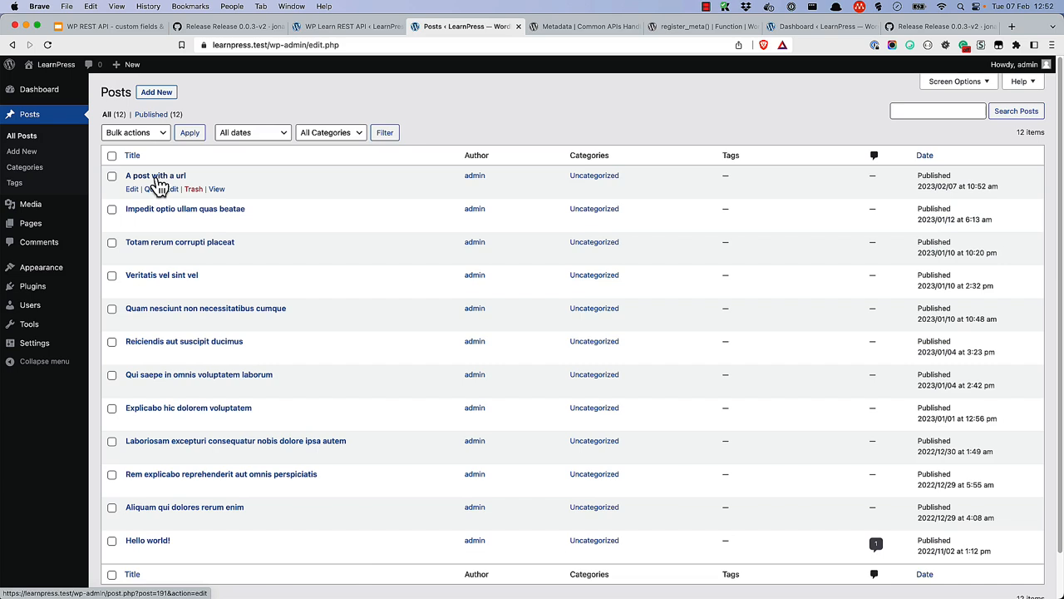
left_click(155, 176)
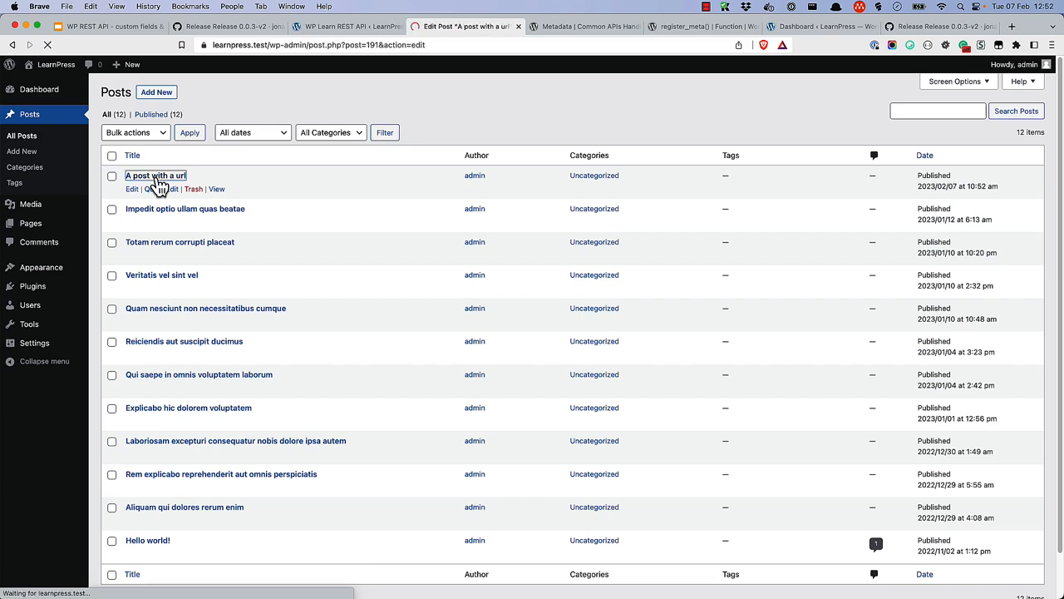
left_click(156, 176)
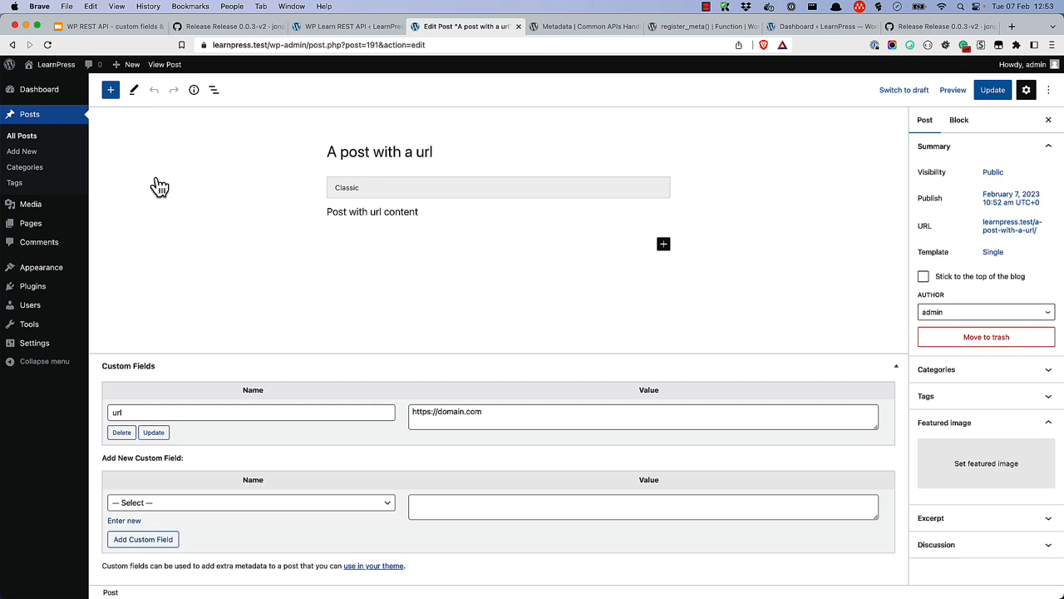
mouse_move(622, 211)
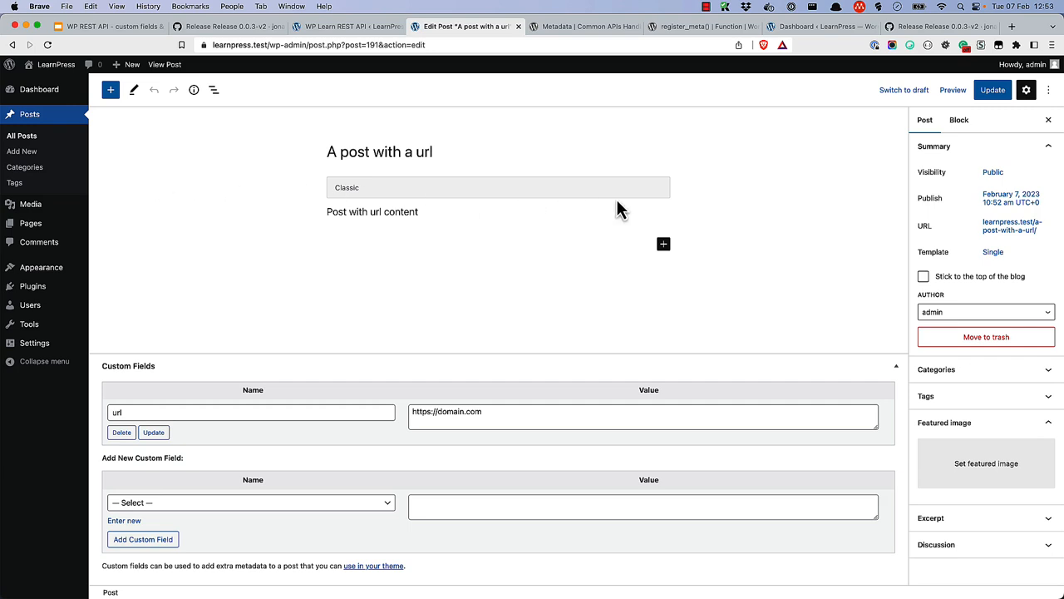
mouse_move(626, 209)
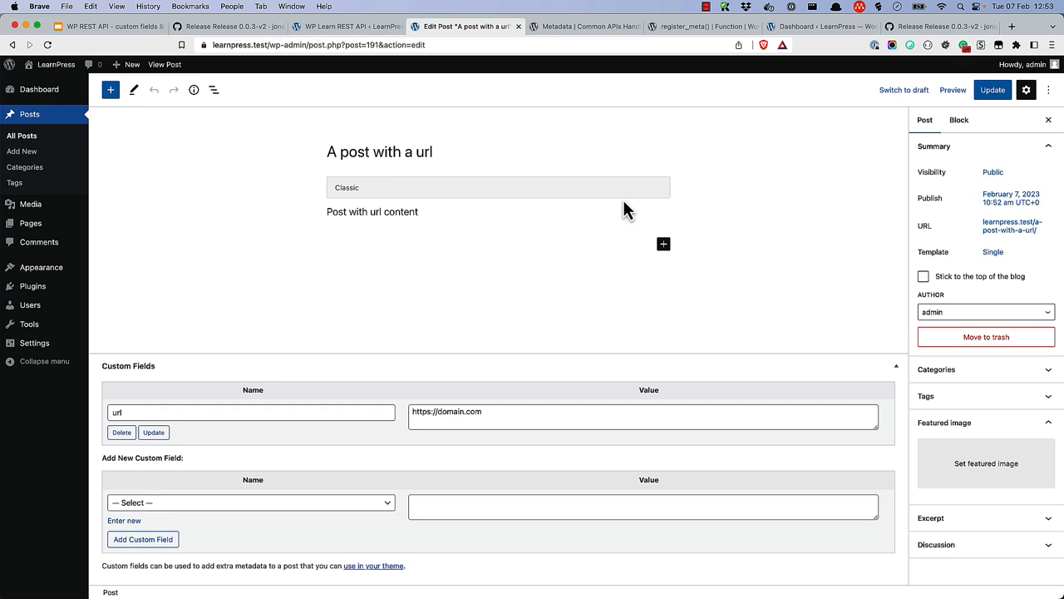
mouse_move(1049, 90)
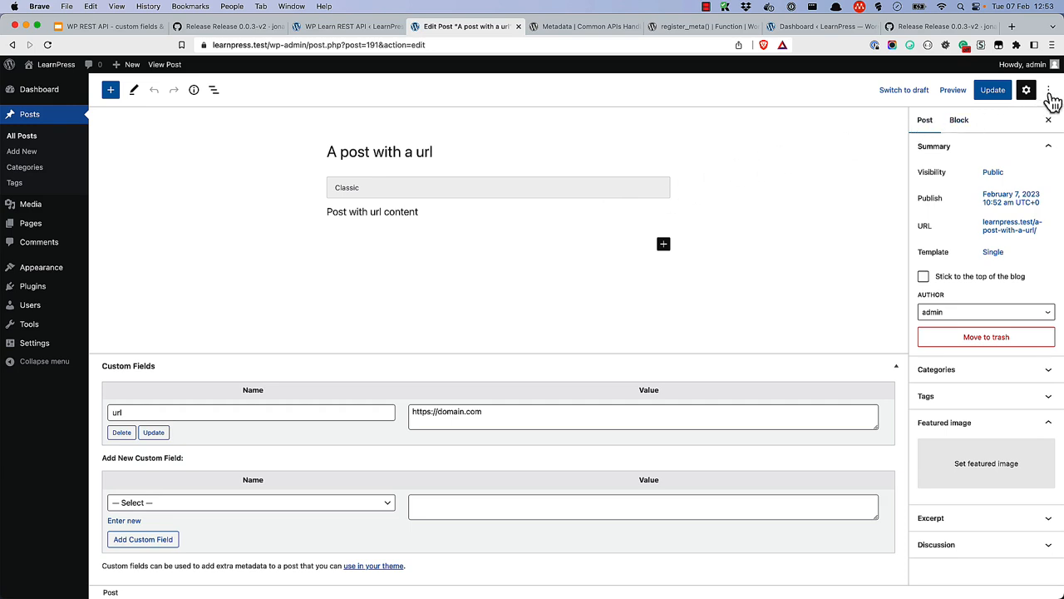
- Open the editor's Preferences on the Panels section to check Custom fields
left_click(1048, 90)
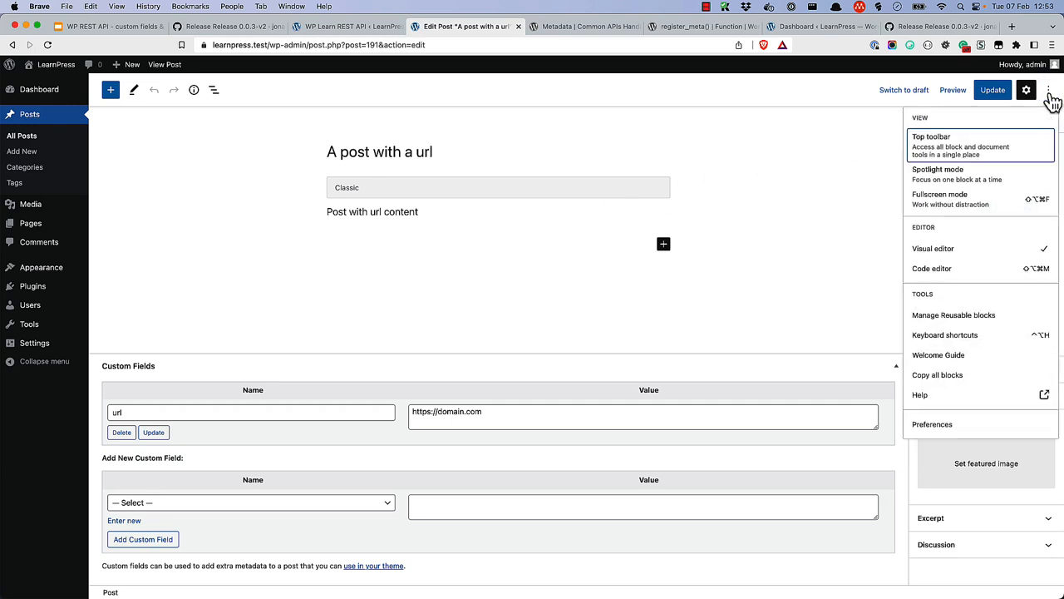
mouse_move(967, 433)
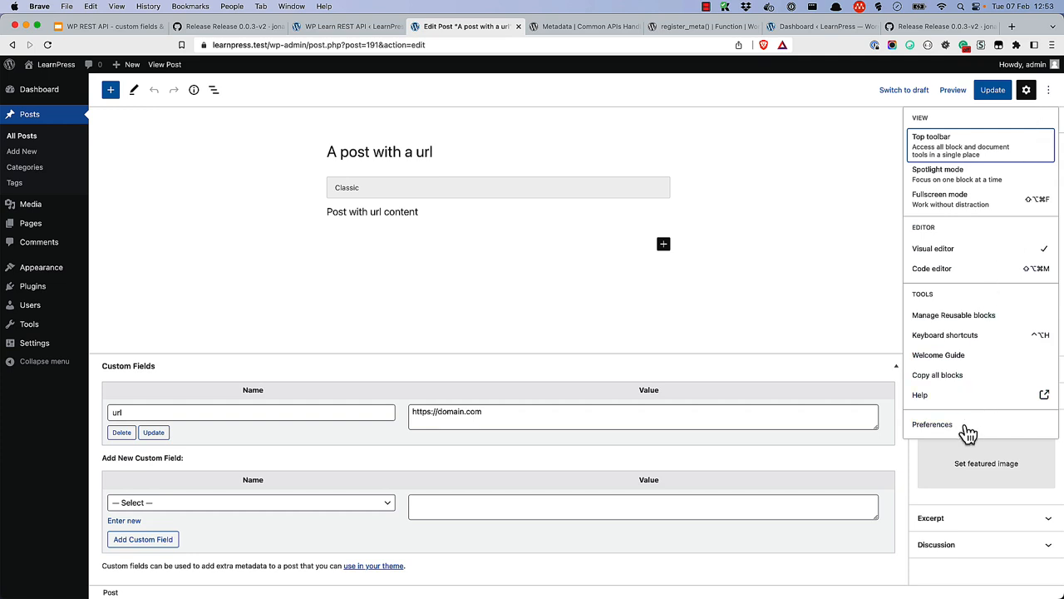
left_click(932, 424)
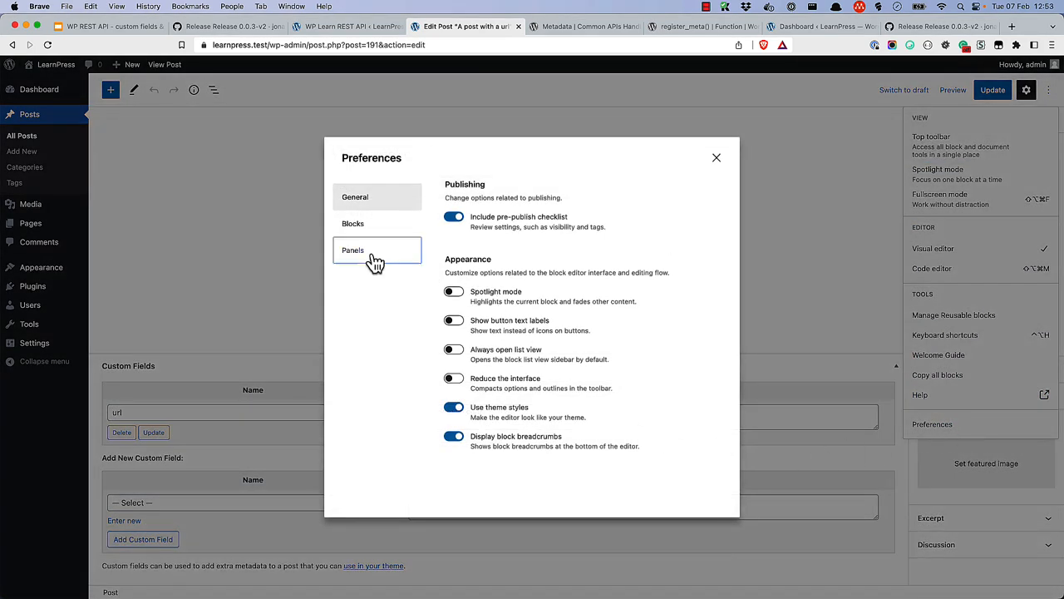
left_click(353, 250)
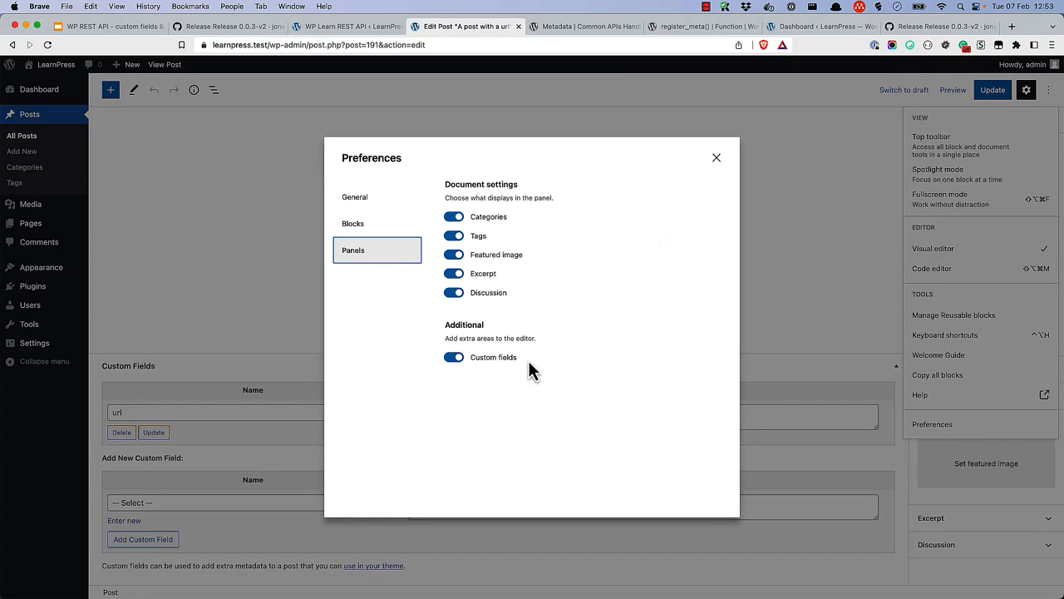
mouse_move(940, 137)
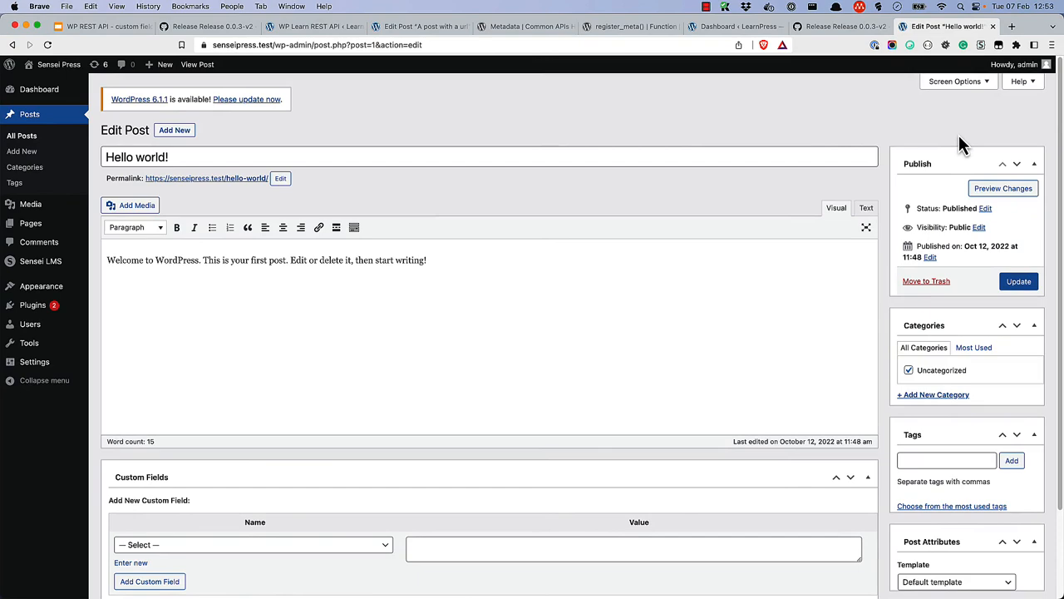
mouse_move(969, 108)
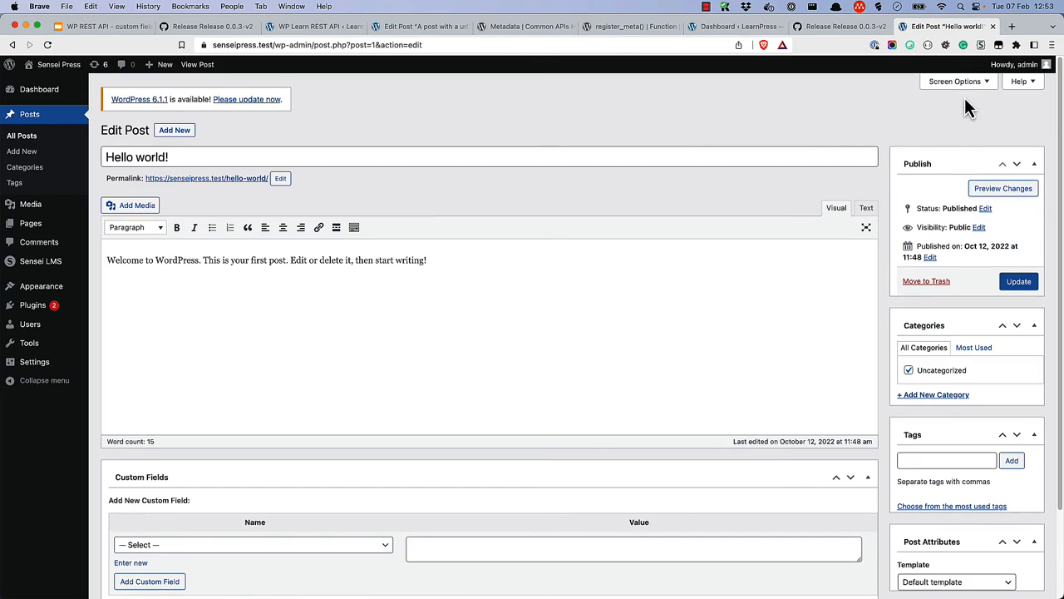
left_click(955, 81)
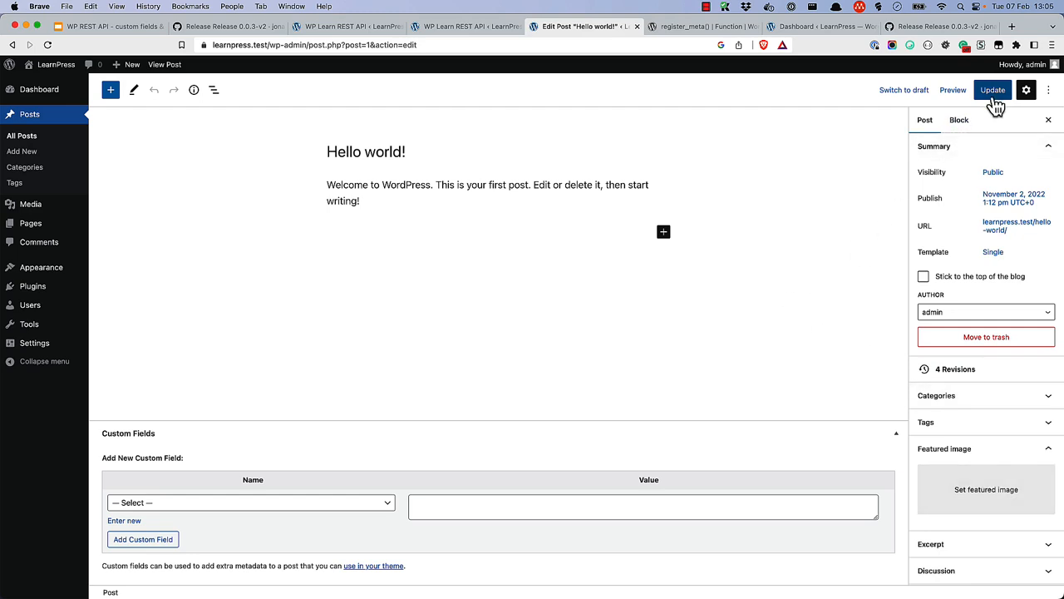
- Update the Hello world! post in the block editor
left_click(993, 90)
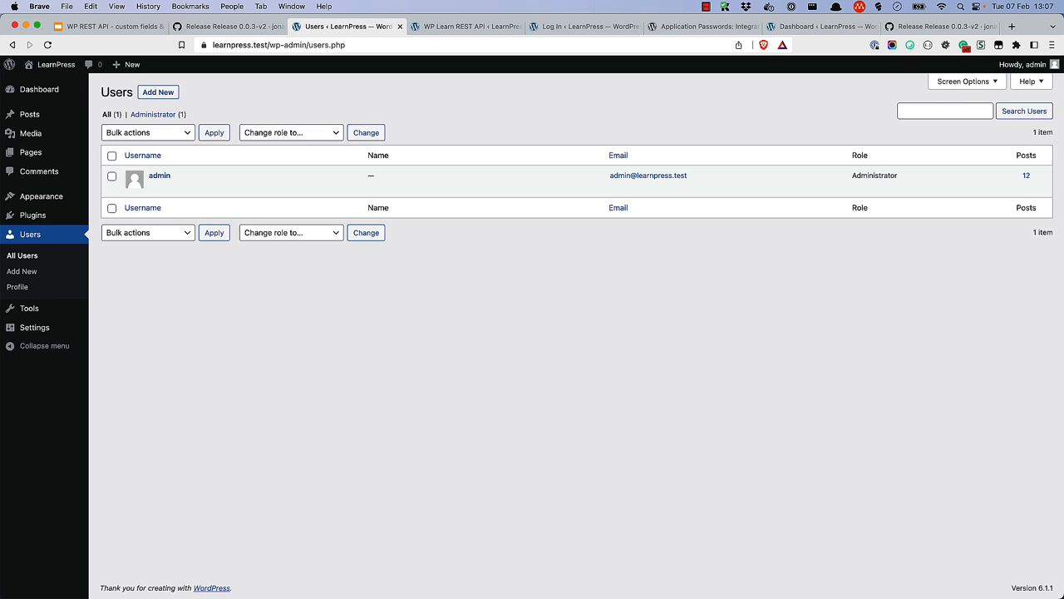
mouse_move(179, 181)
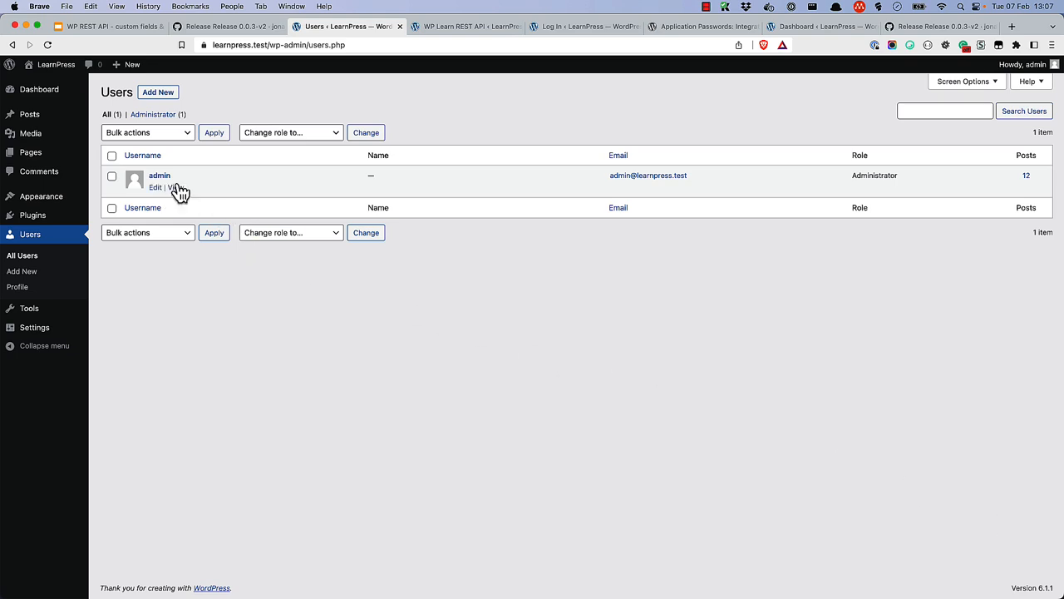
- Edit the admin user's profile and scroll down to Application Passwords
left_click(155, 187)
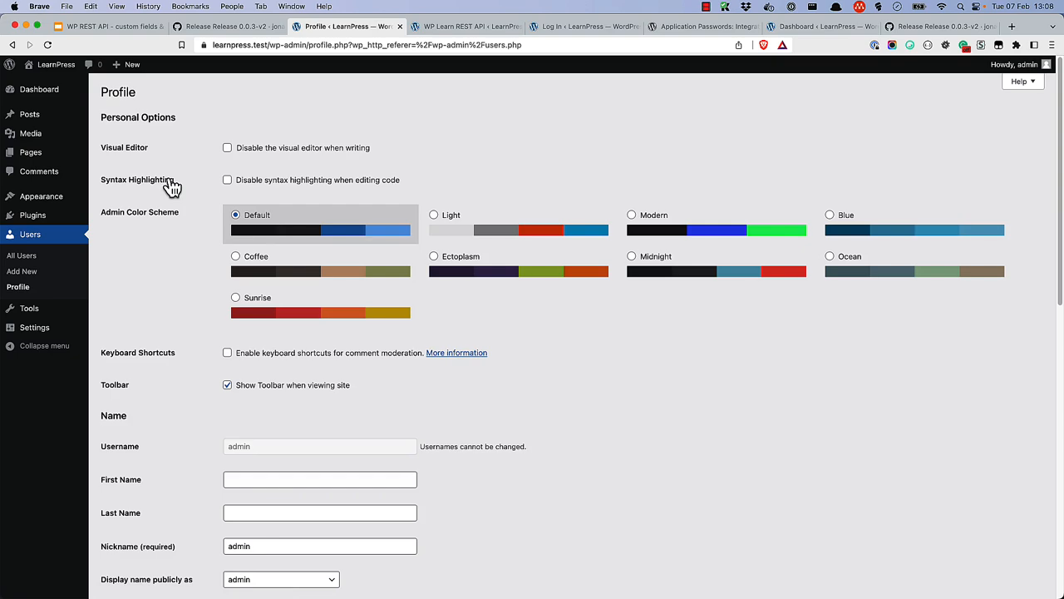
scroll("down", 3)
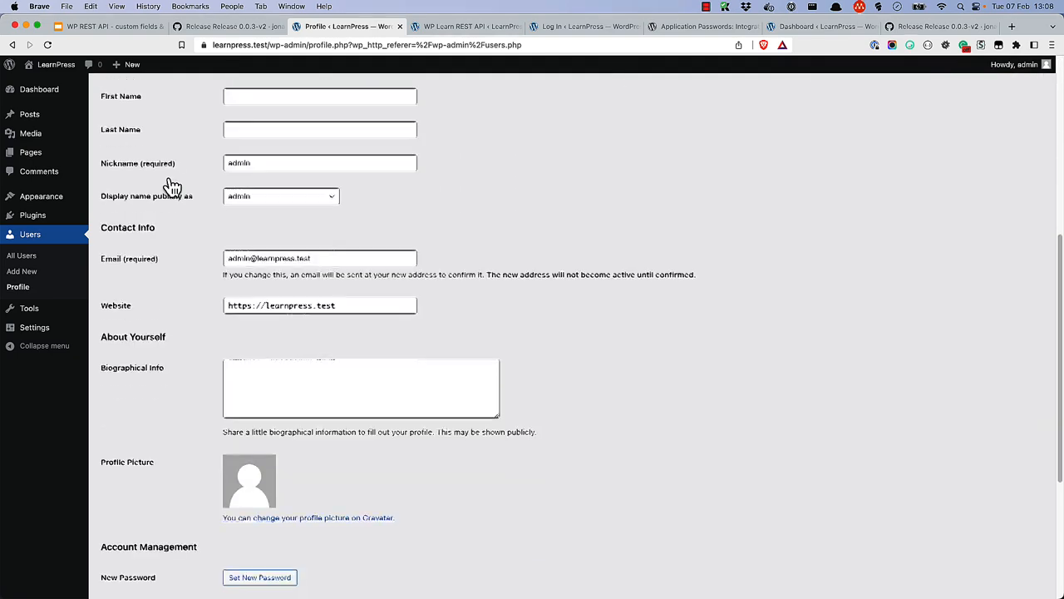
scroll("down", 3)
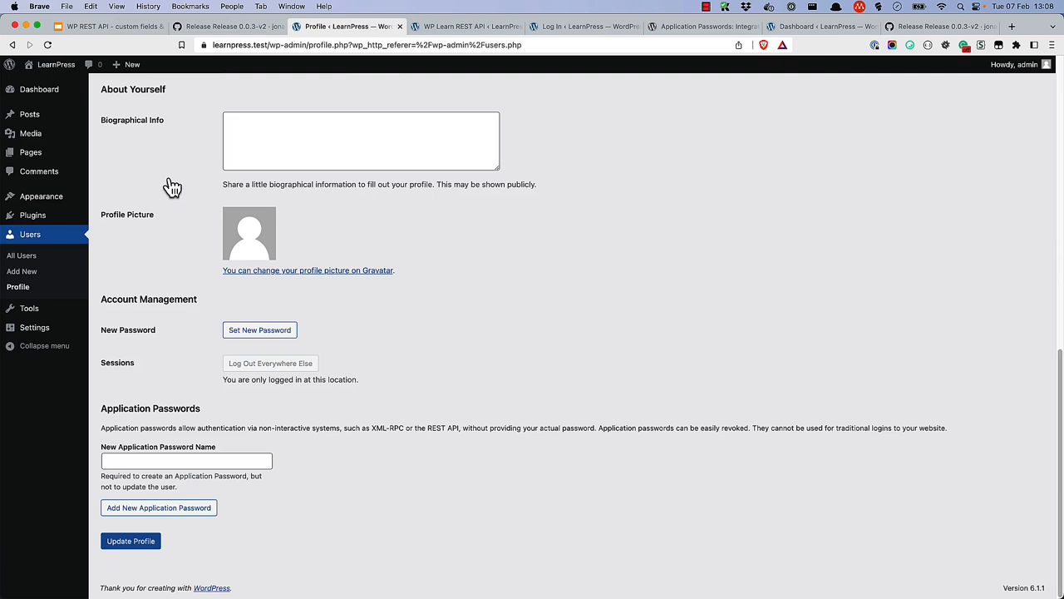
- Add an application password named 'API Testing' and select the generated password
left_click(187, 461)
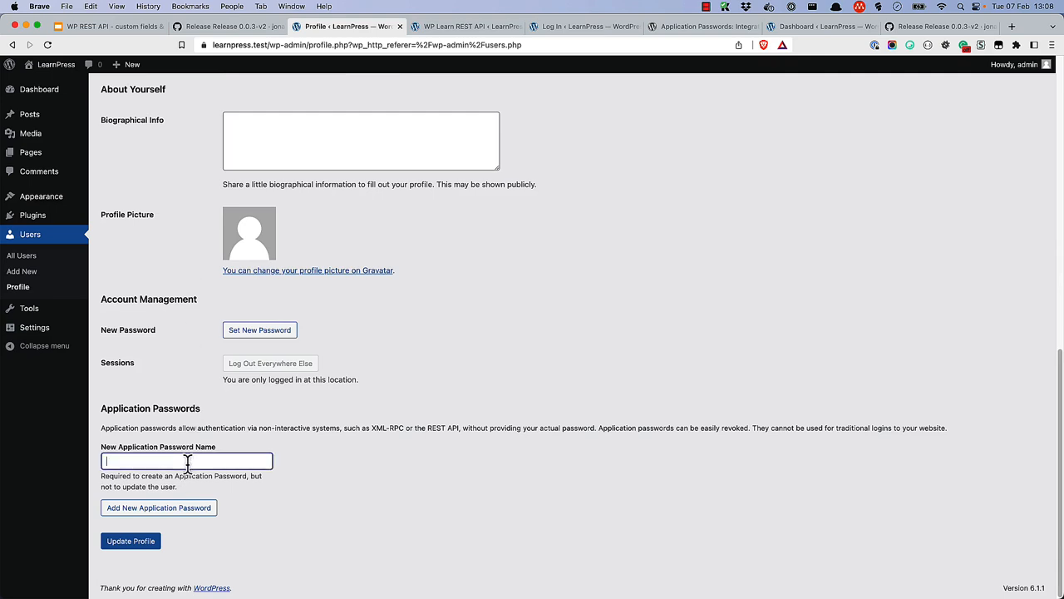
type("API Test")
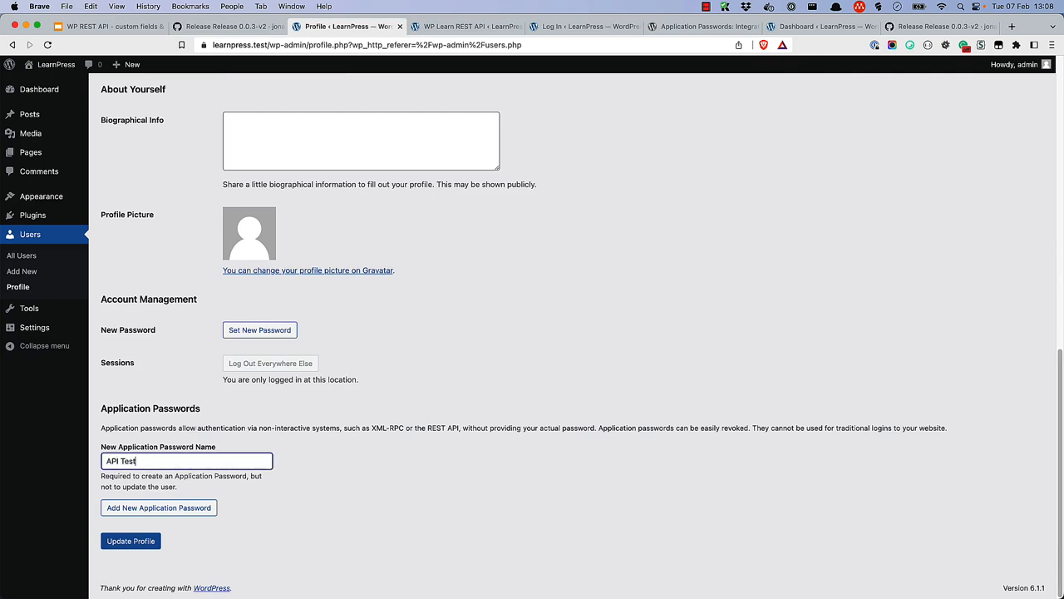
type("ing")
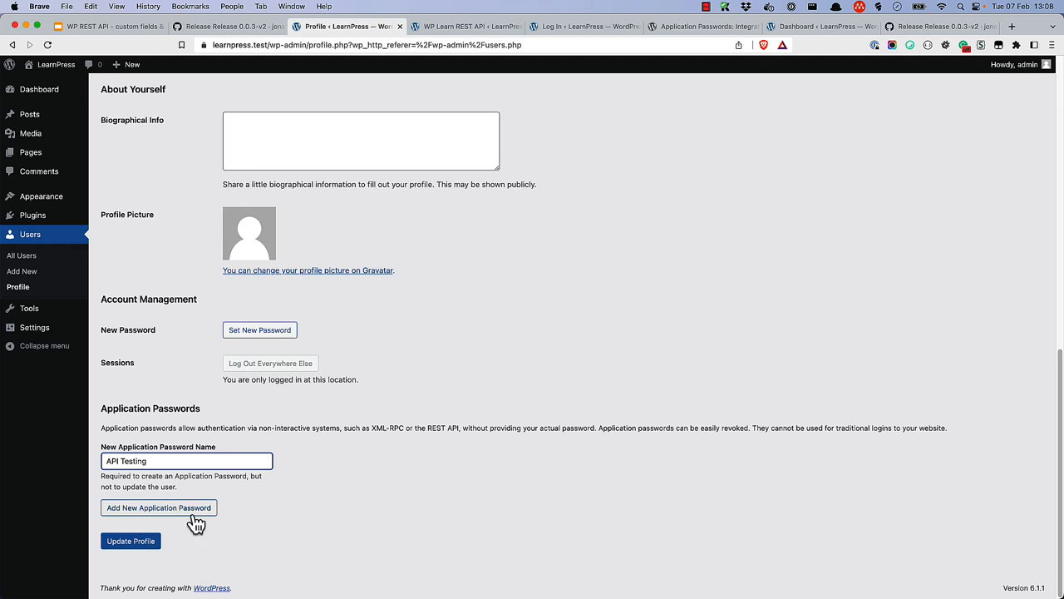
left_click(158, 508)
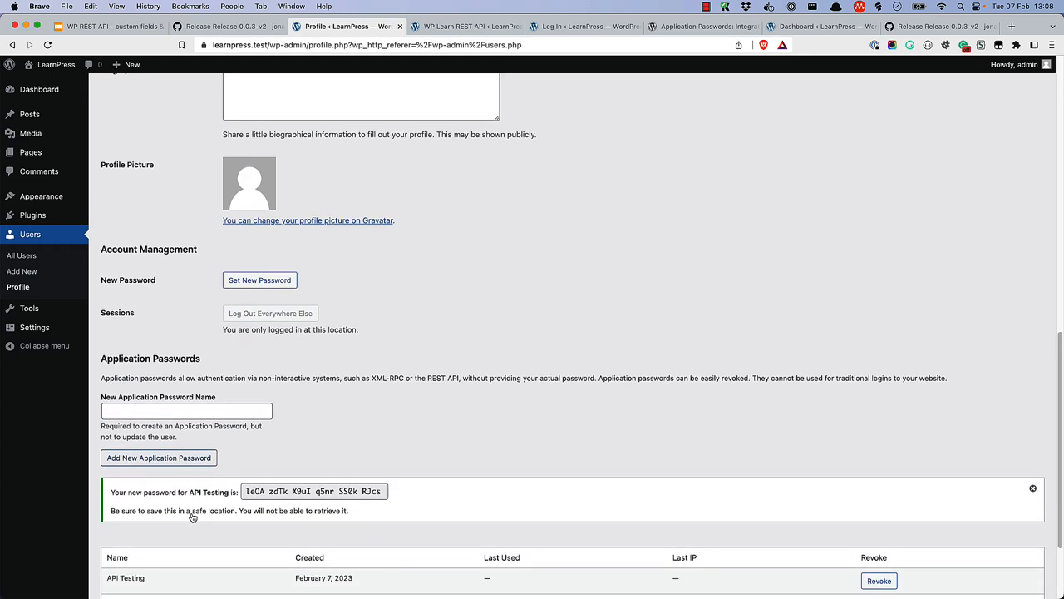
scroll("down", 3)
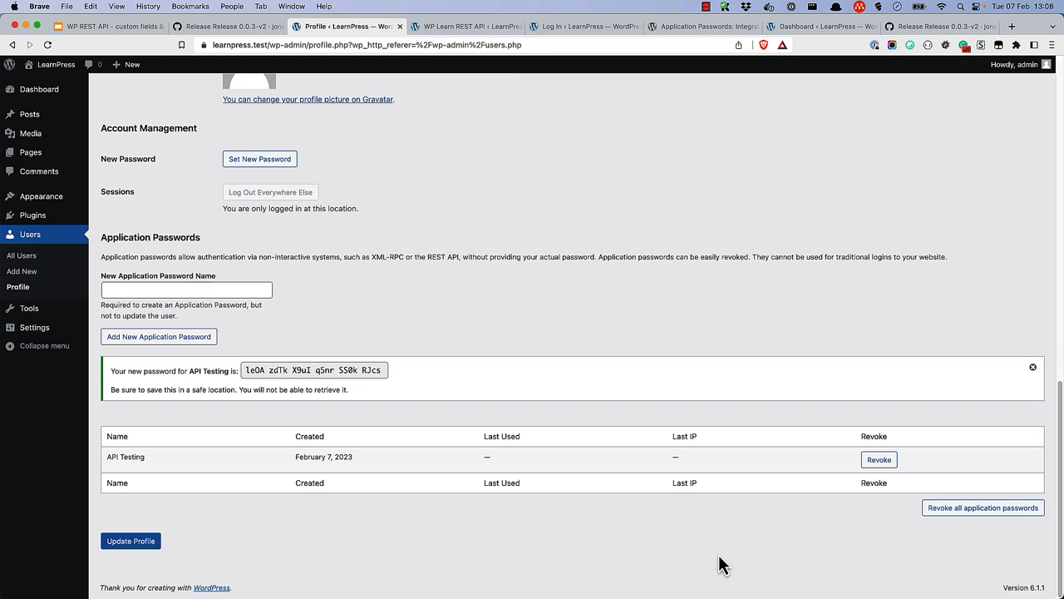
mouse_move(645, 535)
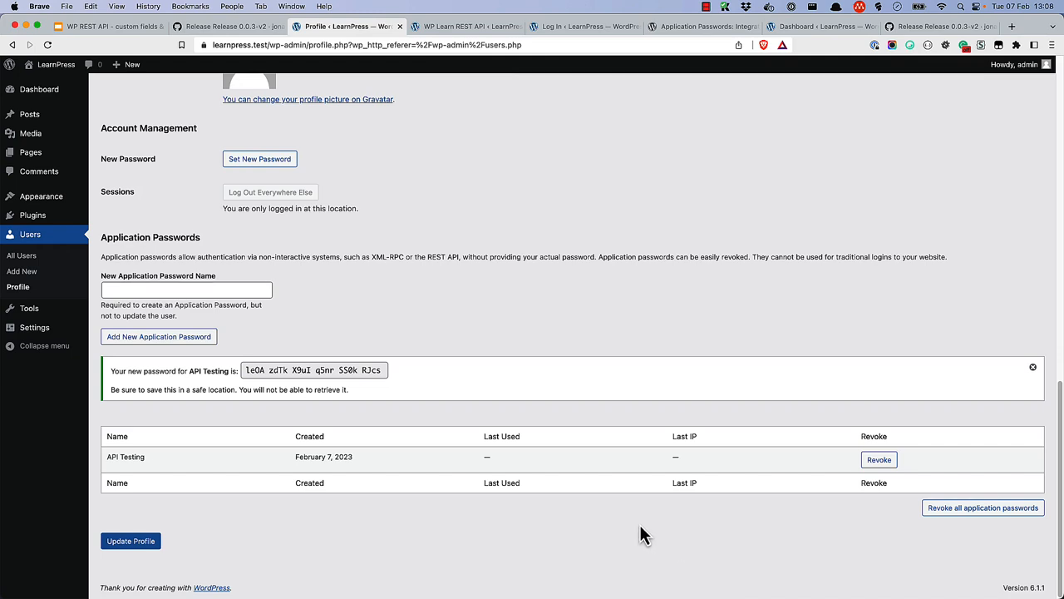
double_click(314, 370)
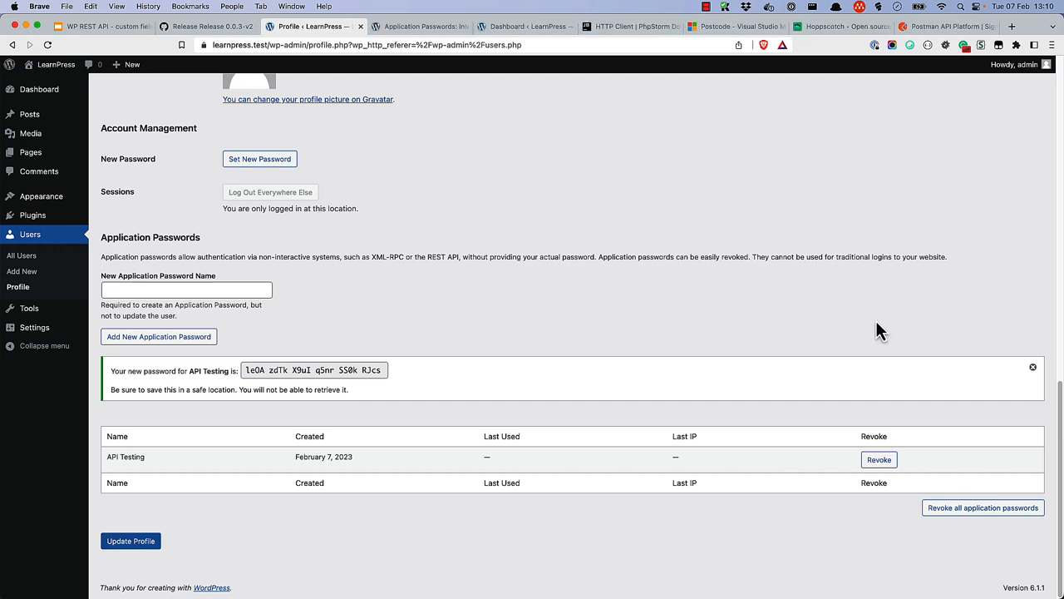
mouse_move(884, 341)
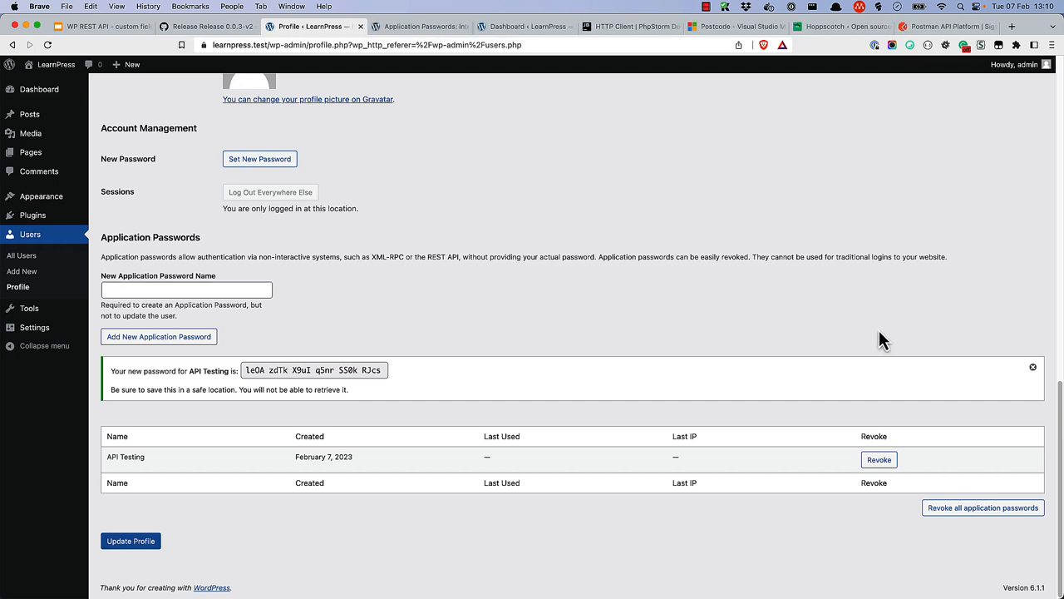
- View the PhpStorm HTTP Client, Postcode and Hoppscotch tabs, ending on Postman
left_click(630, 26)
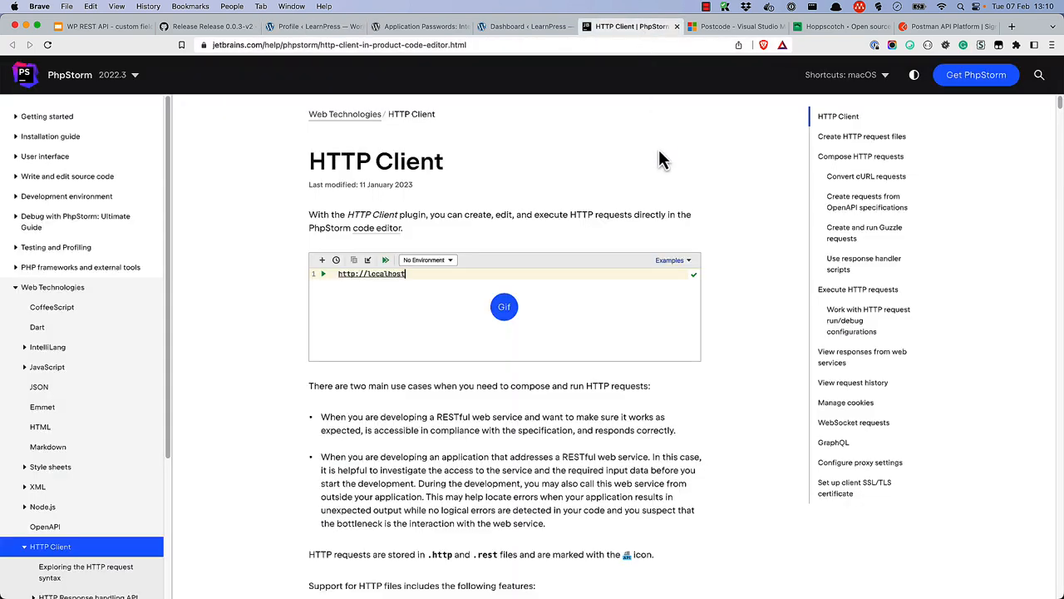
mouse_move(769, 87)
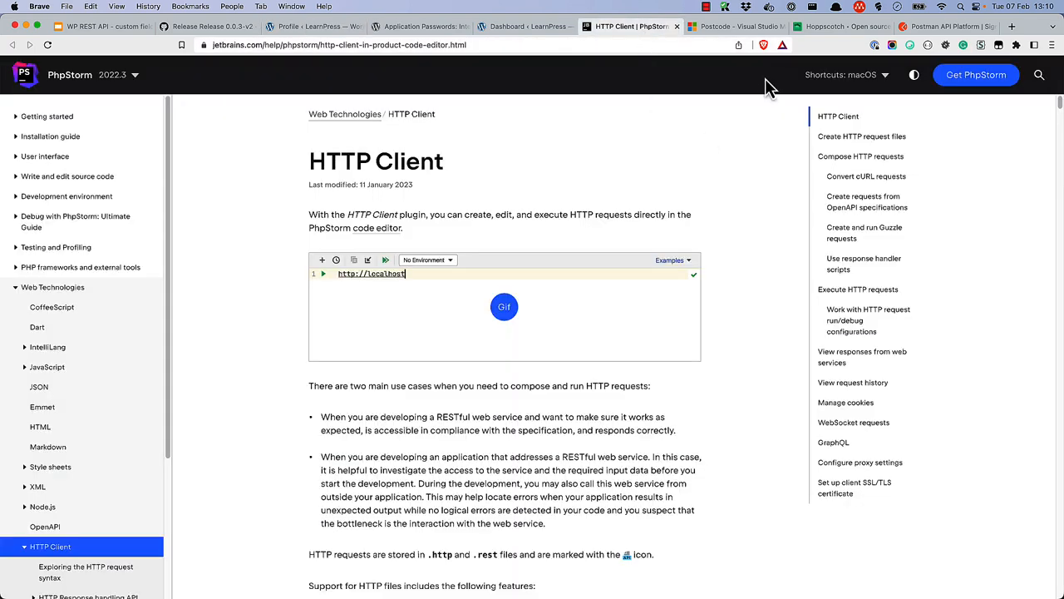
left_click(735, 25)
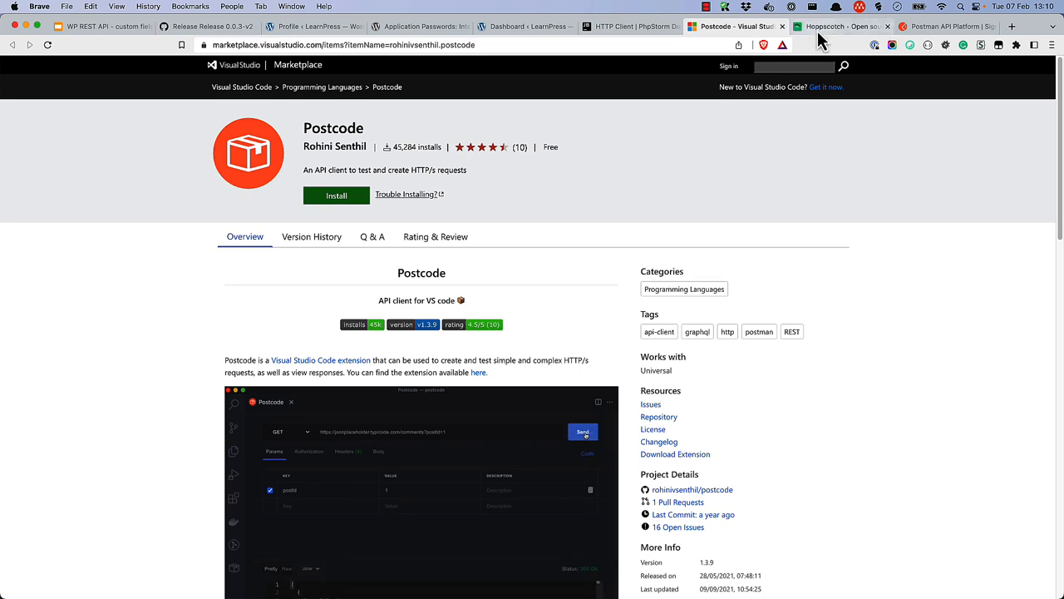
left_click(842, 26)
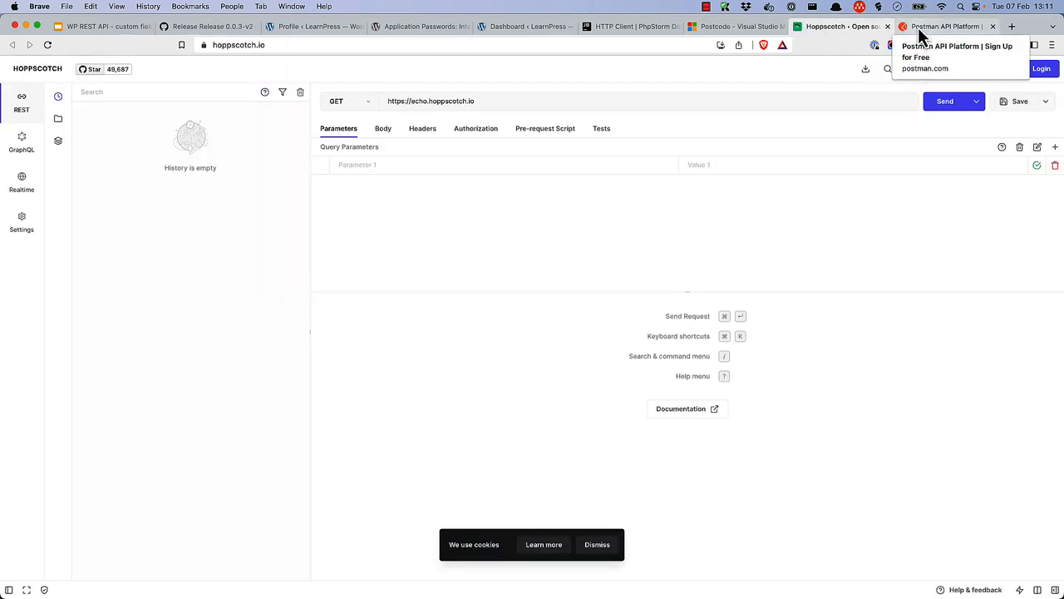
left_click(944, 26)
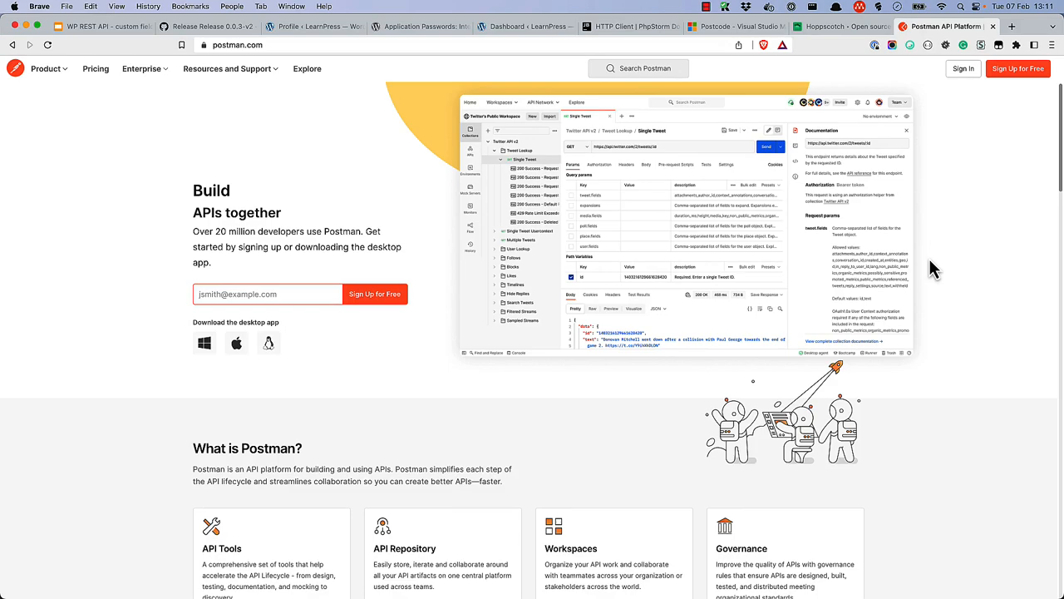
- Scroll to the postman.com footer and follow 'Download the app'
scroll("down", 3)
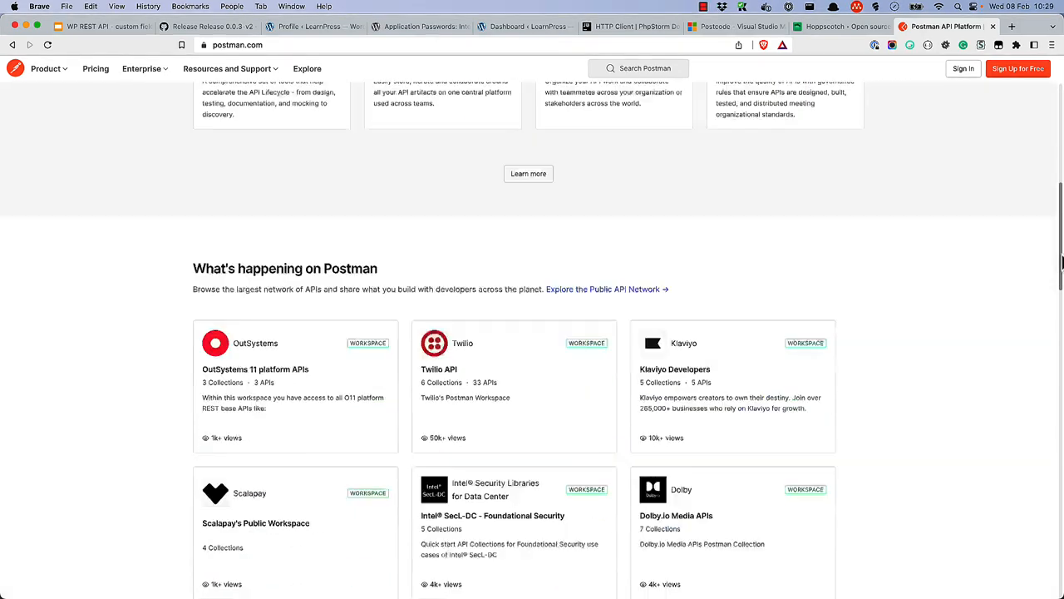
scroll("down", 3)
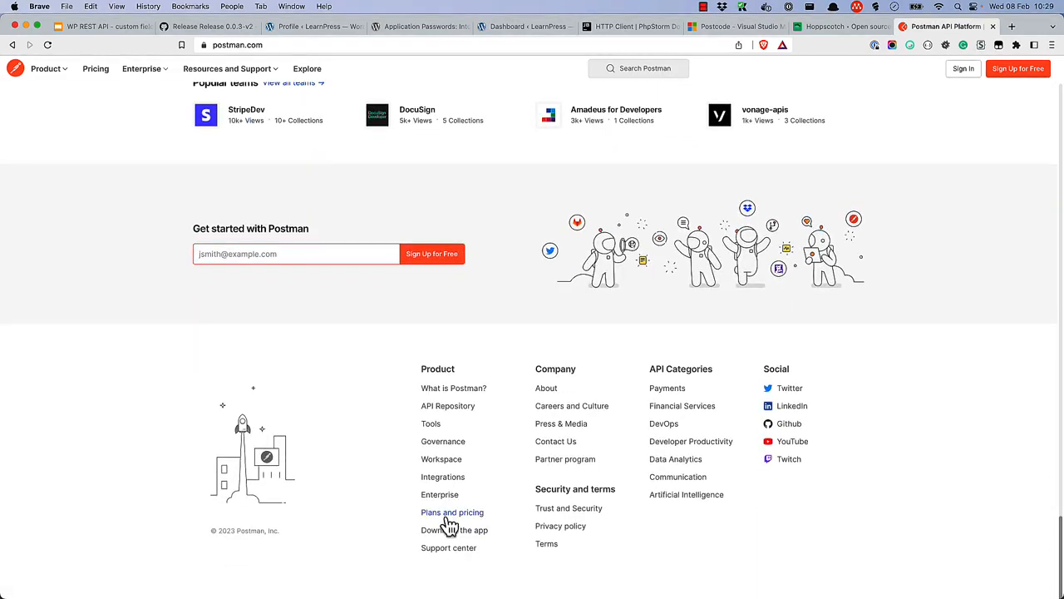
left_click(454, 530)
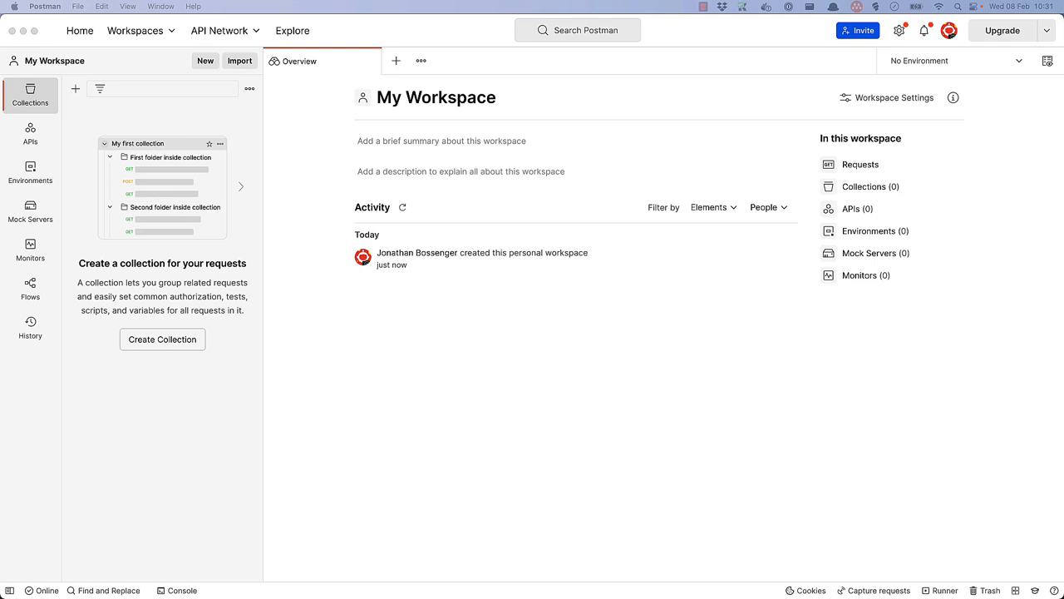
mouse_move(163, 345)
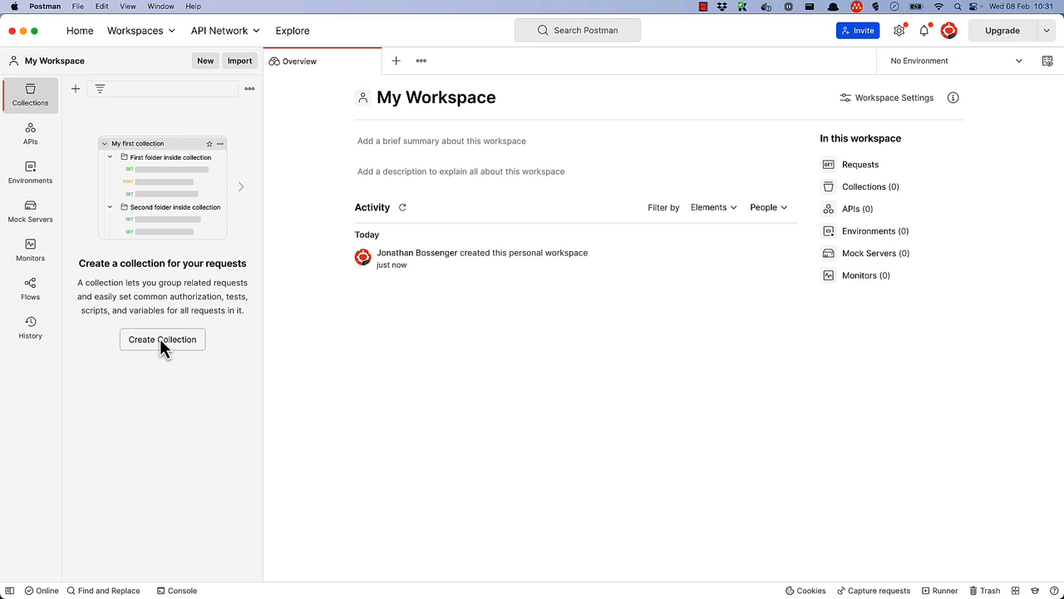
- Create a collection and rename it 'WP REST API Collection'
left_click(162, 339)
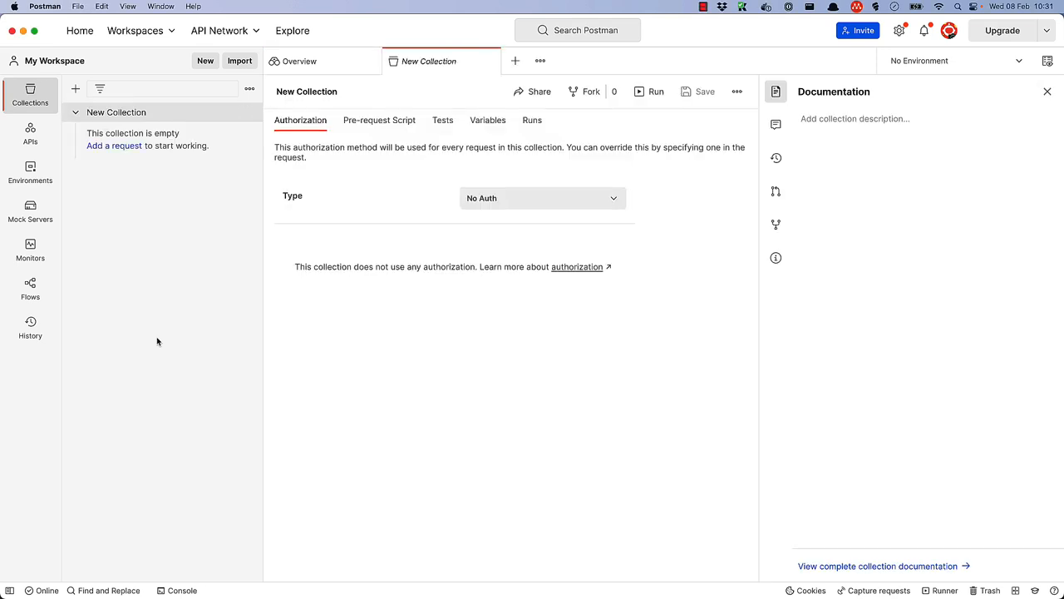
double_click(306, 91)
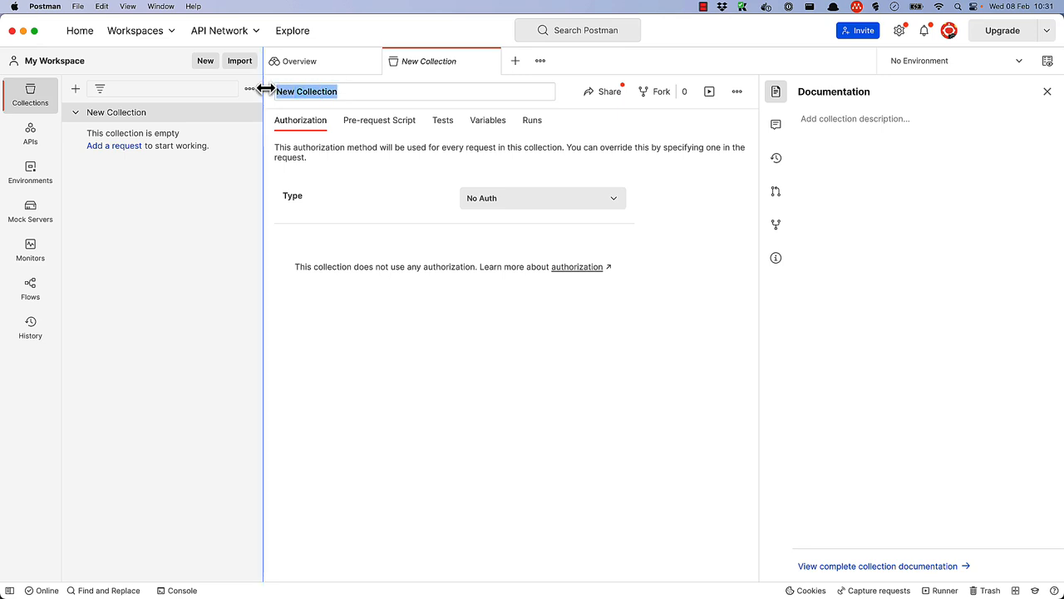
type("WP REST A")
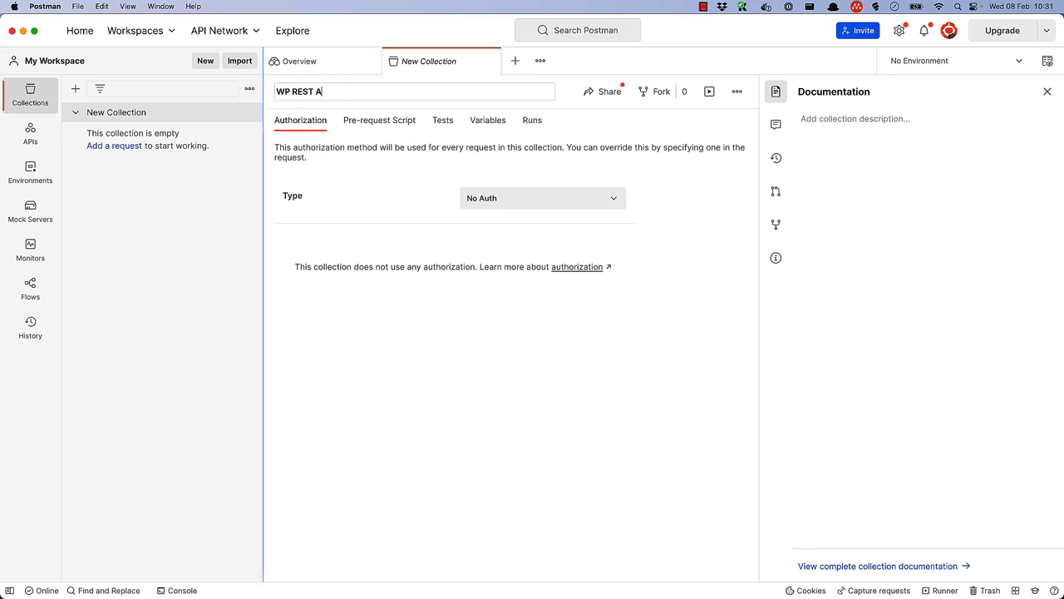
type("PI Collection")
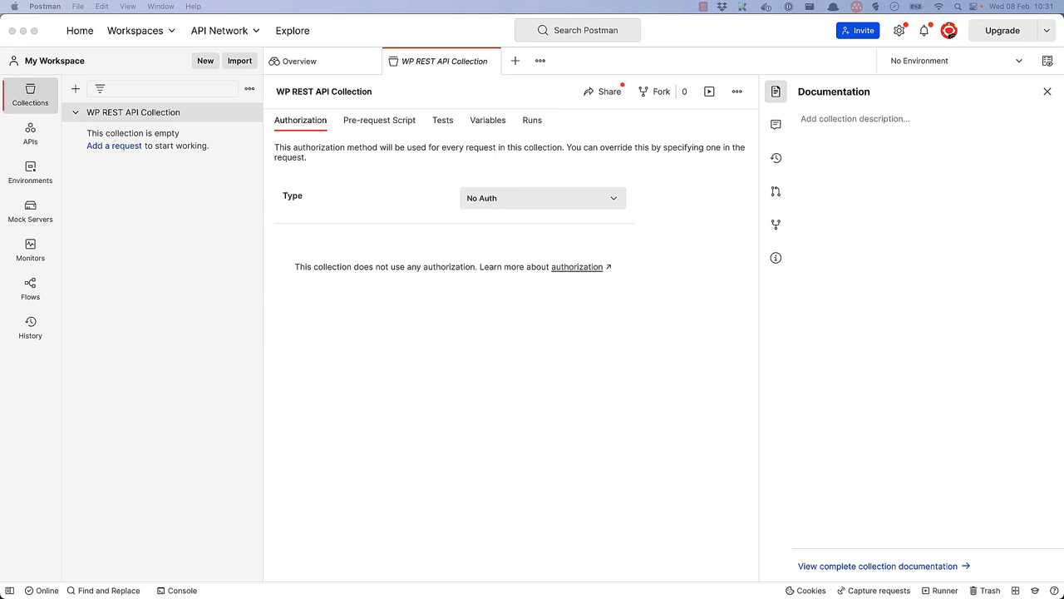
mouse_move(119, 156)
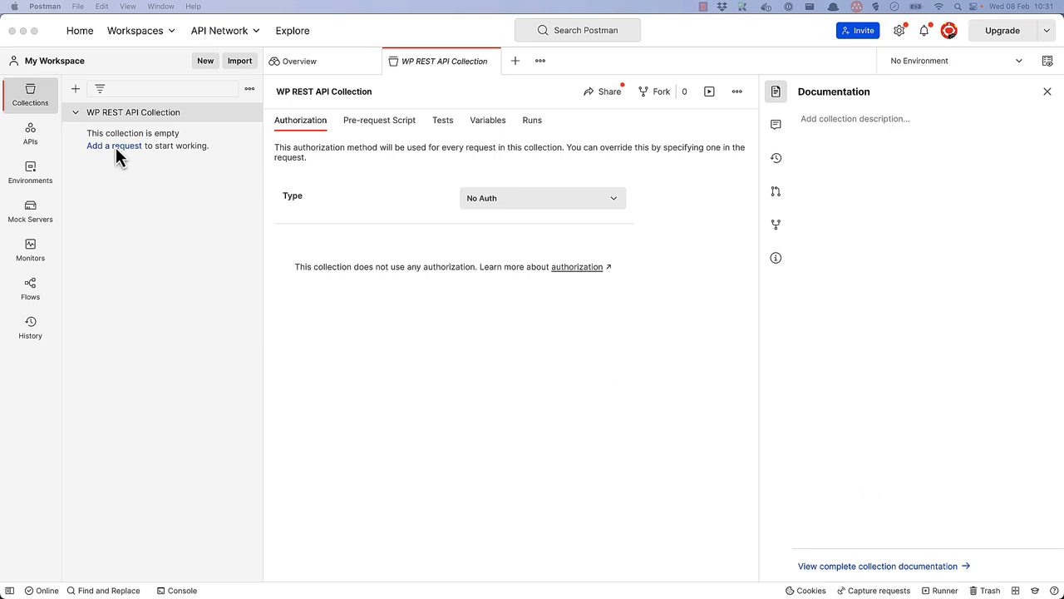
- Add a request named 'GET Posts' to the collection, then glance at the WordPress dashboard
left_click(114, 146)
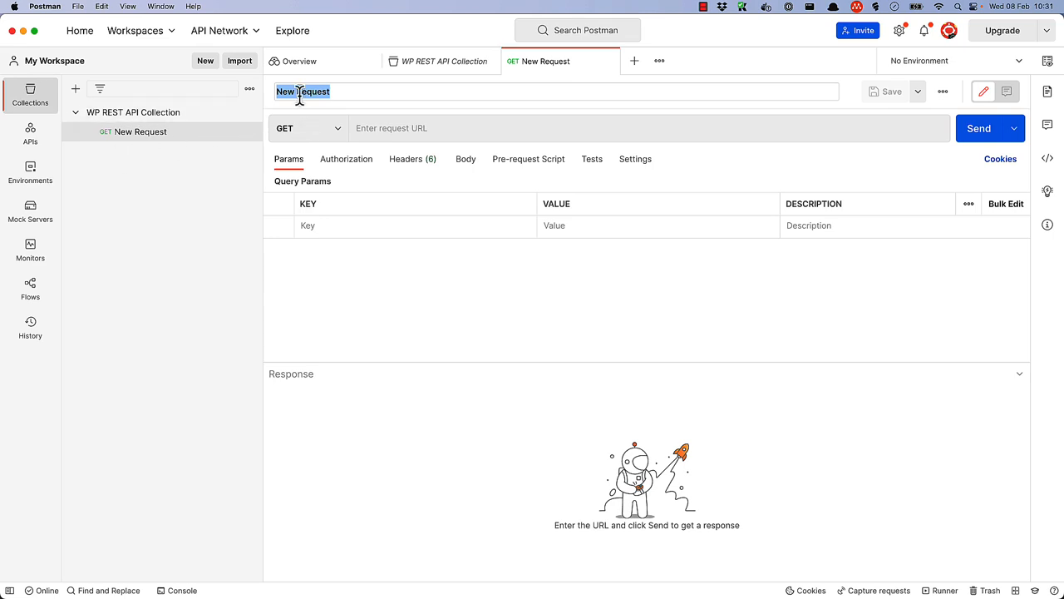
type("G")
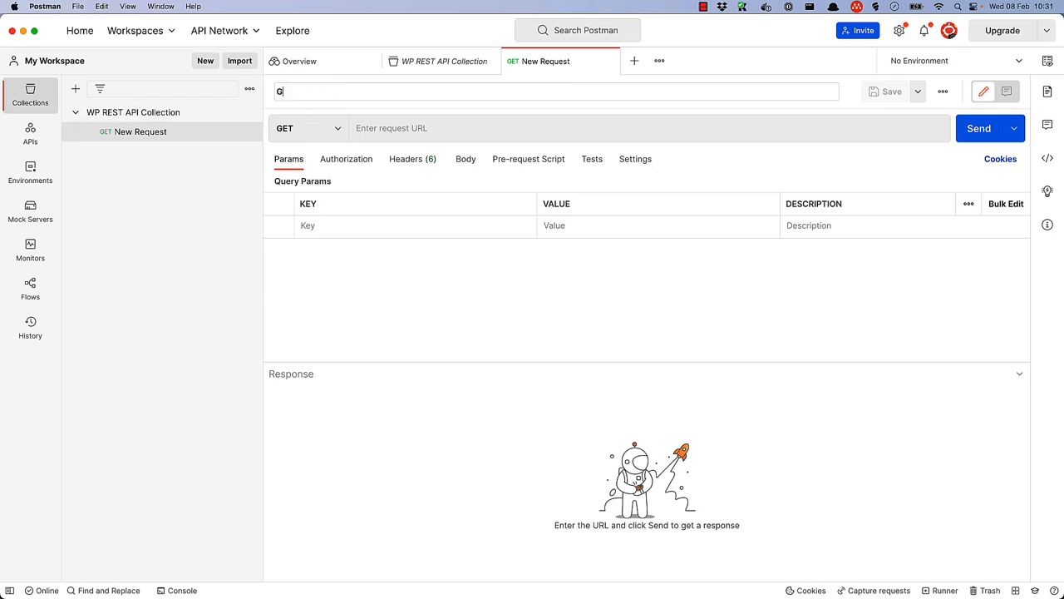
type("ET Posts")
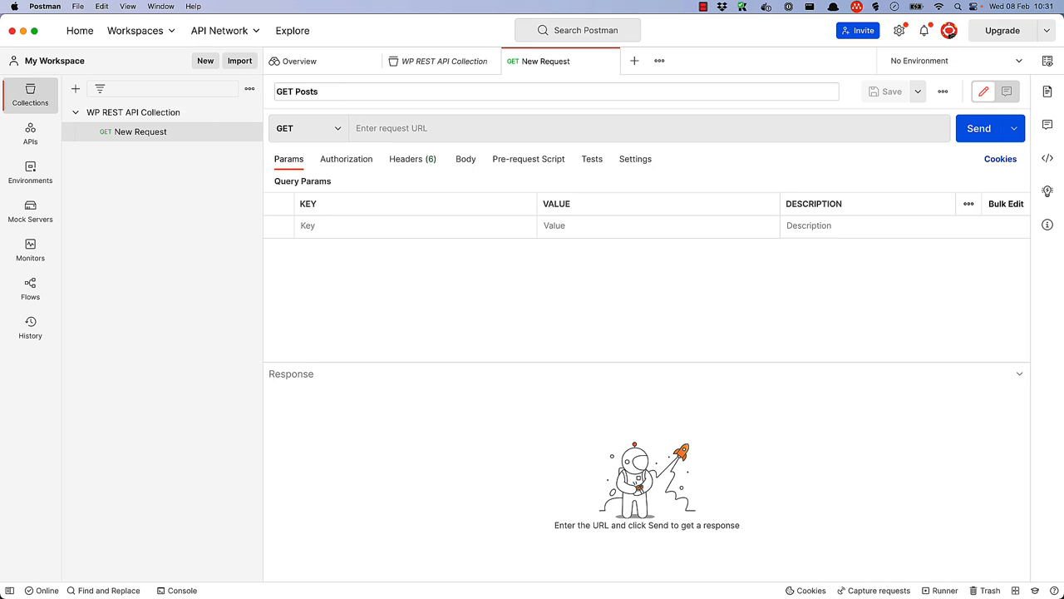
left_click(391, 128)
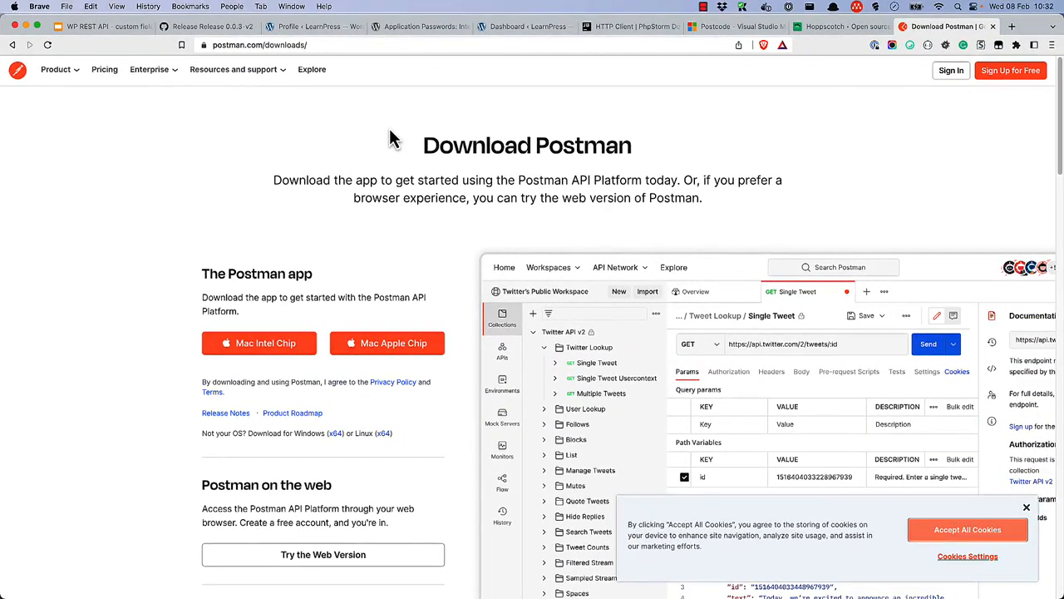
left_click(524, 26)
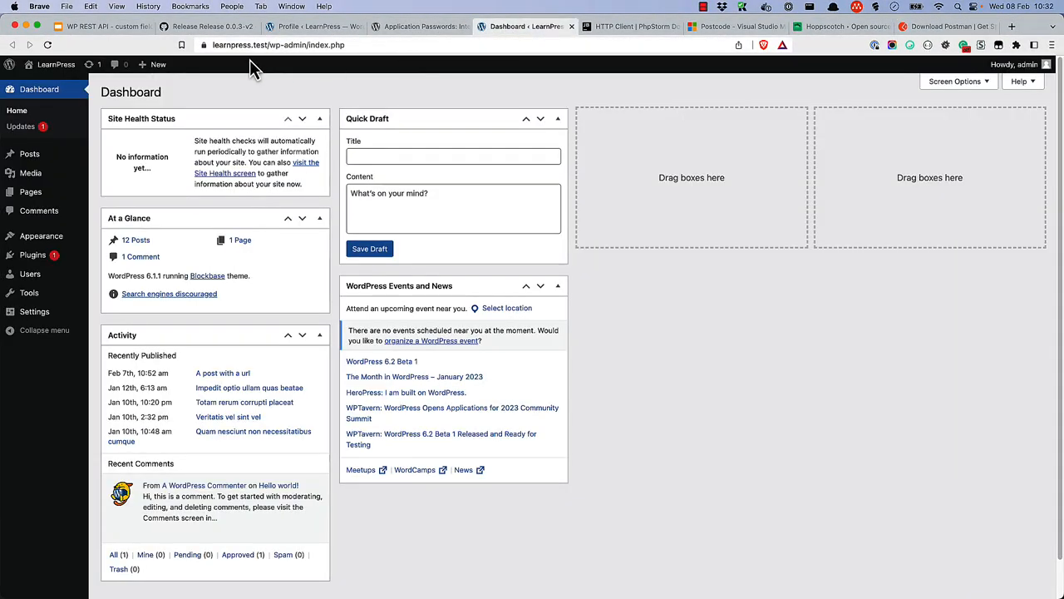
right_click(279, 45)
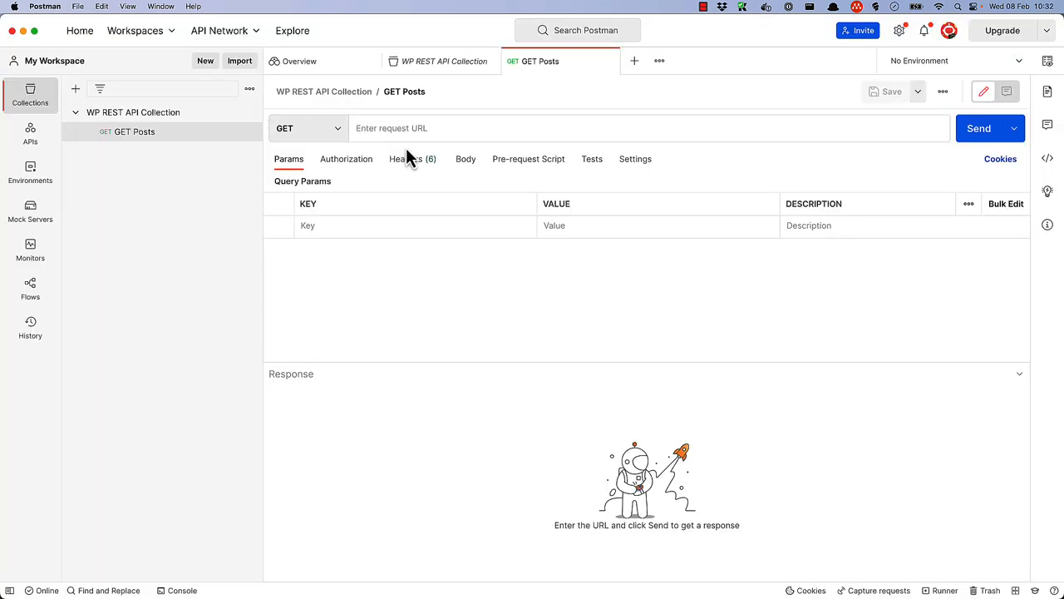
type("https://learnpress.test/w")
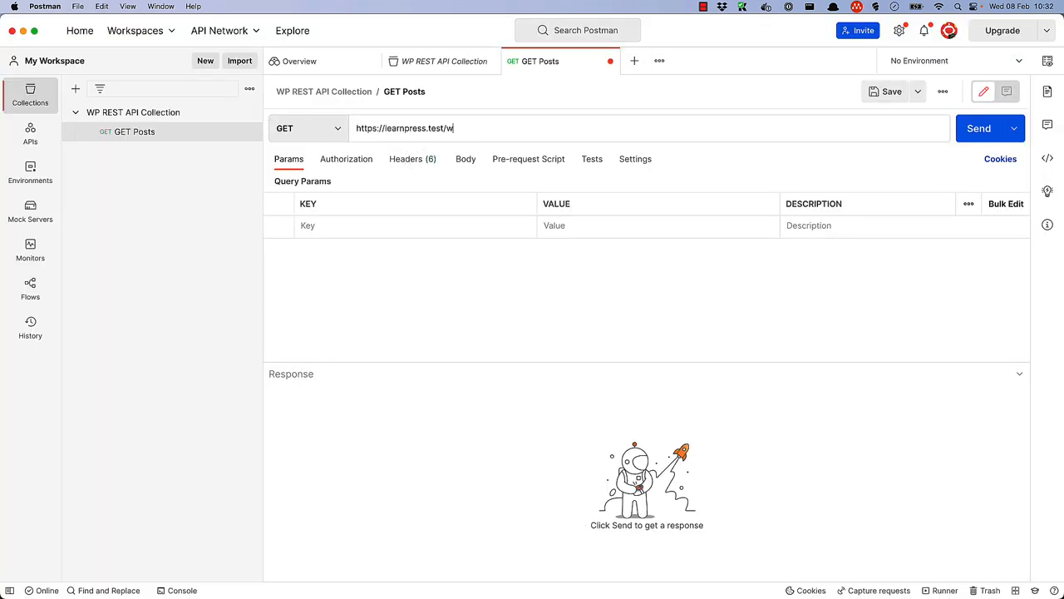
type("p-json/")
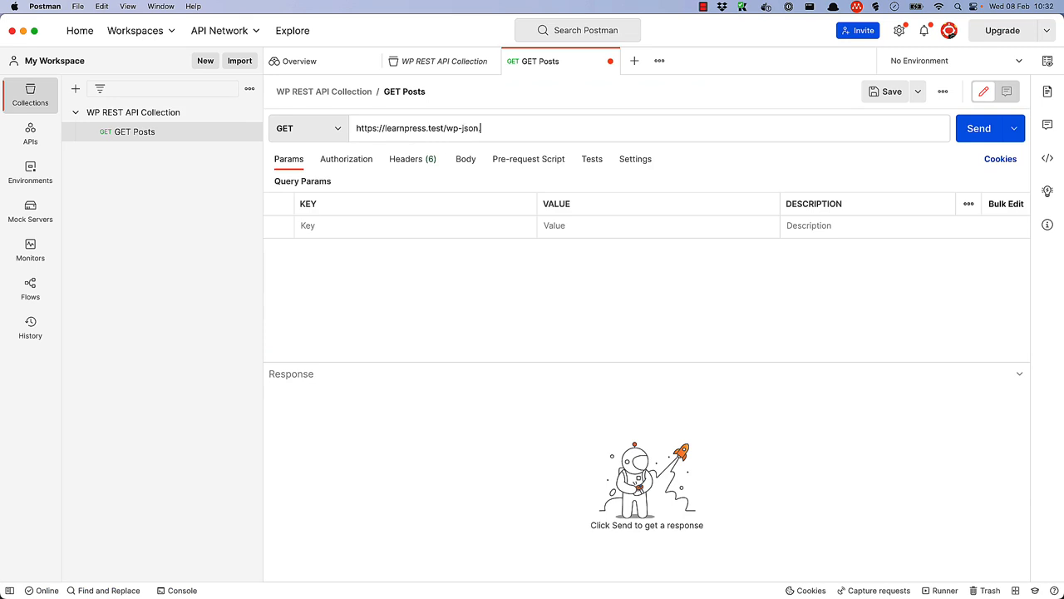
type("/wp/v2/posts")
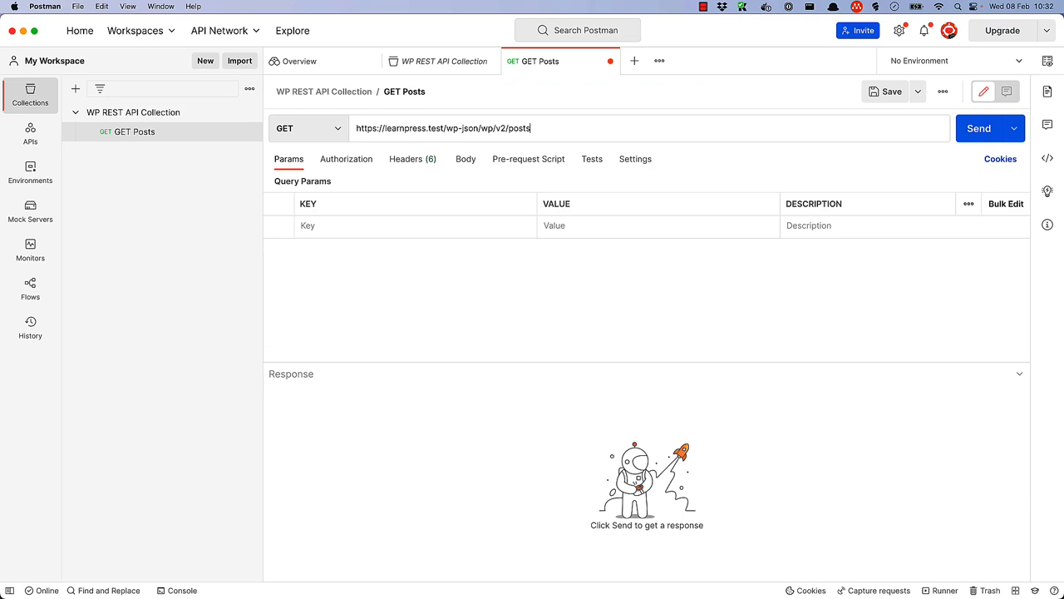
mouse_move(944, 140)
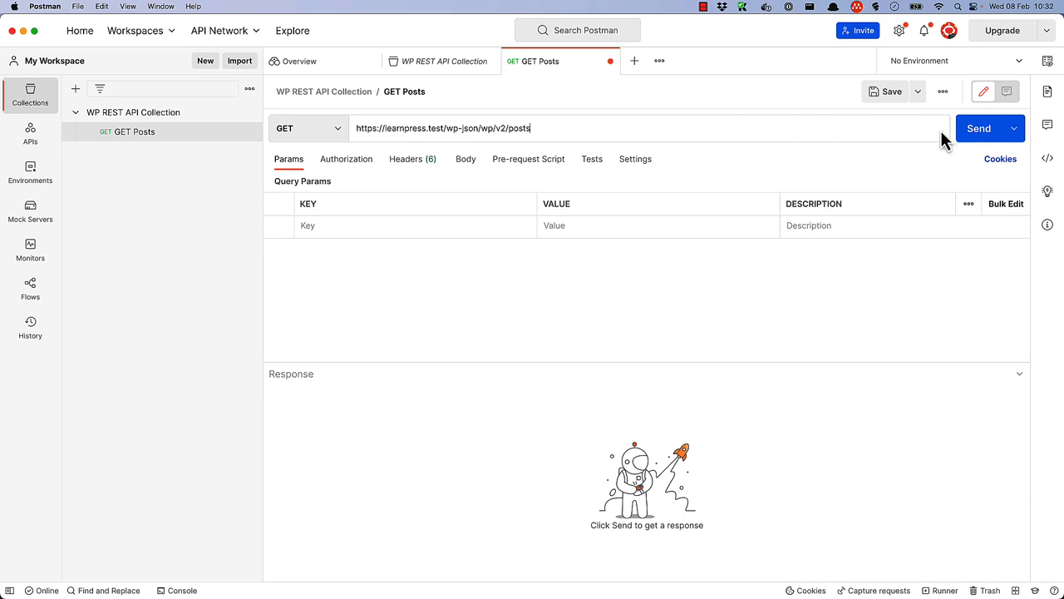
left_click(979, 129)
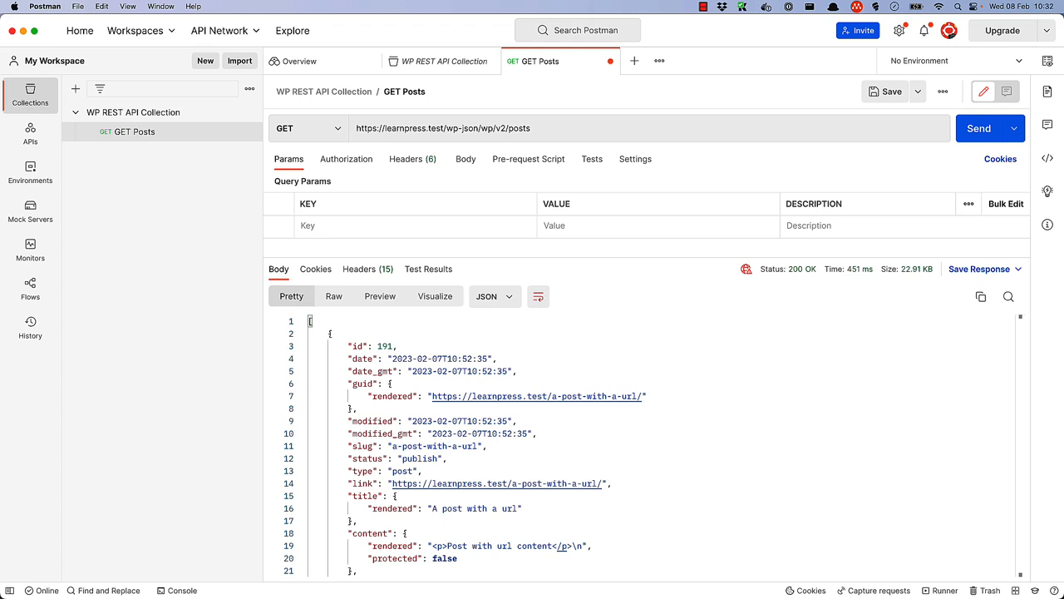
mouse_move(212, 184)
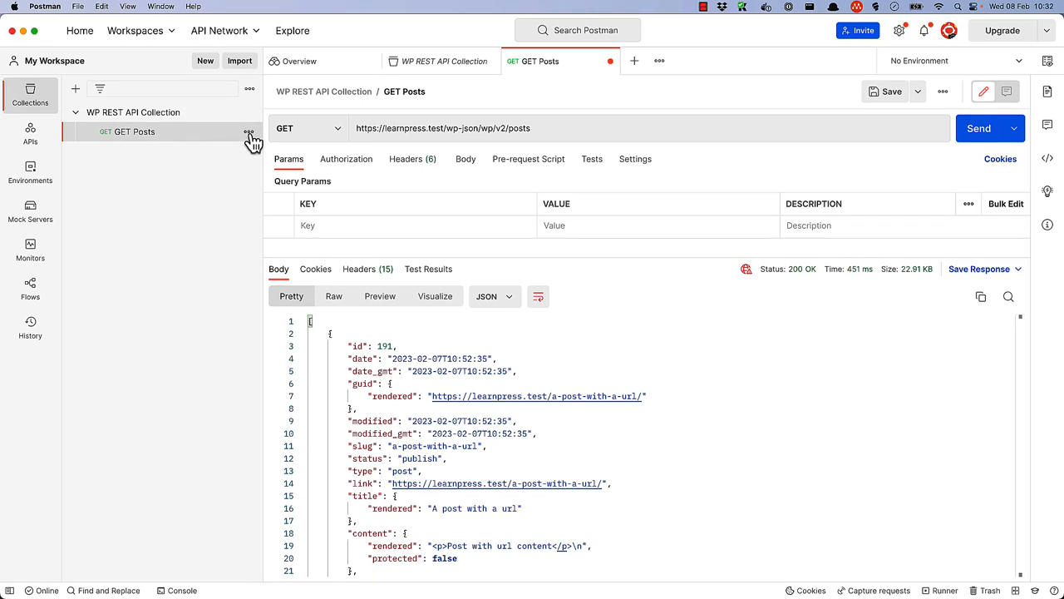
- Duplicate GET Posts as a POST request named 'POST Posts' and send it, getting 401 Unauthorized
left_click(249, 131)
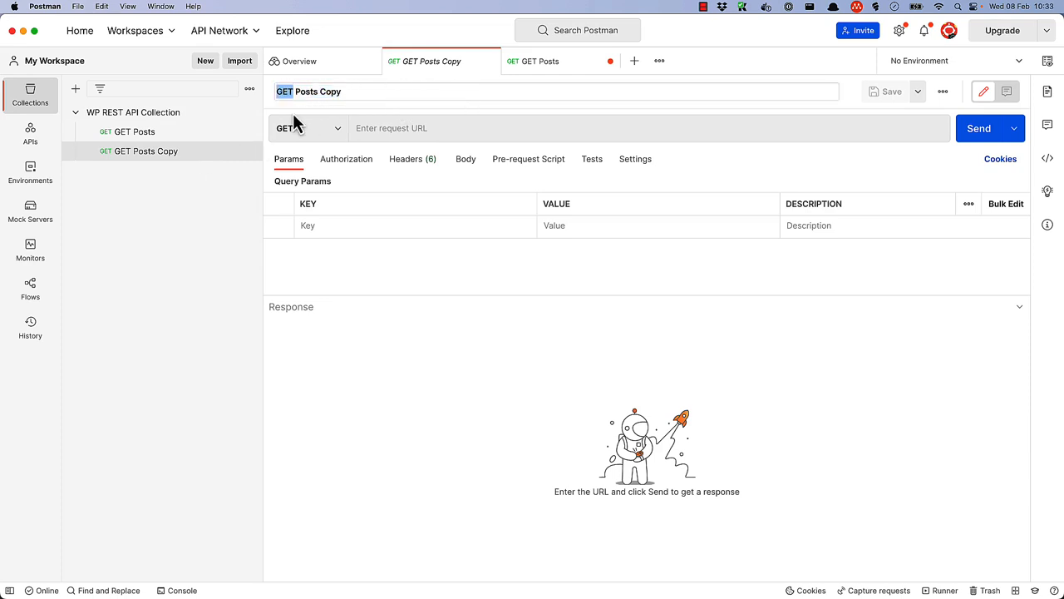
left_click(286, 92)
type("POS")
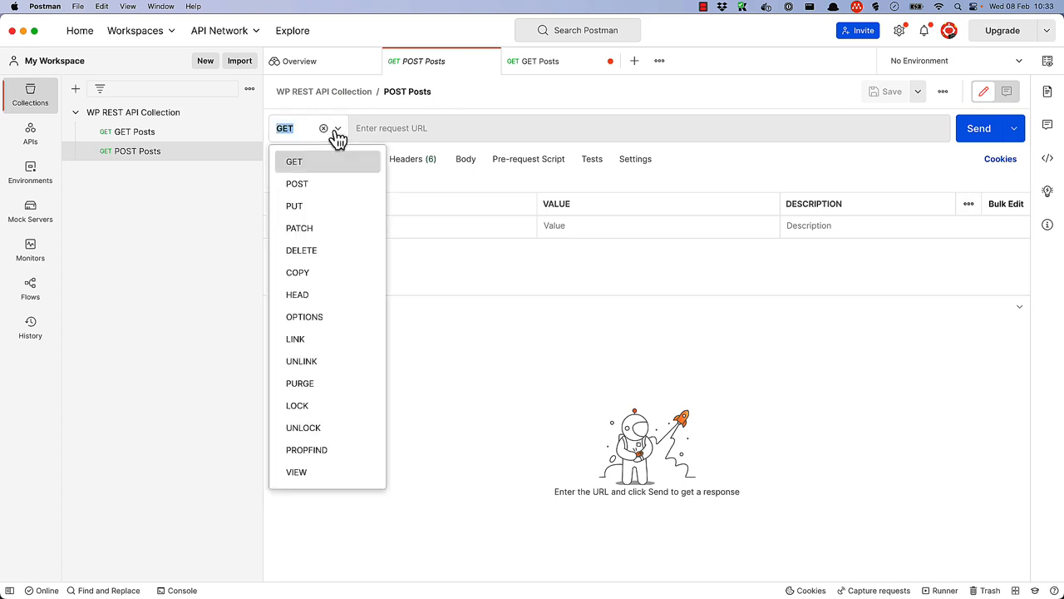
left_click(297, 183)
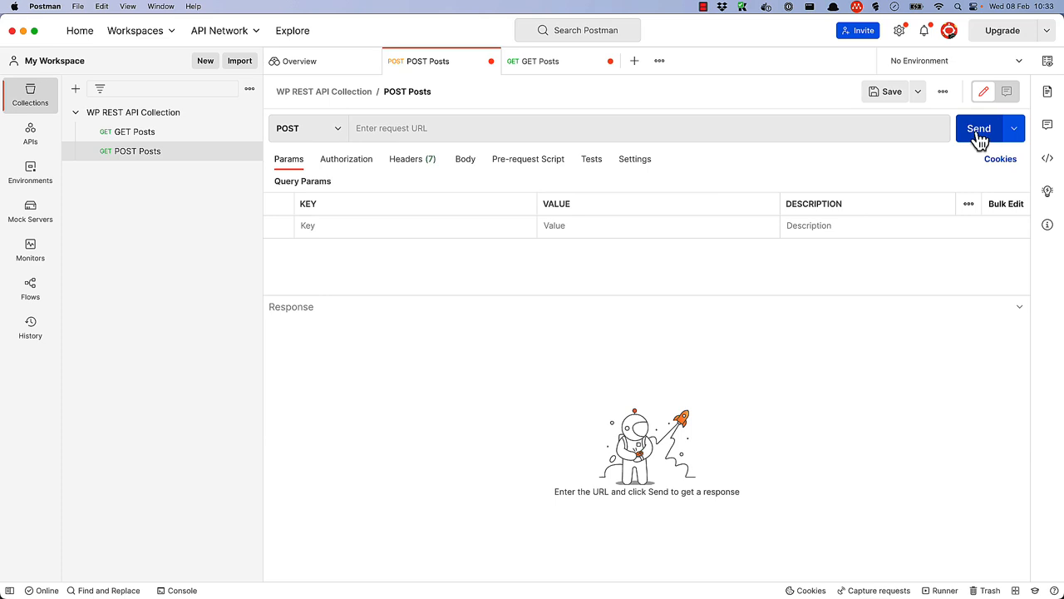
left_click(979, 128)
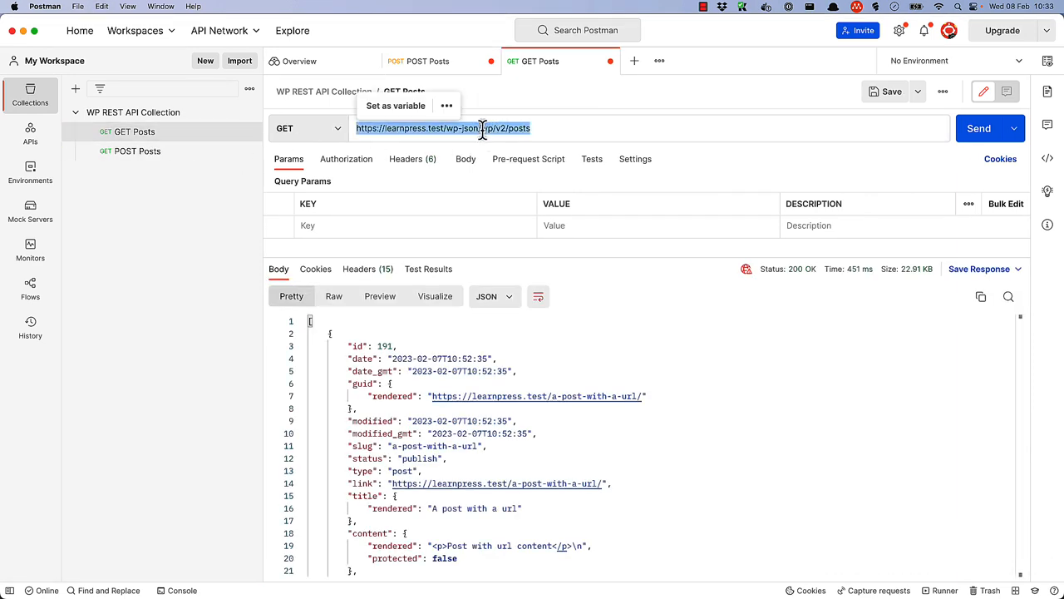
left_click(428, 61)
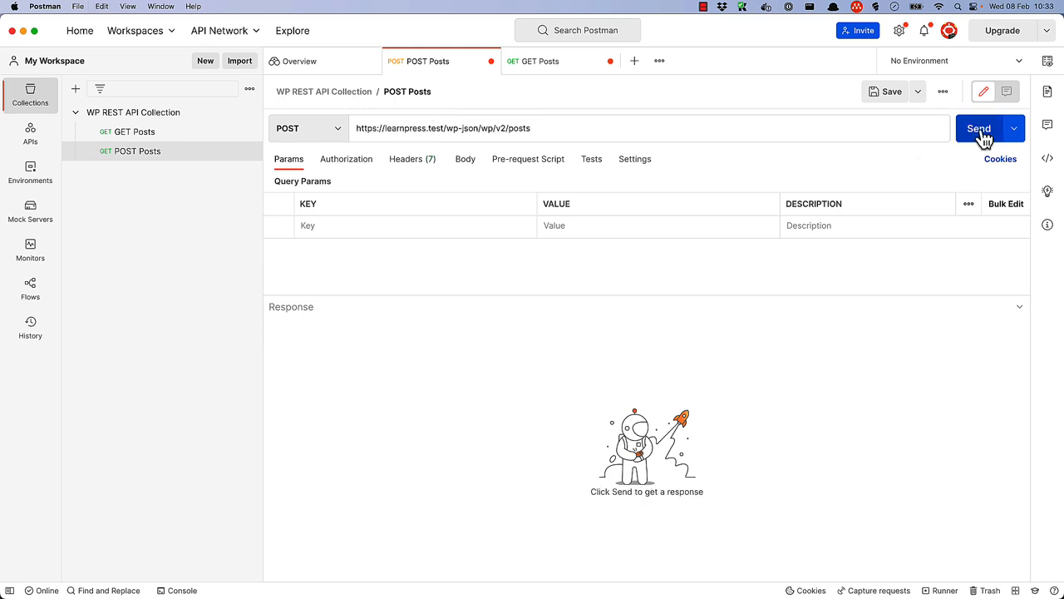
left_click(979, 128)
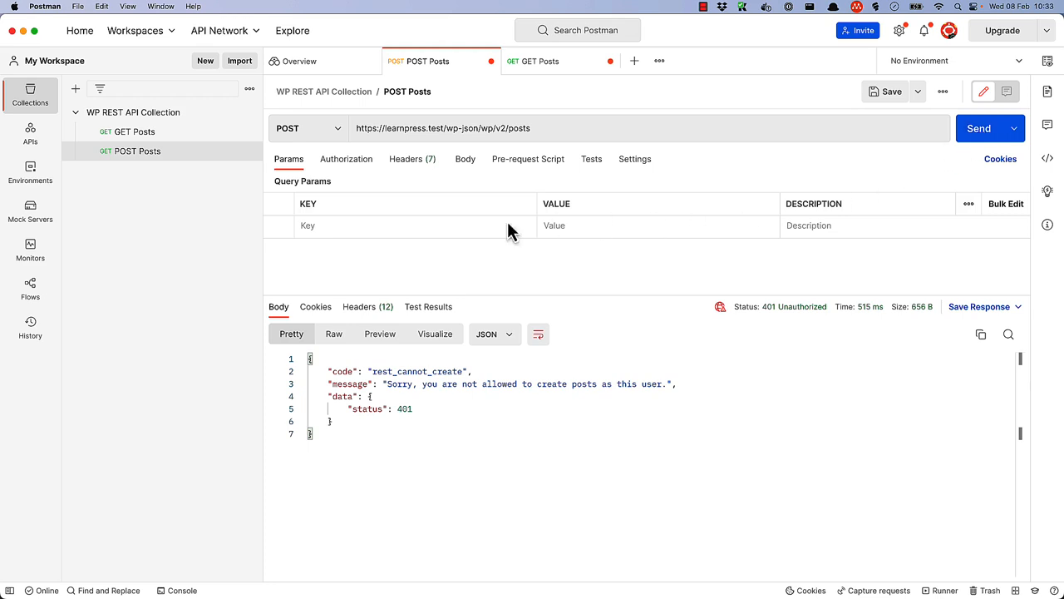
- Set Basic Auth with the admin password and resend, now getting 400 empty_content
left_click(346, 159)
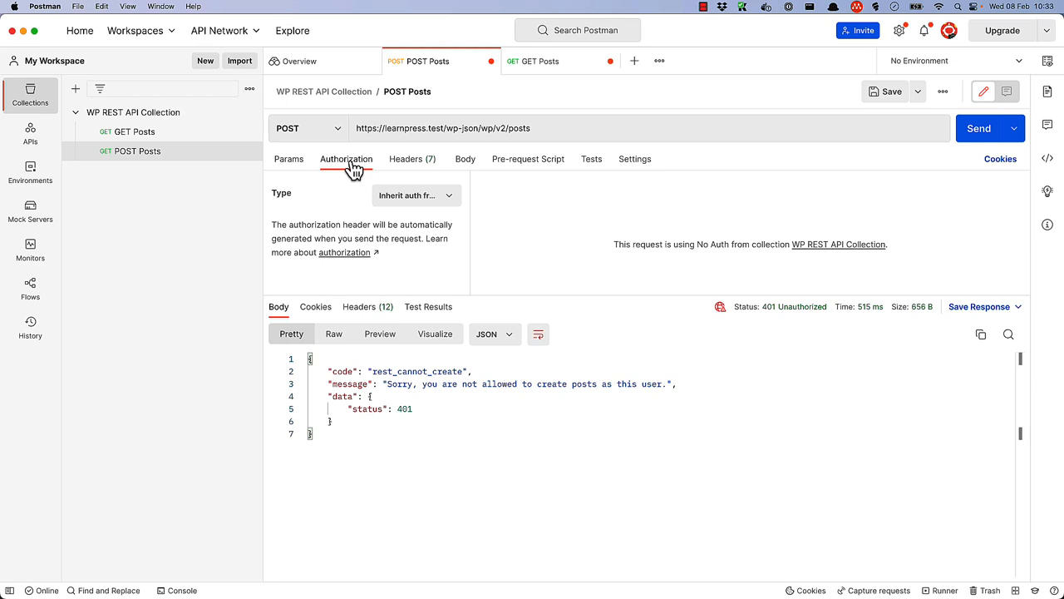
left_click(415, 196)
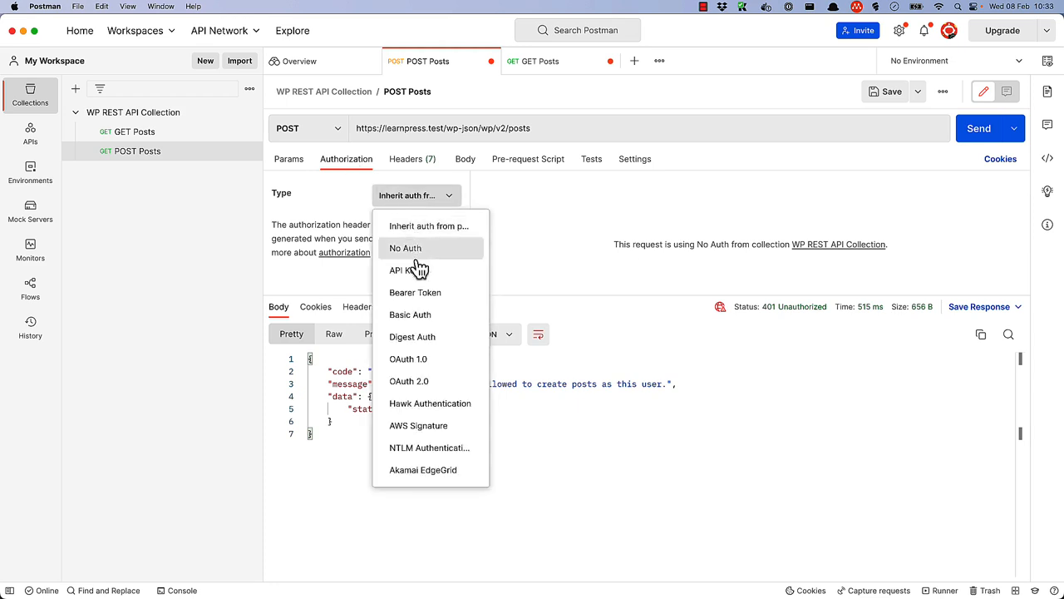
left_click(410, 314)
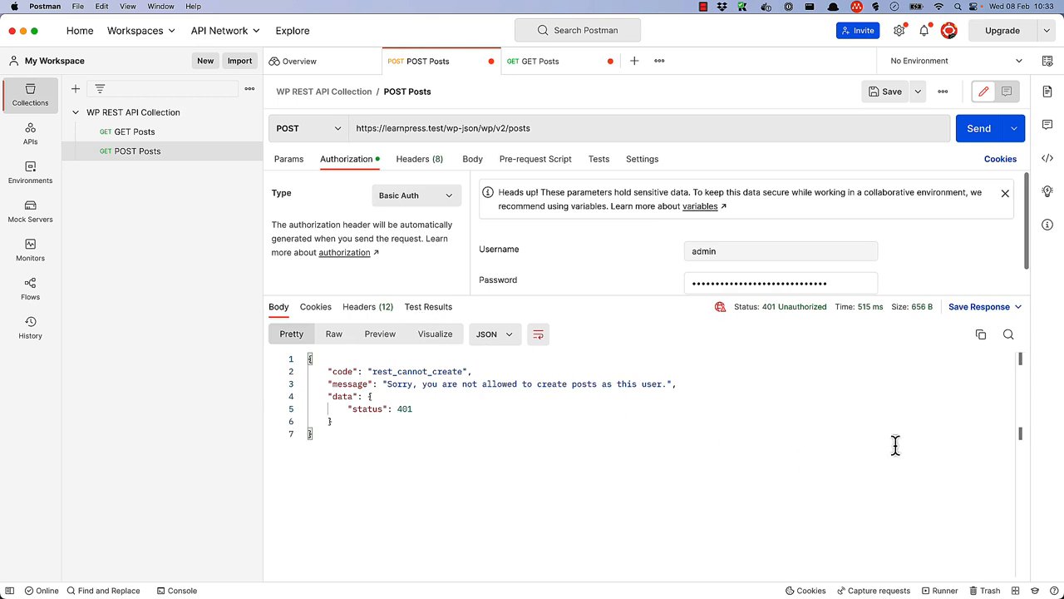
mouse_move(857, 326)
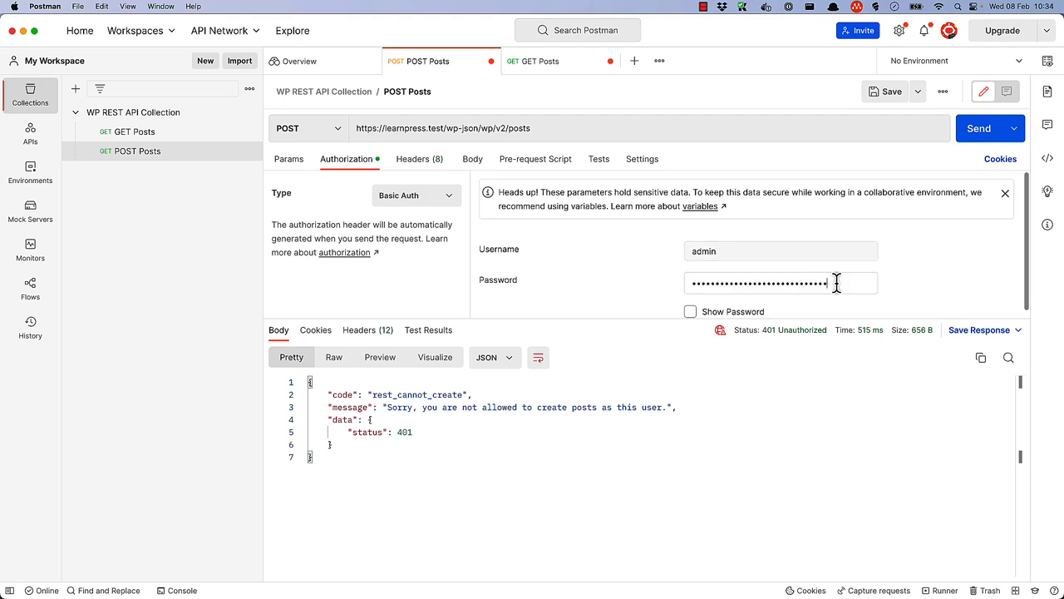
left_click(780, 283)
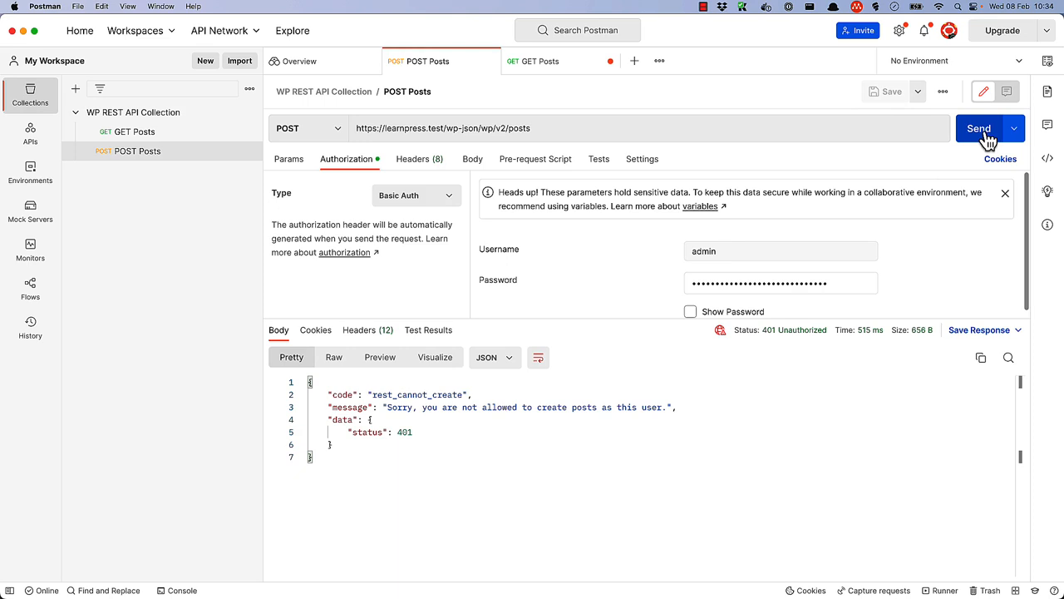
left_click(979, 128)
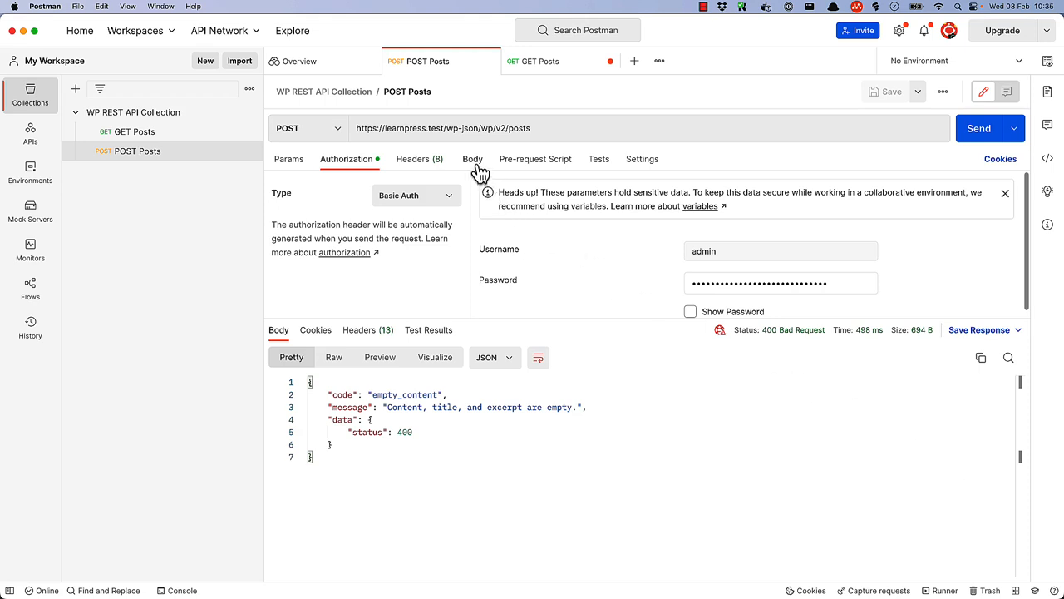
- In the Body tab, choose the raw format with JSON as the content type
left_click(472, 159)
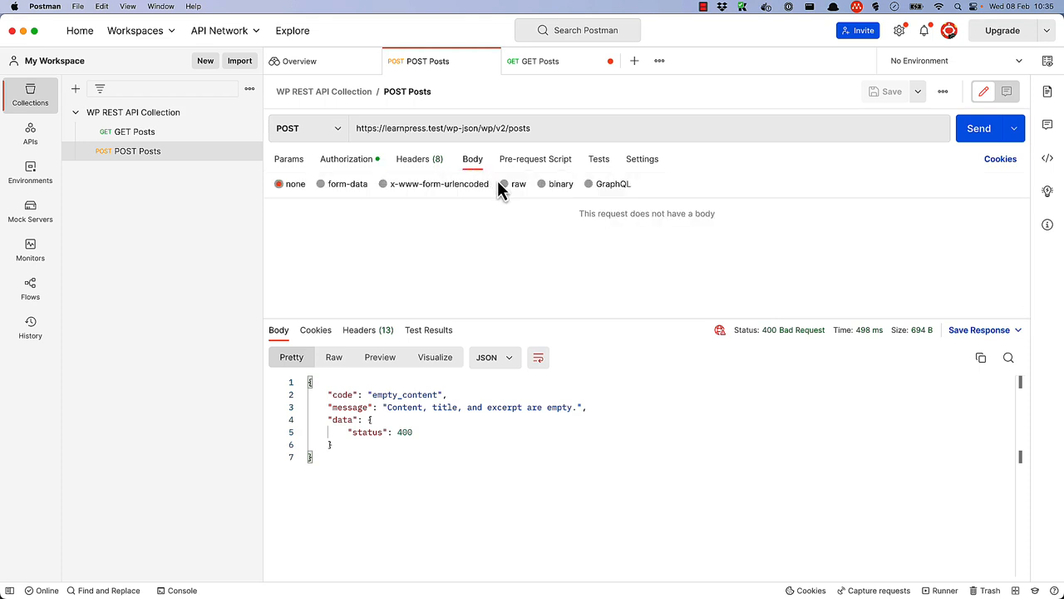
left_click(504, 183)
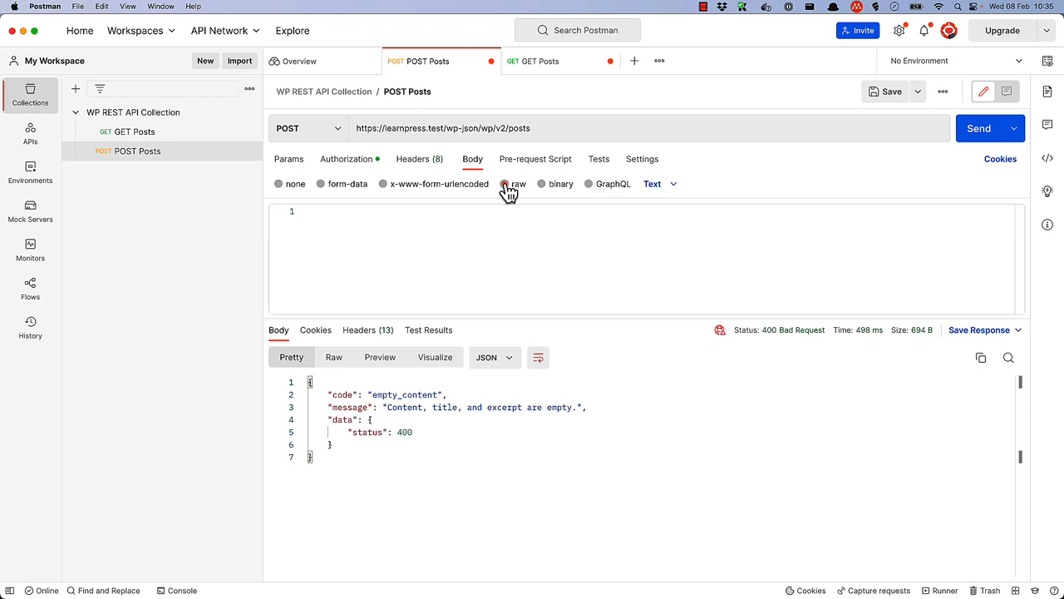
left_click(665, 183)
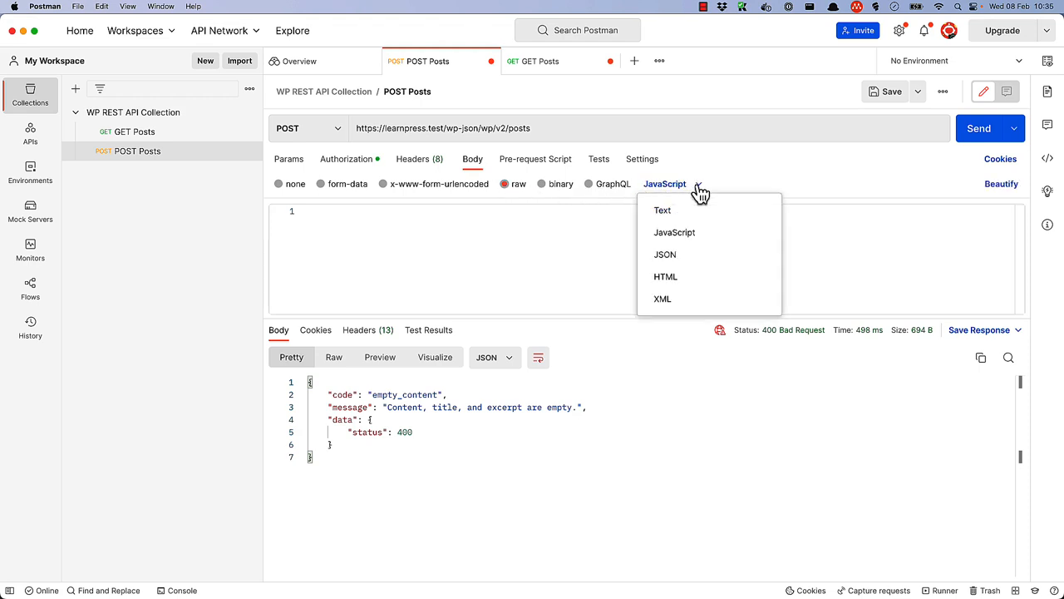
left_click(666, 254)
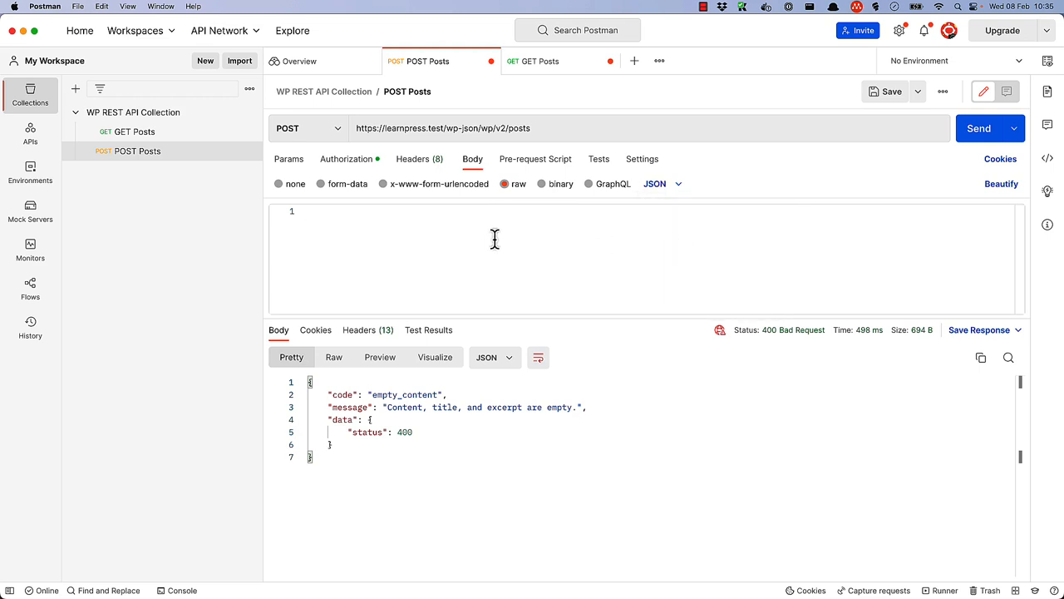
- Start the JSON body with title 'My new testing post' and a content field
type("{")
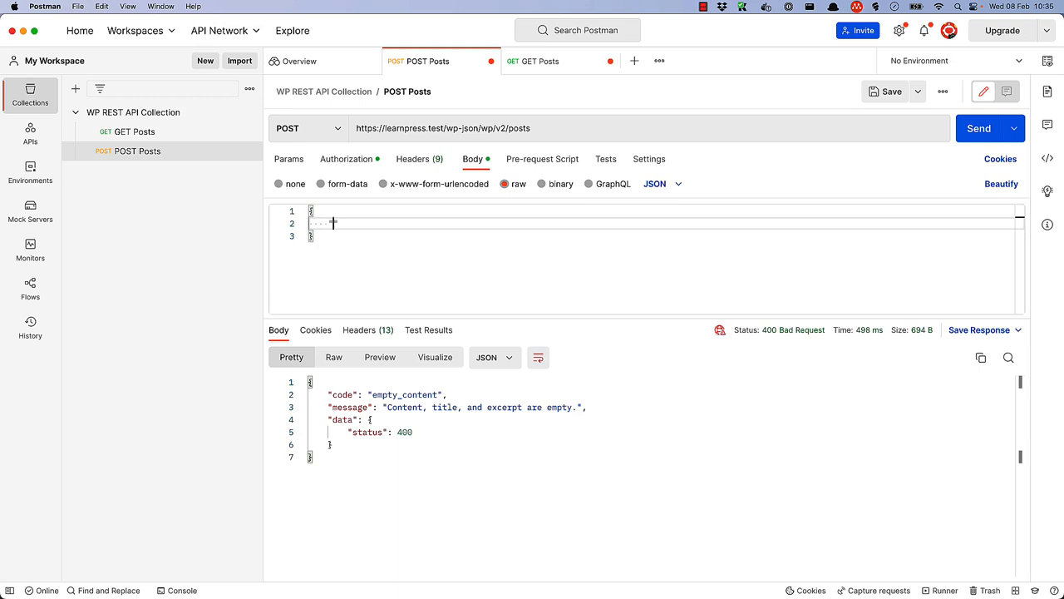
type("\"title\"")
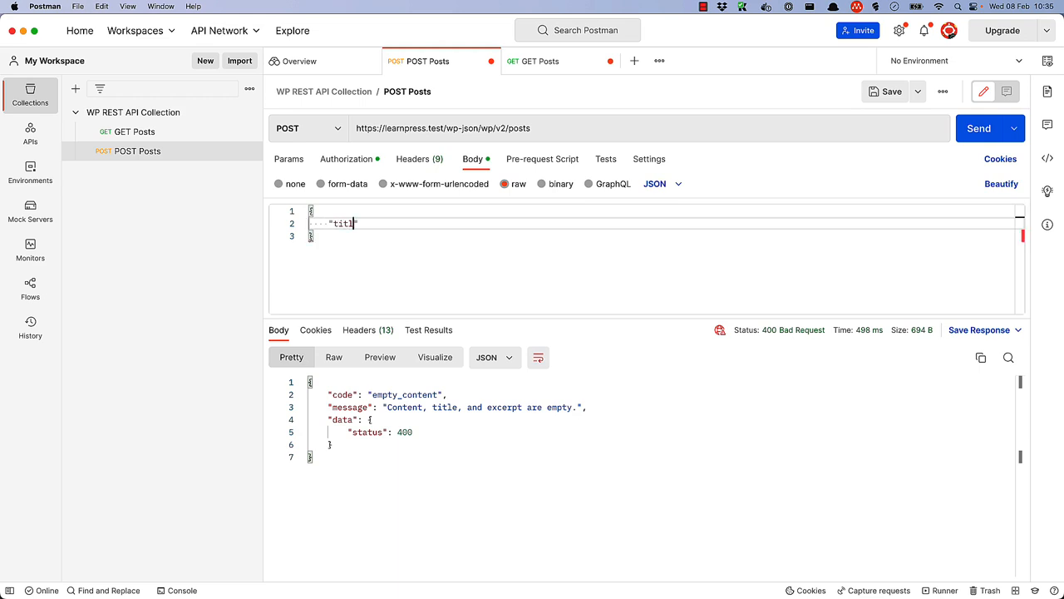
type("e\"")
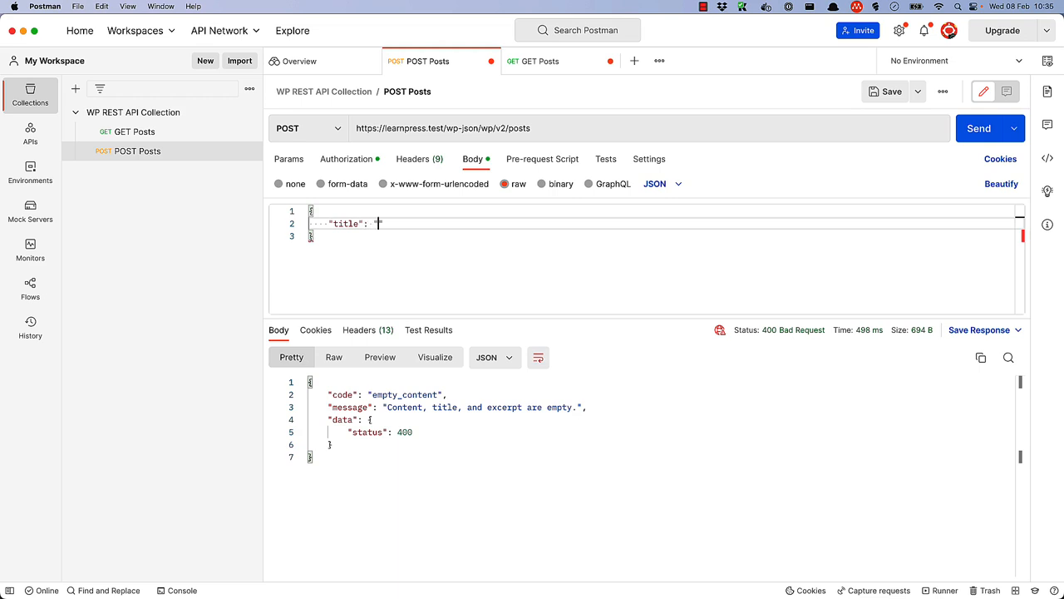
type("My new")
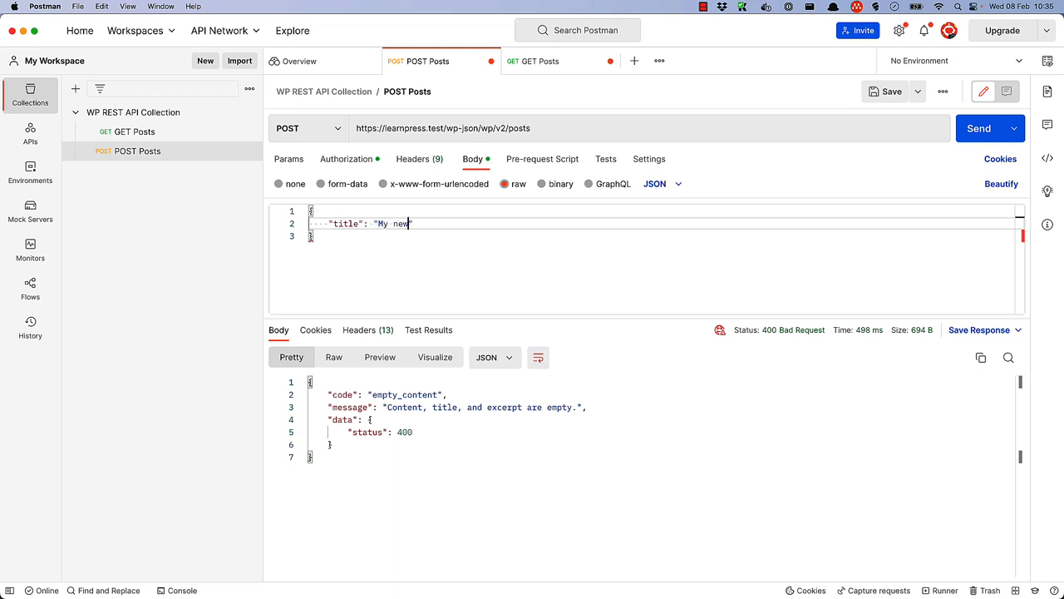
type("testing post")
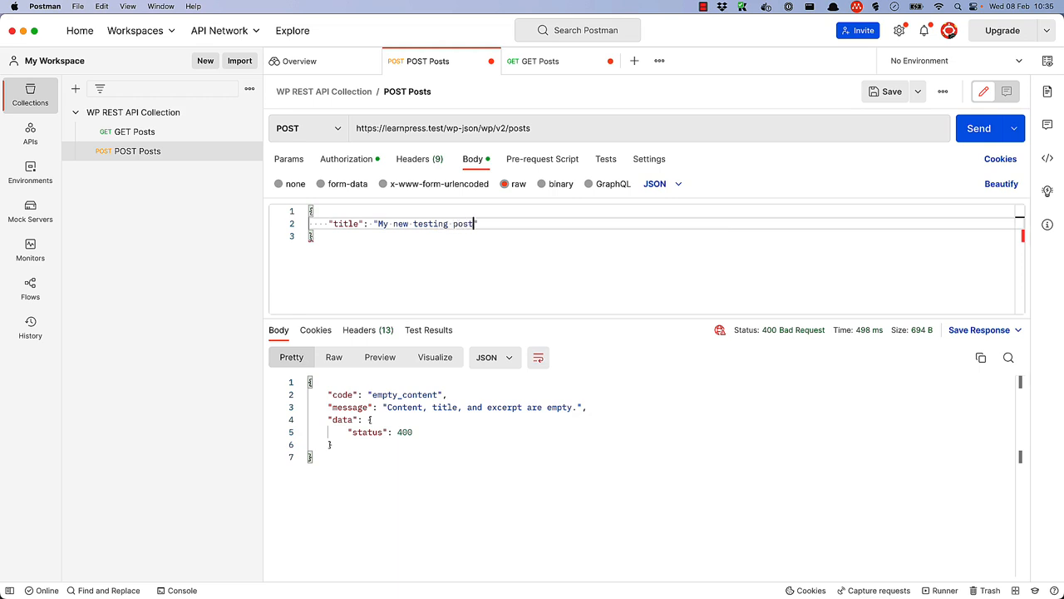
key("enter")
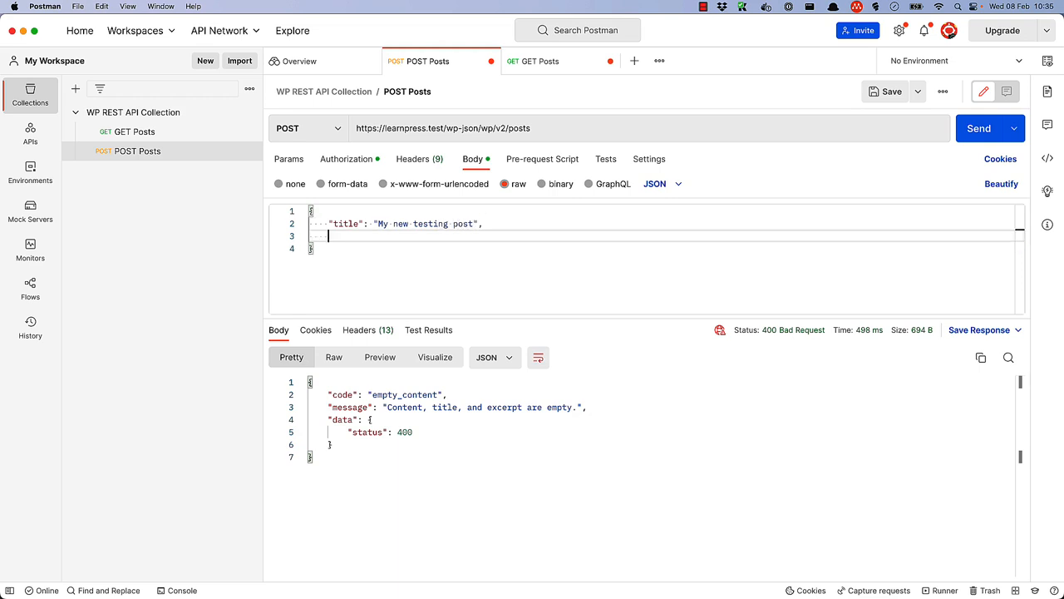
type("\"contn\"")
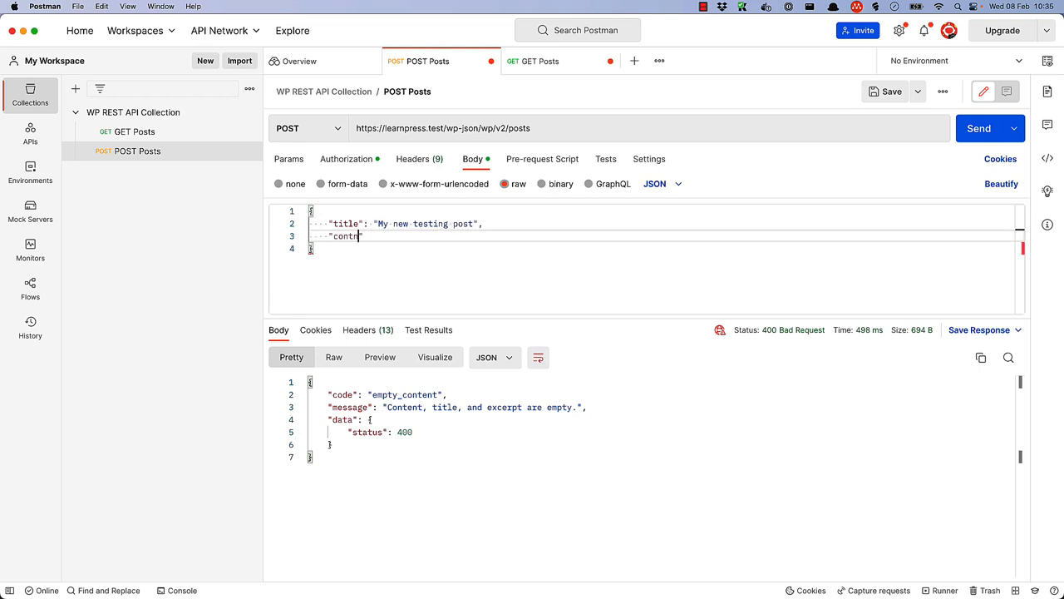
type("ent\": \"My new testing post content\",")
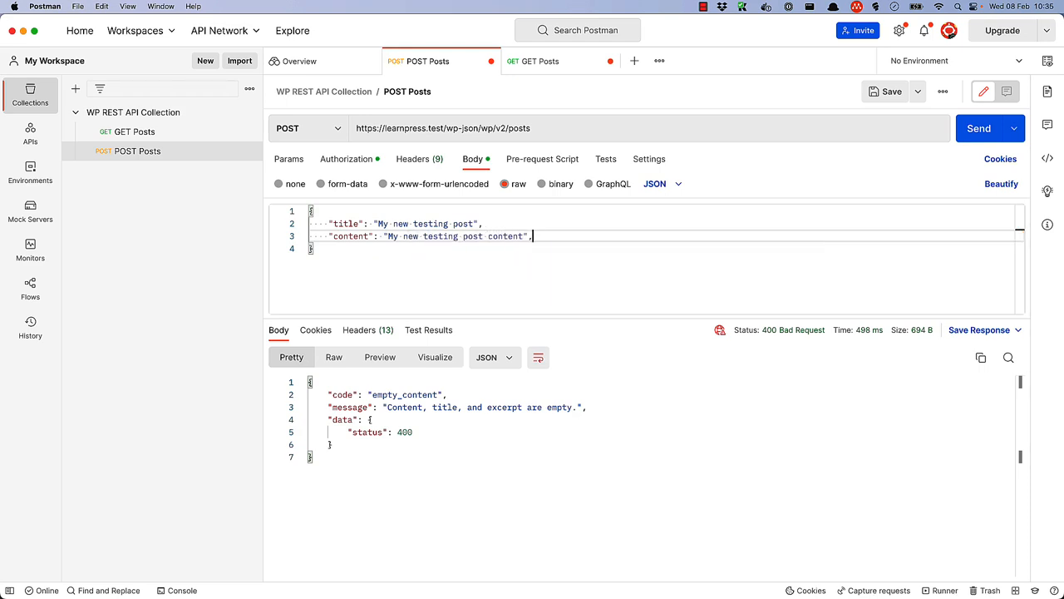
- Add status publish and a meta object with url https:example.com
key("enter")
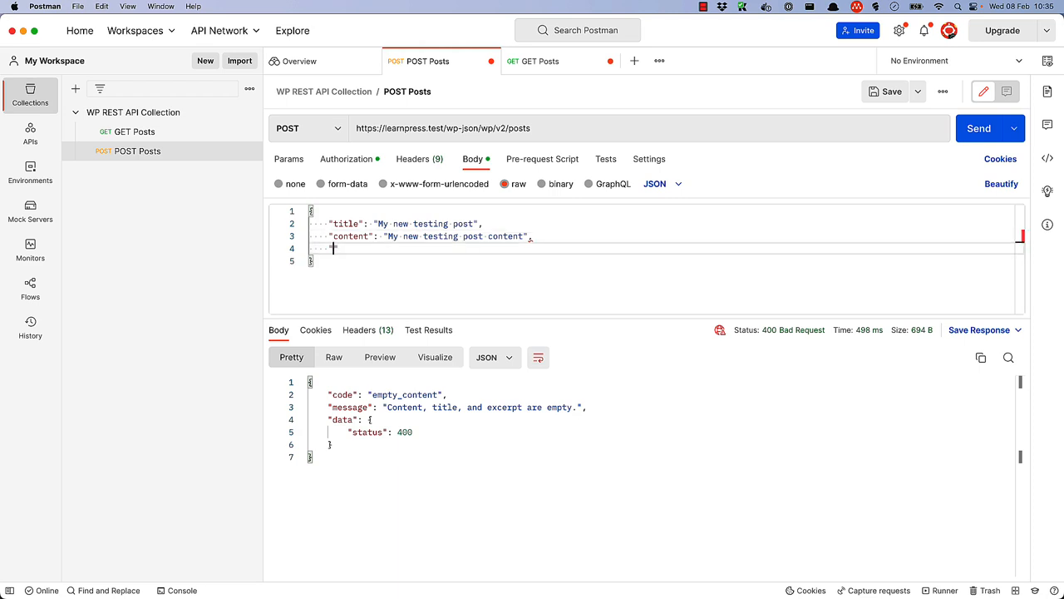
type("\"status\": \"publish\",")
type("\"meta")
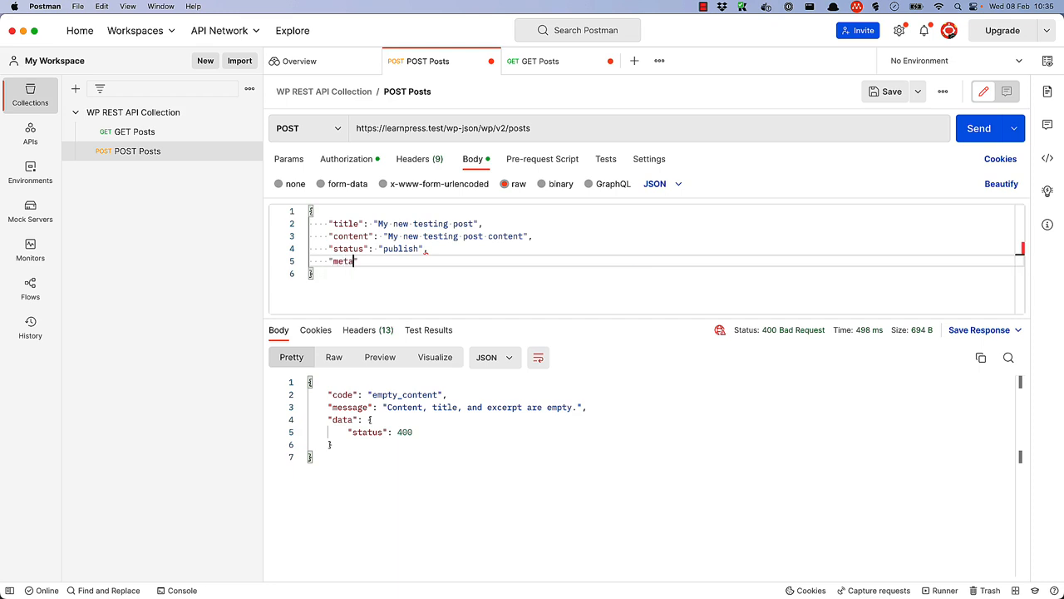
type(":")
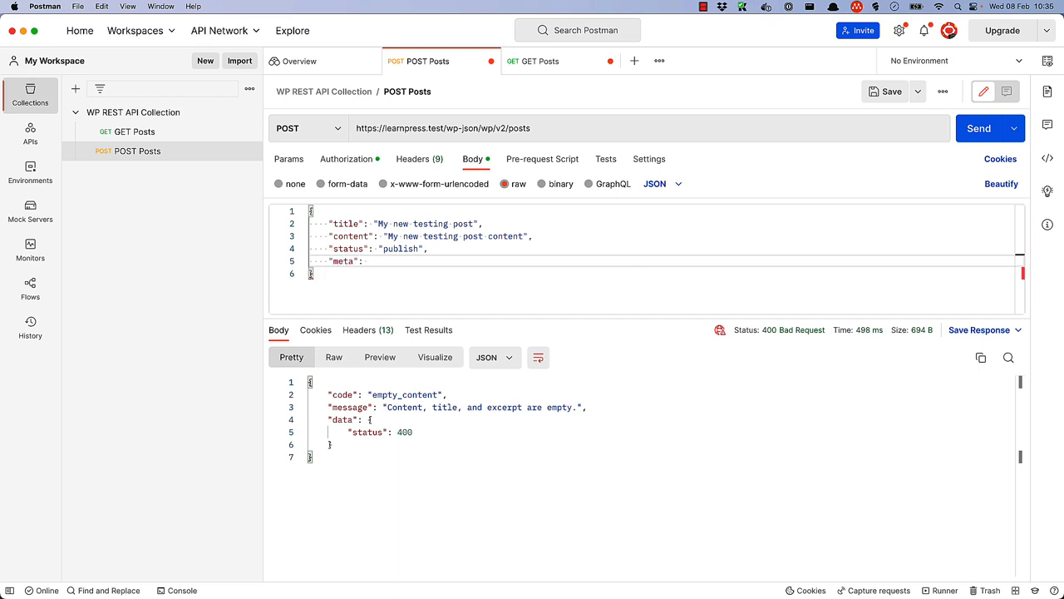
type("{")
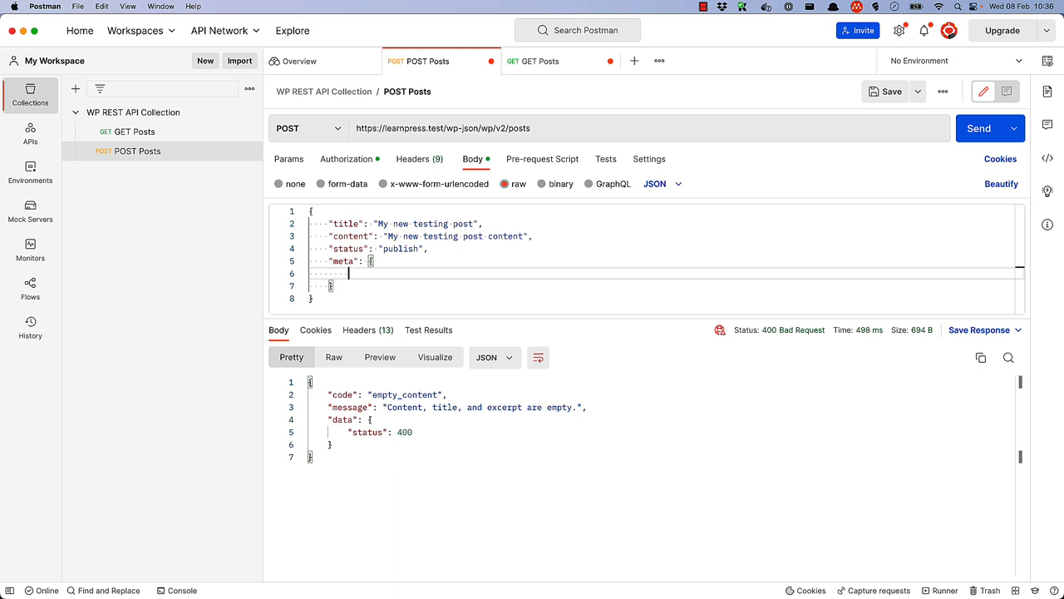
type("\"url\": \"")
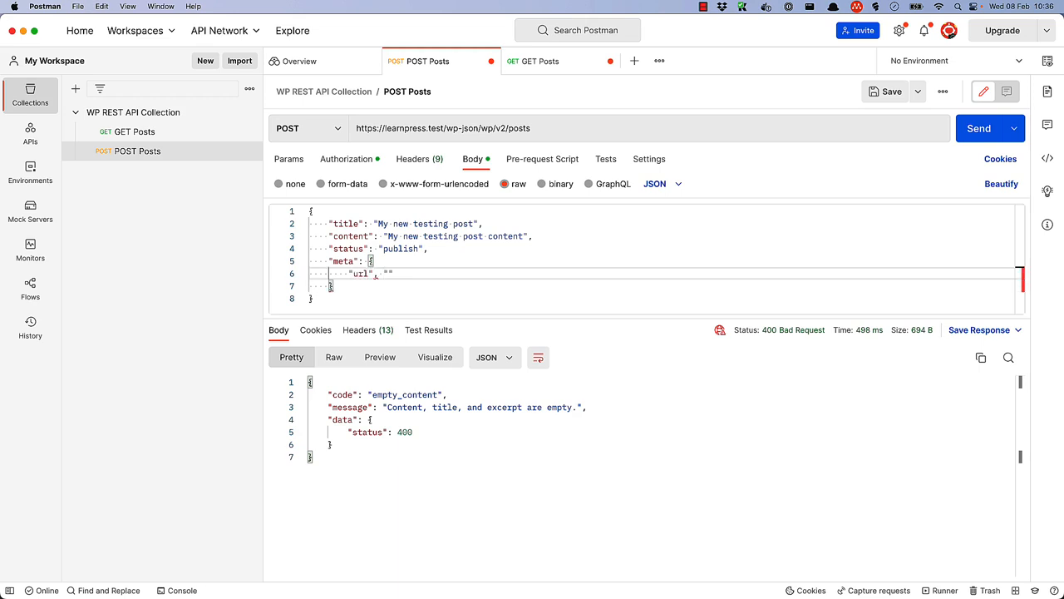
type("https")
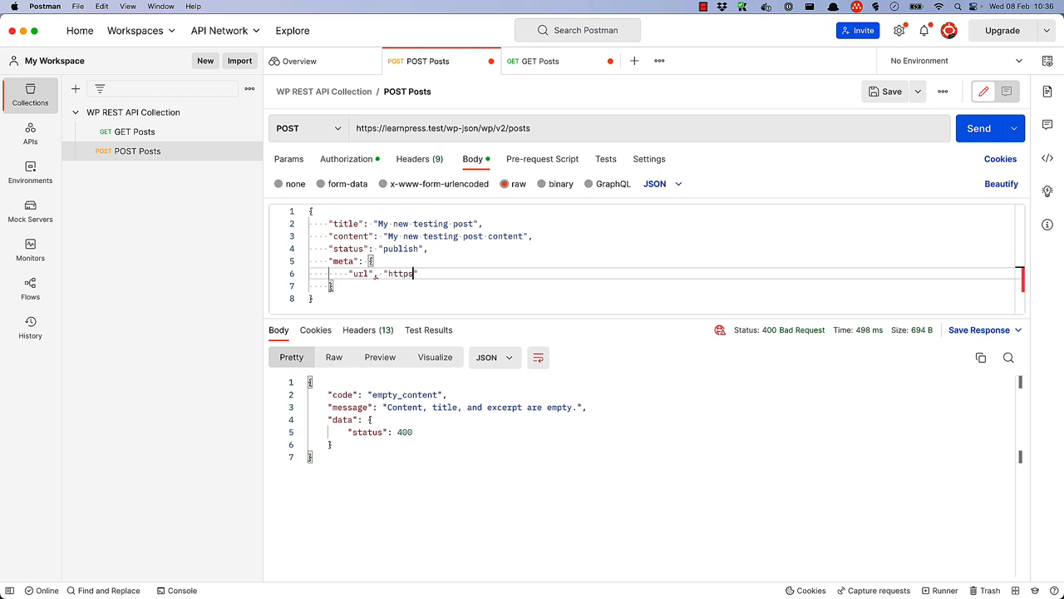
type("example")
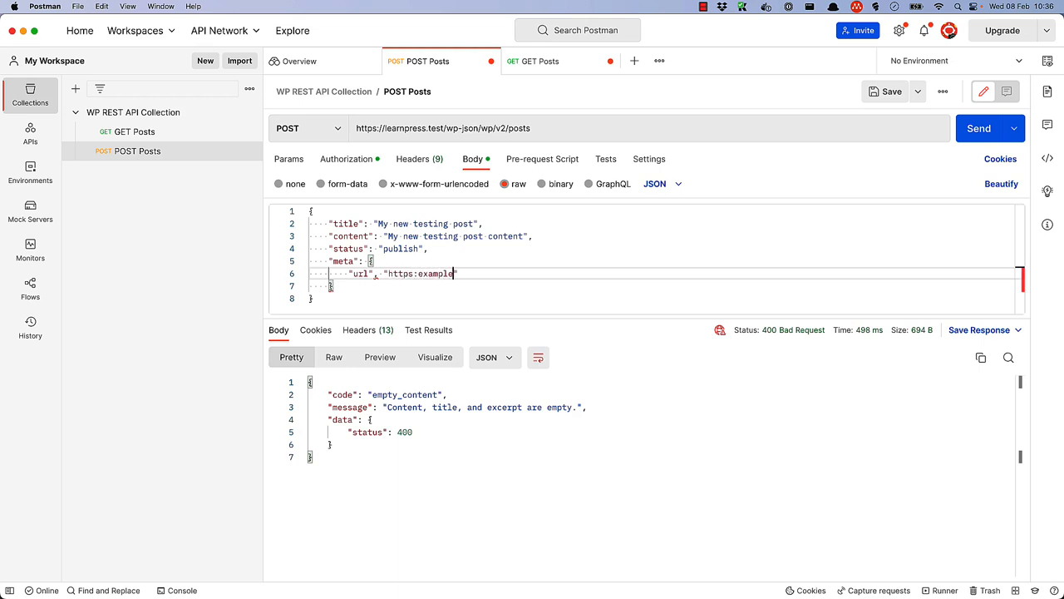
type(".com")
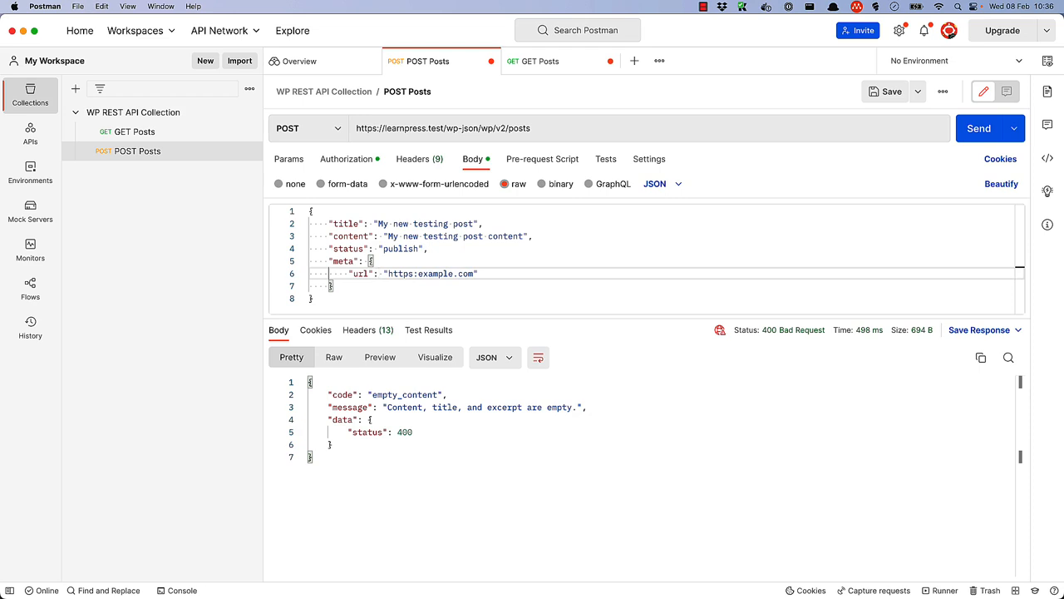
mouse_move(967, 287)
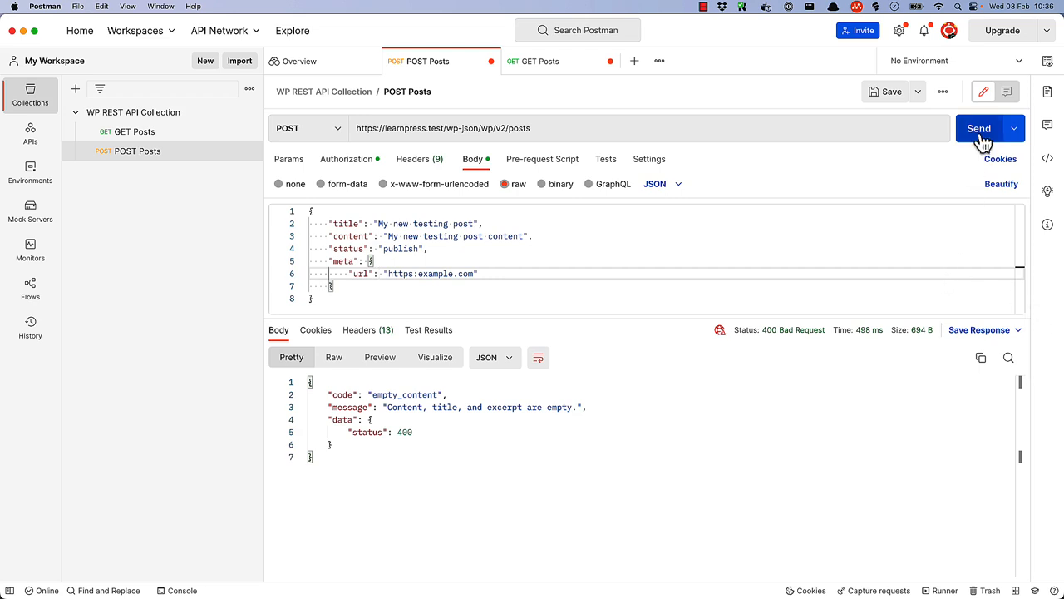
- Send POST Posts and scroll the 201 Created response showing post id 192
left_click(979, 128)
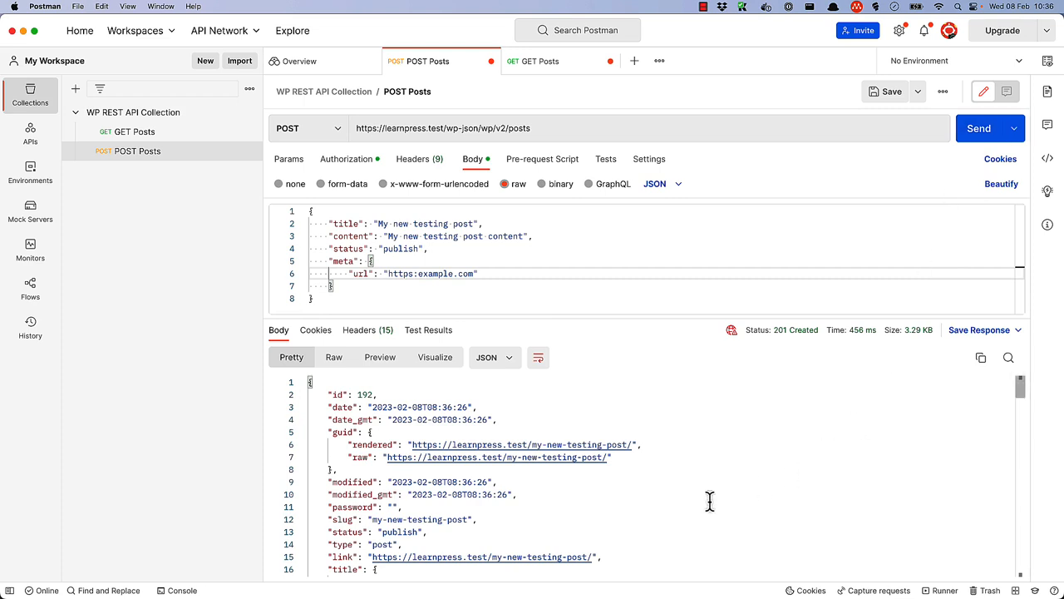
scroll("down", 3)
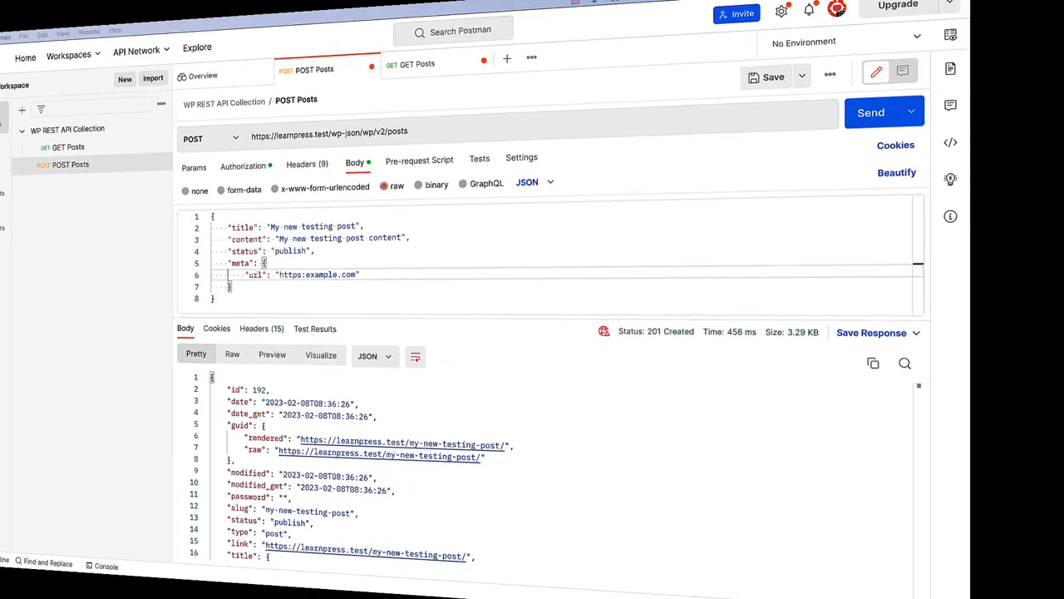
- Open 'My new testing post' from All Posts in the WordPress dashboard
left_click(525, 26)
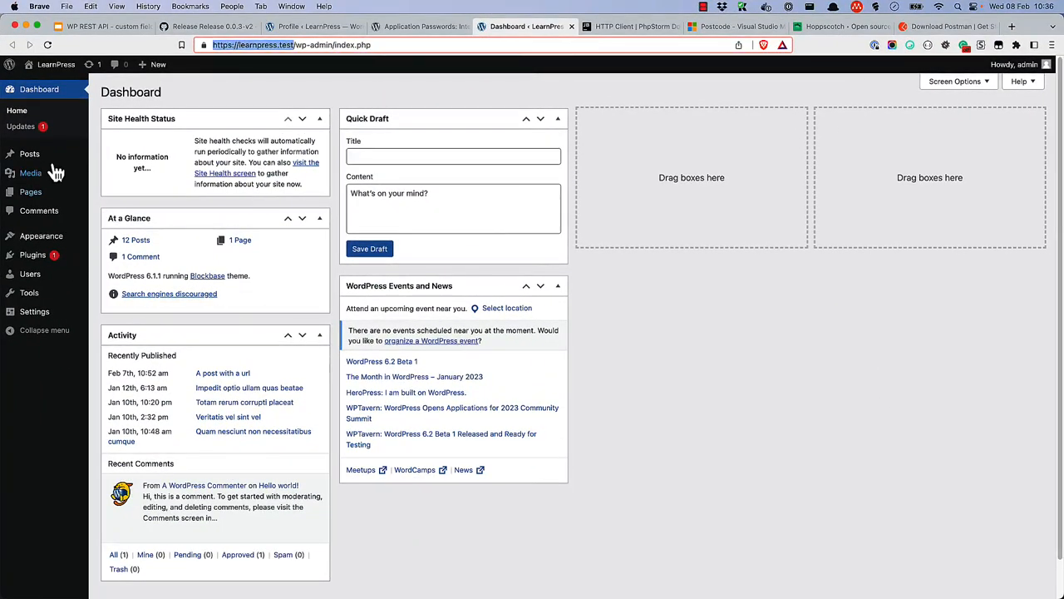
left_click(29, 154)
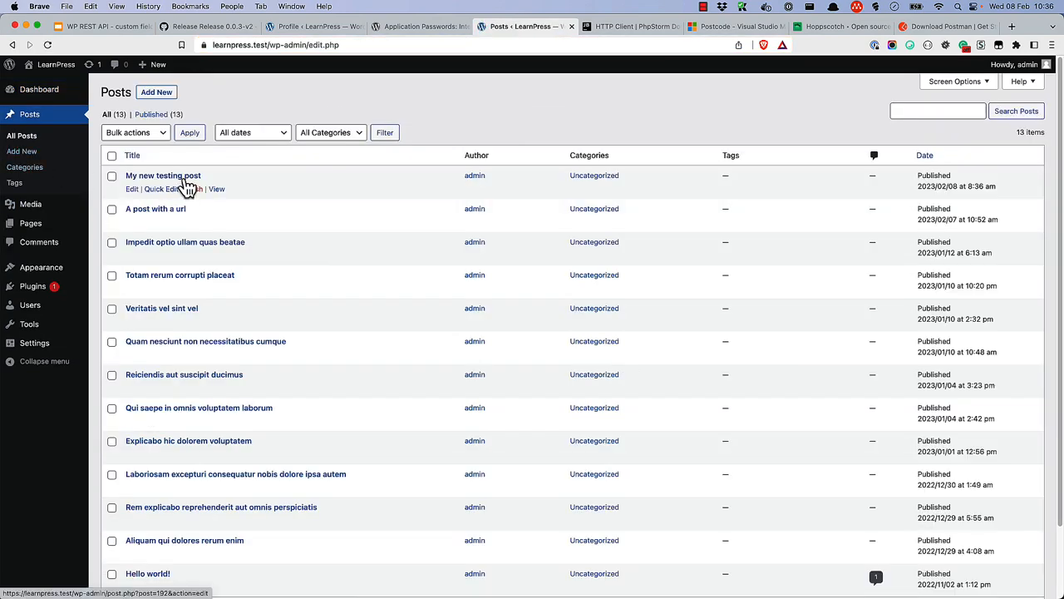
left_click(163, 176)
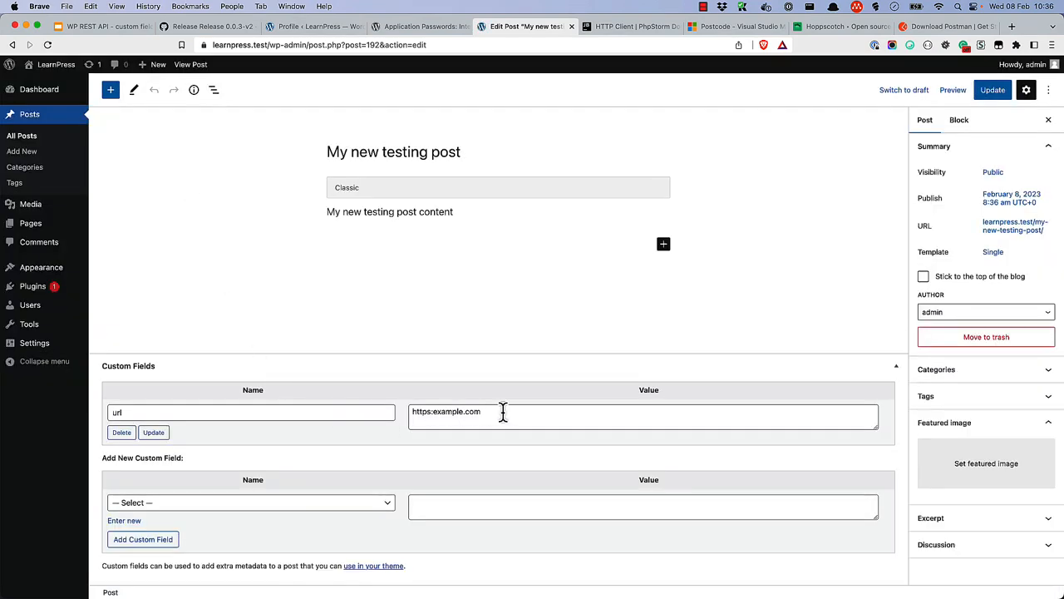